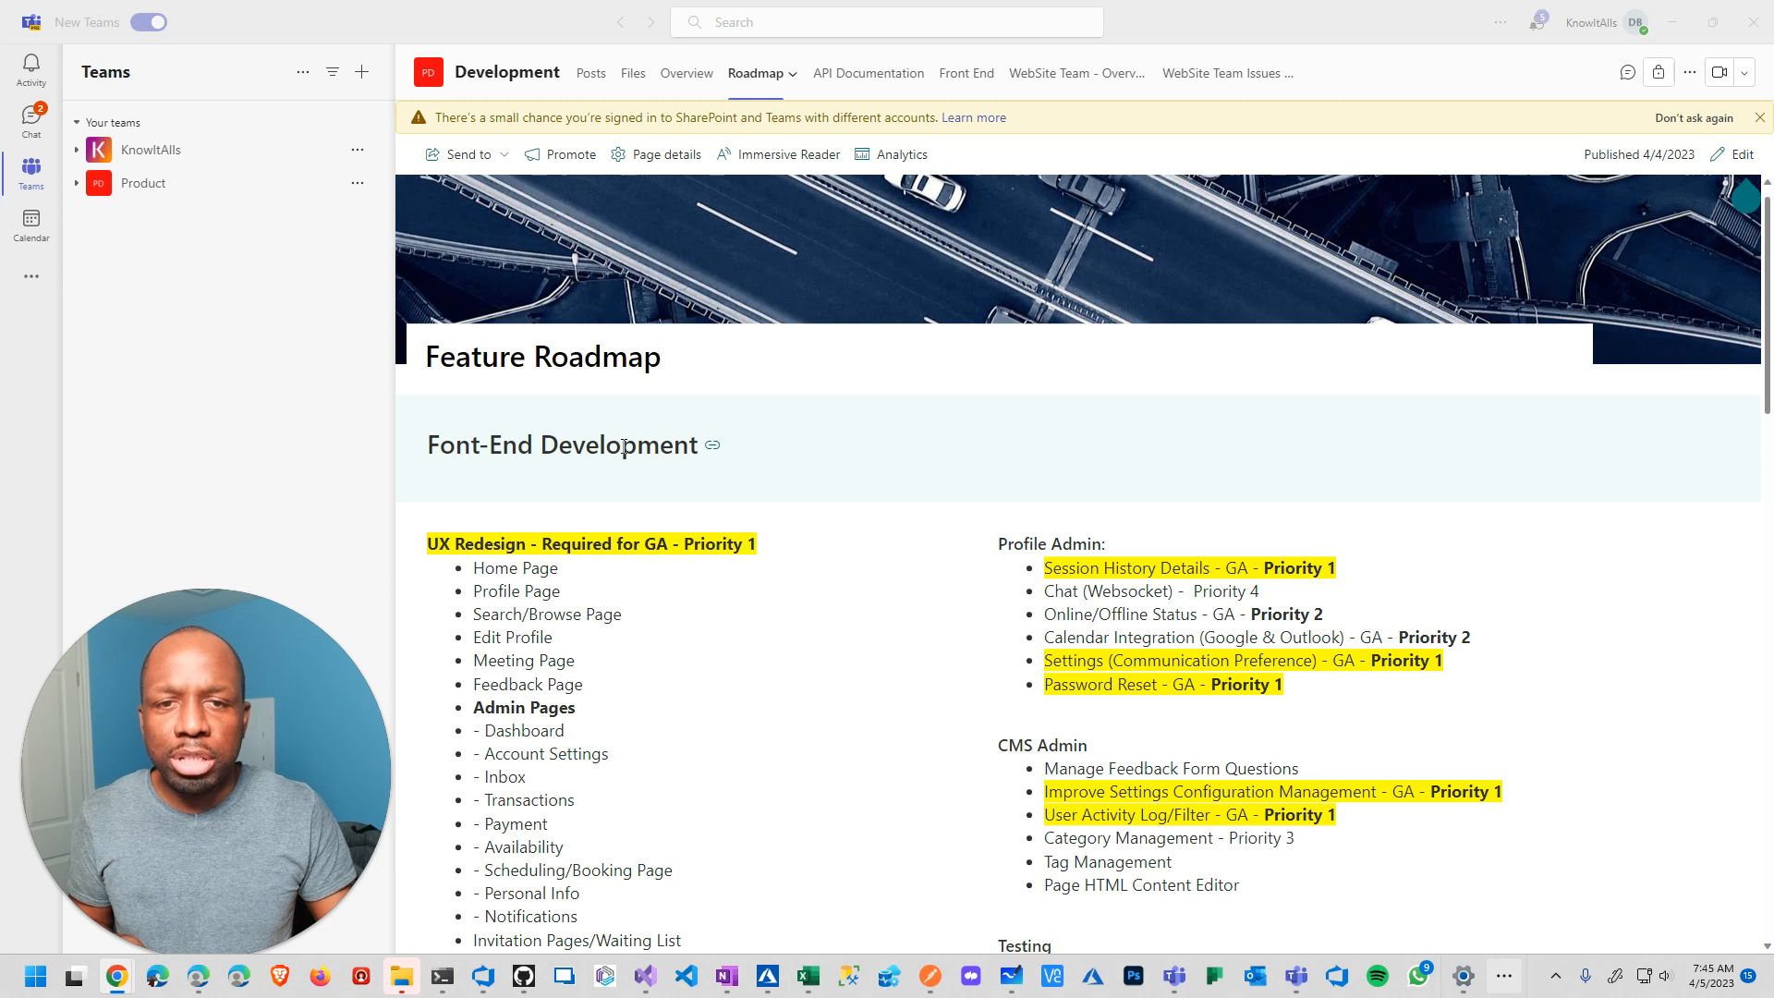
{"action": "mouse_move", "coordinate": [639, 488]}
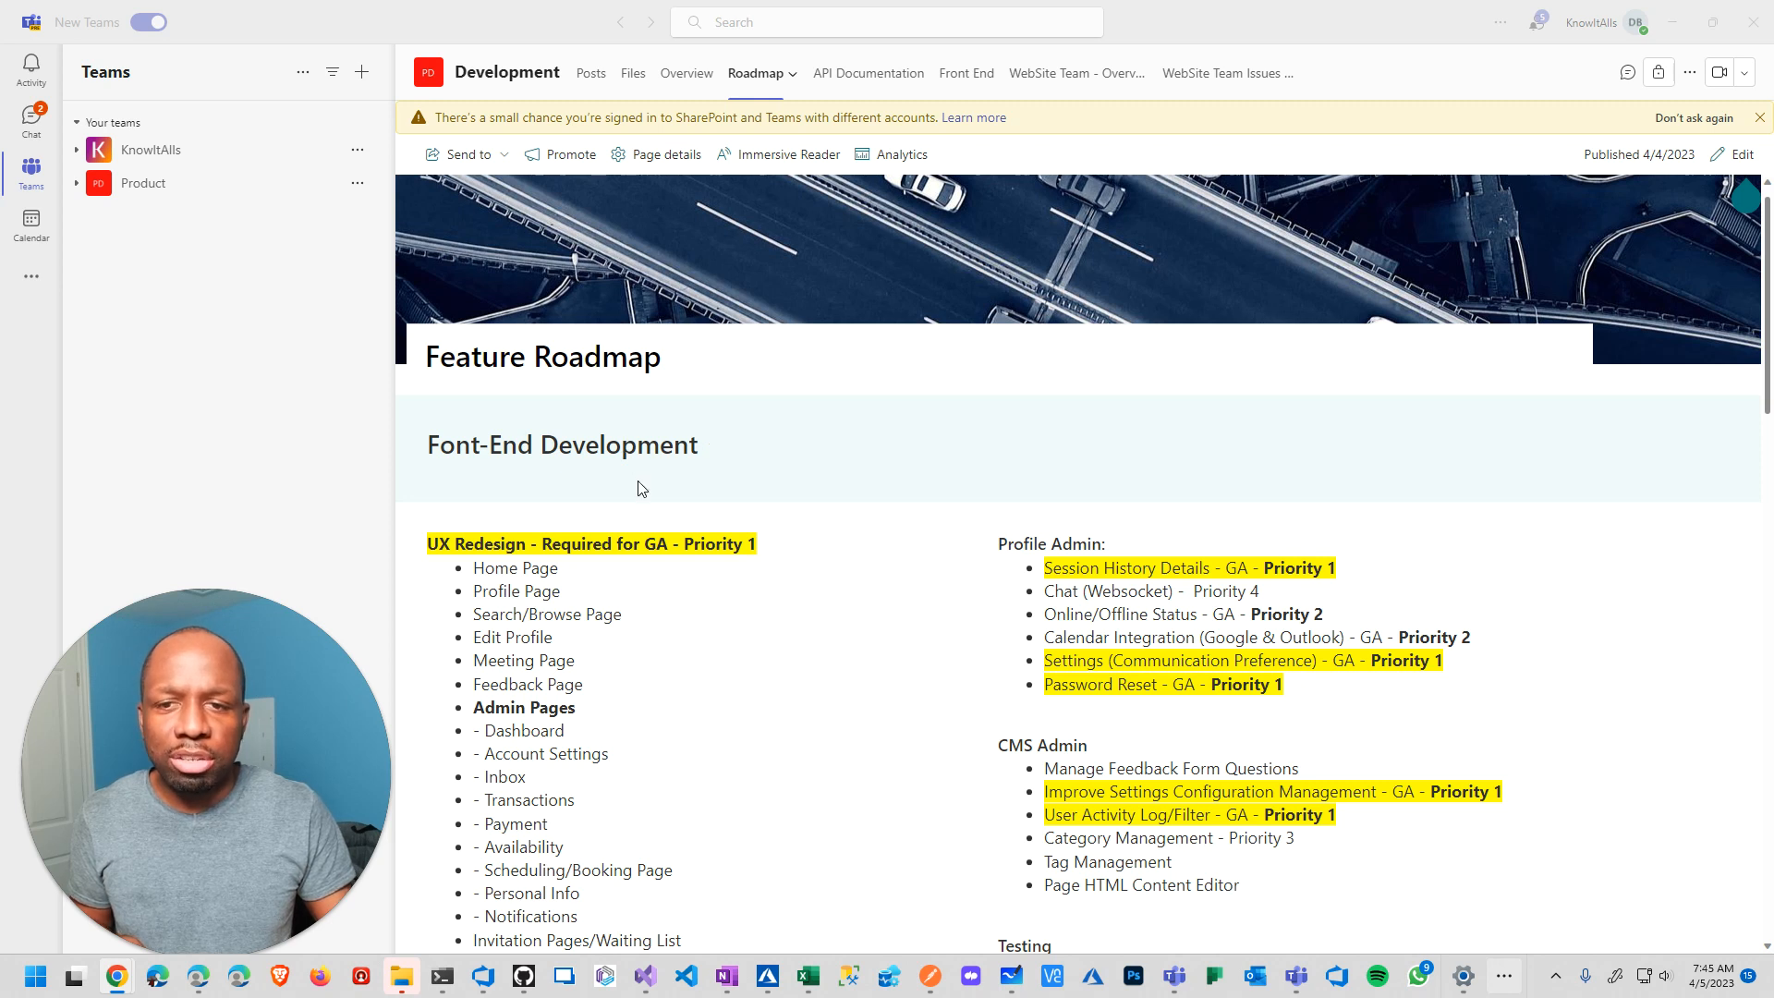
{"action": "mouse_move", "coordinate": [674, 423]}
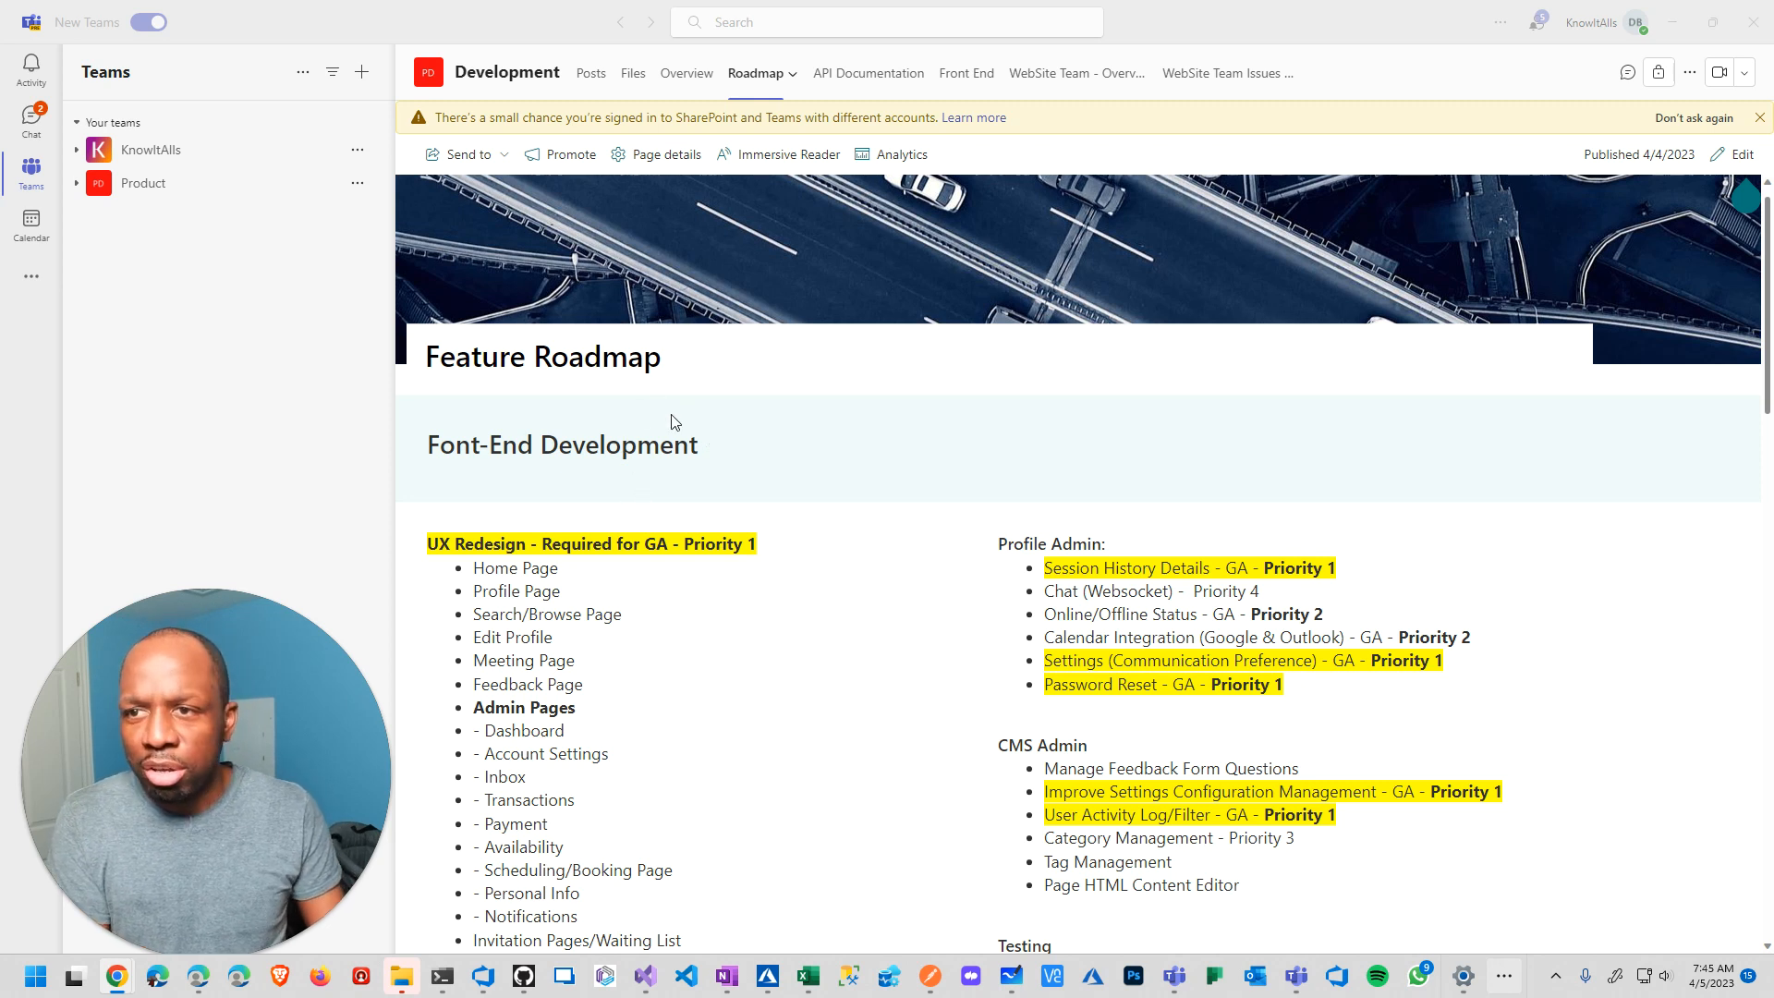
Select the roadmap text from Font-End Development down through the end of the Azure list
{"action": "scroll", "scroll_direction": "down", "scroll_amount": 3}
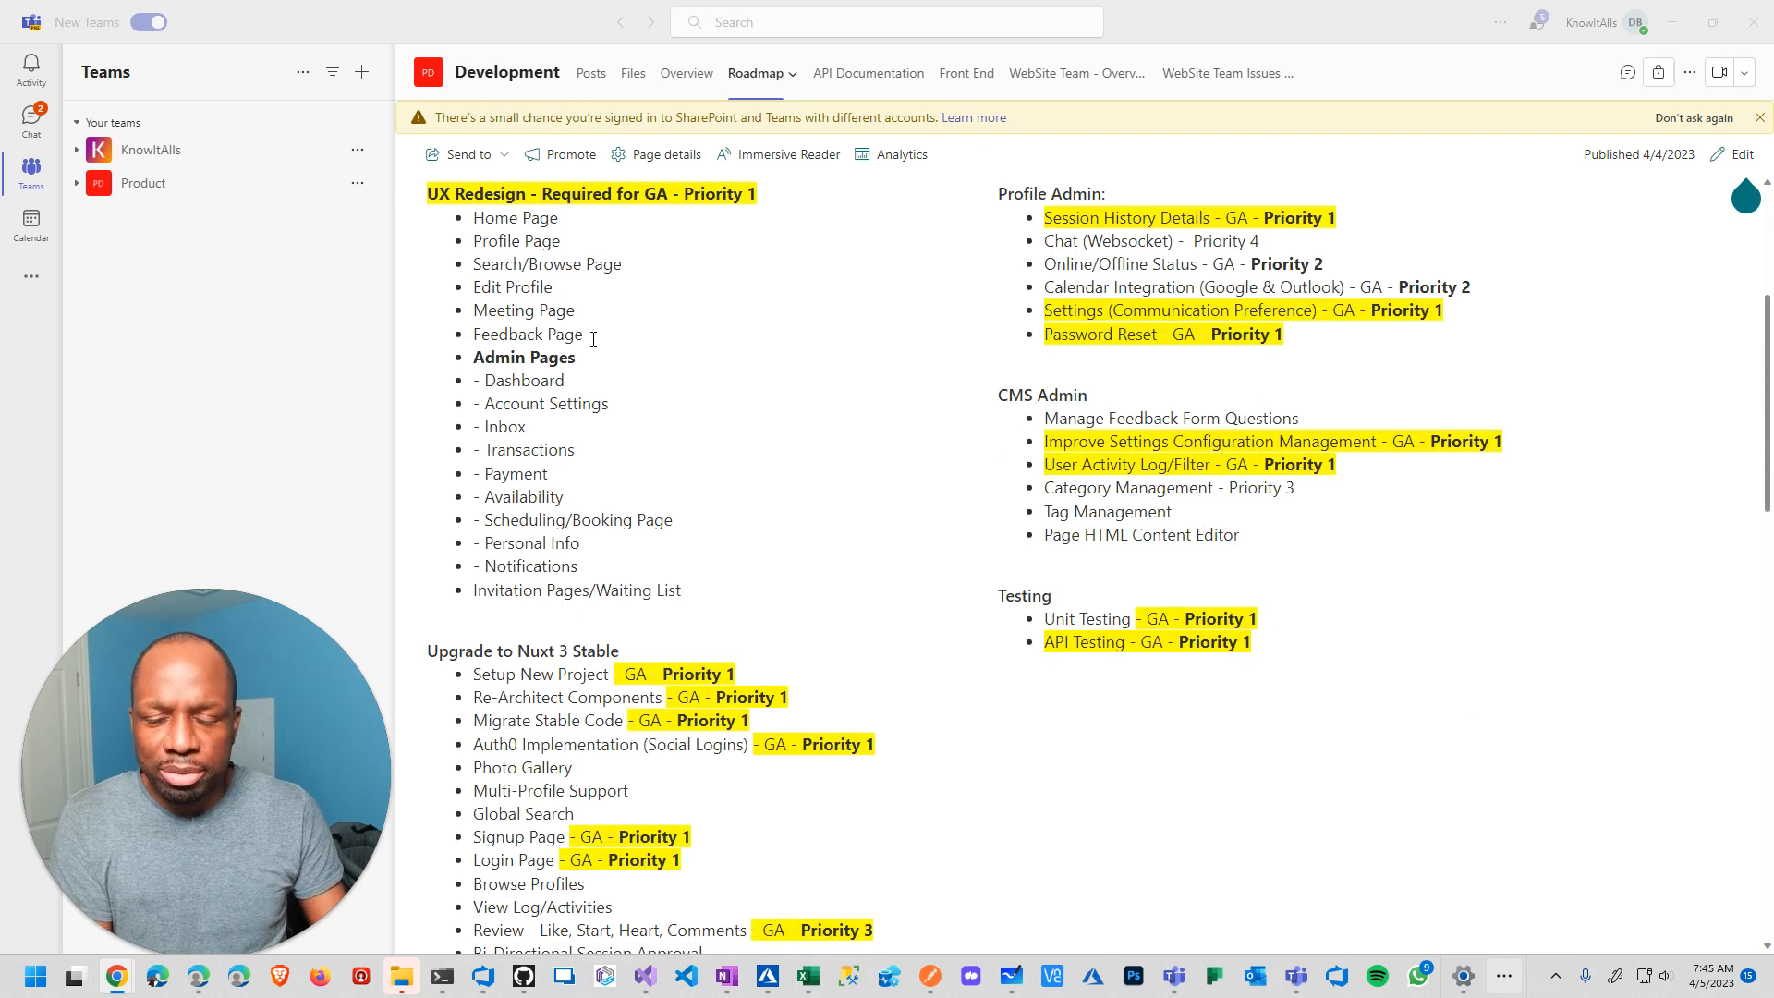
{"action": "scroll", "scroll_direction": "down", "scroll_amount": 3}
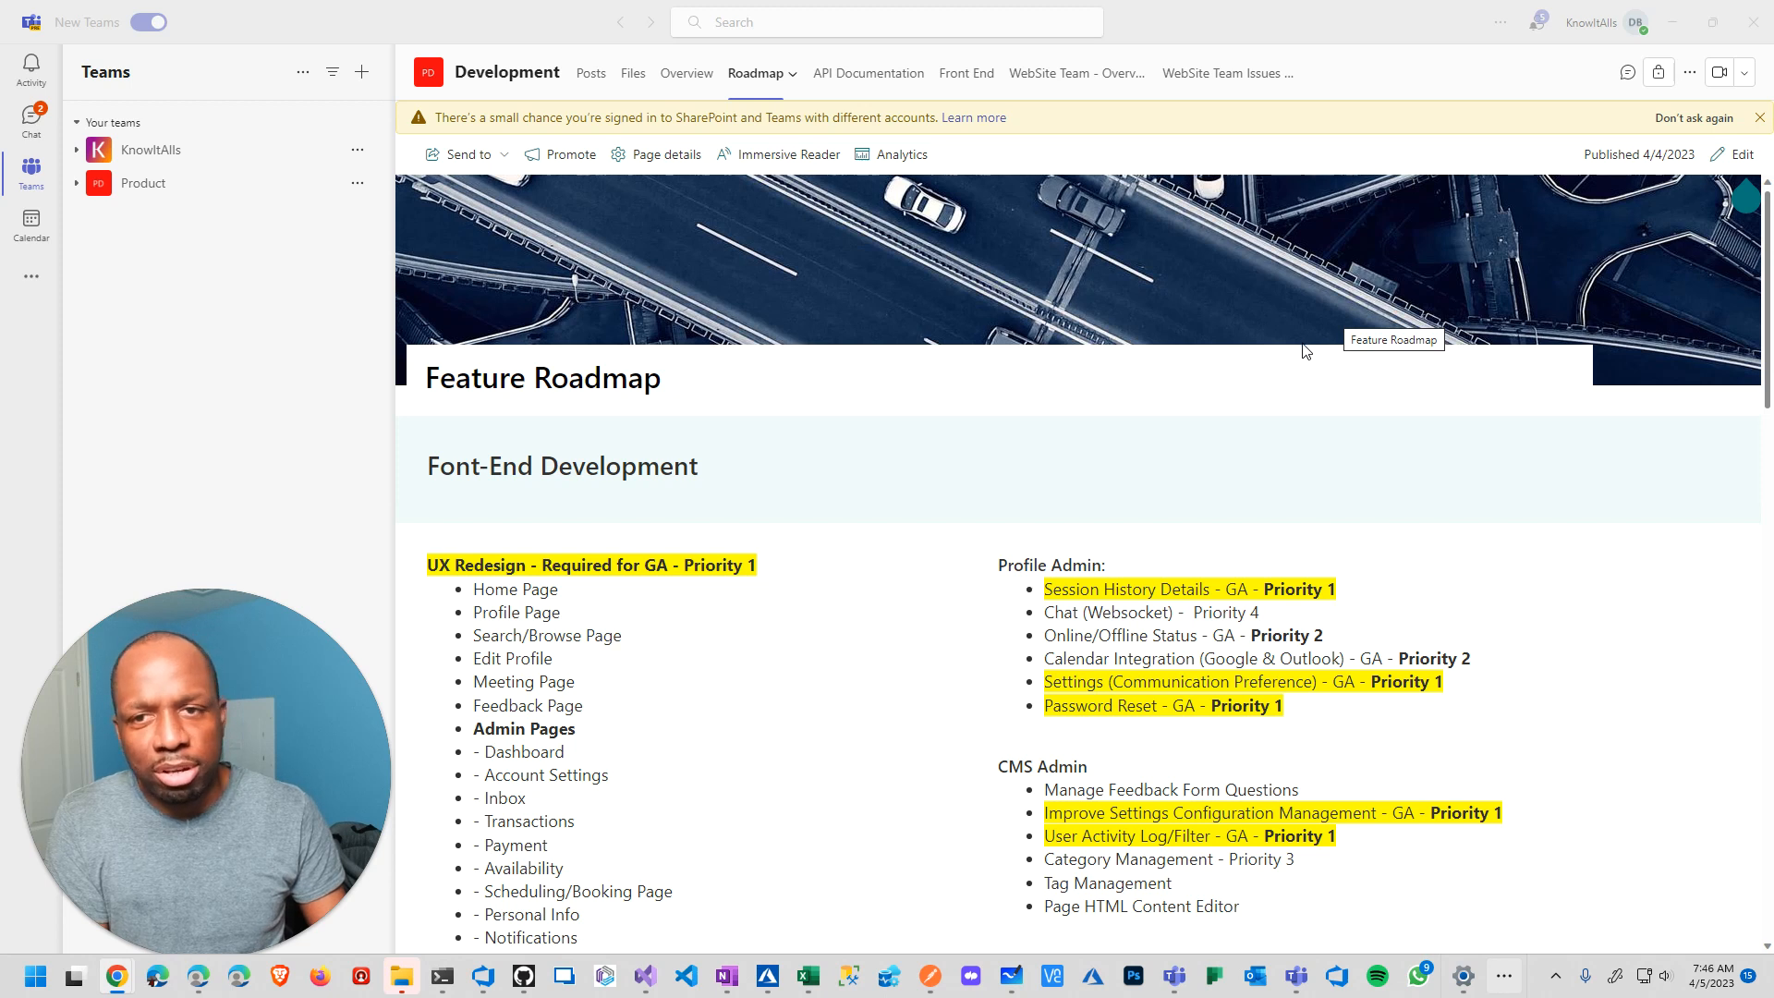
{"action": "scroll", "scroll_direction": "down", "scroll_amount": 3}
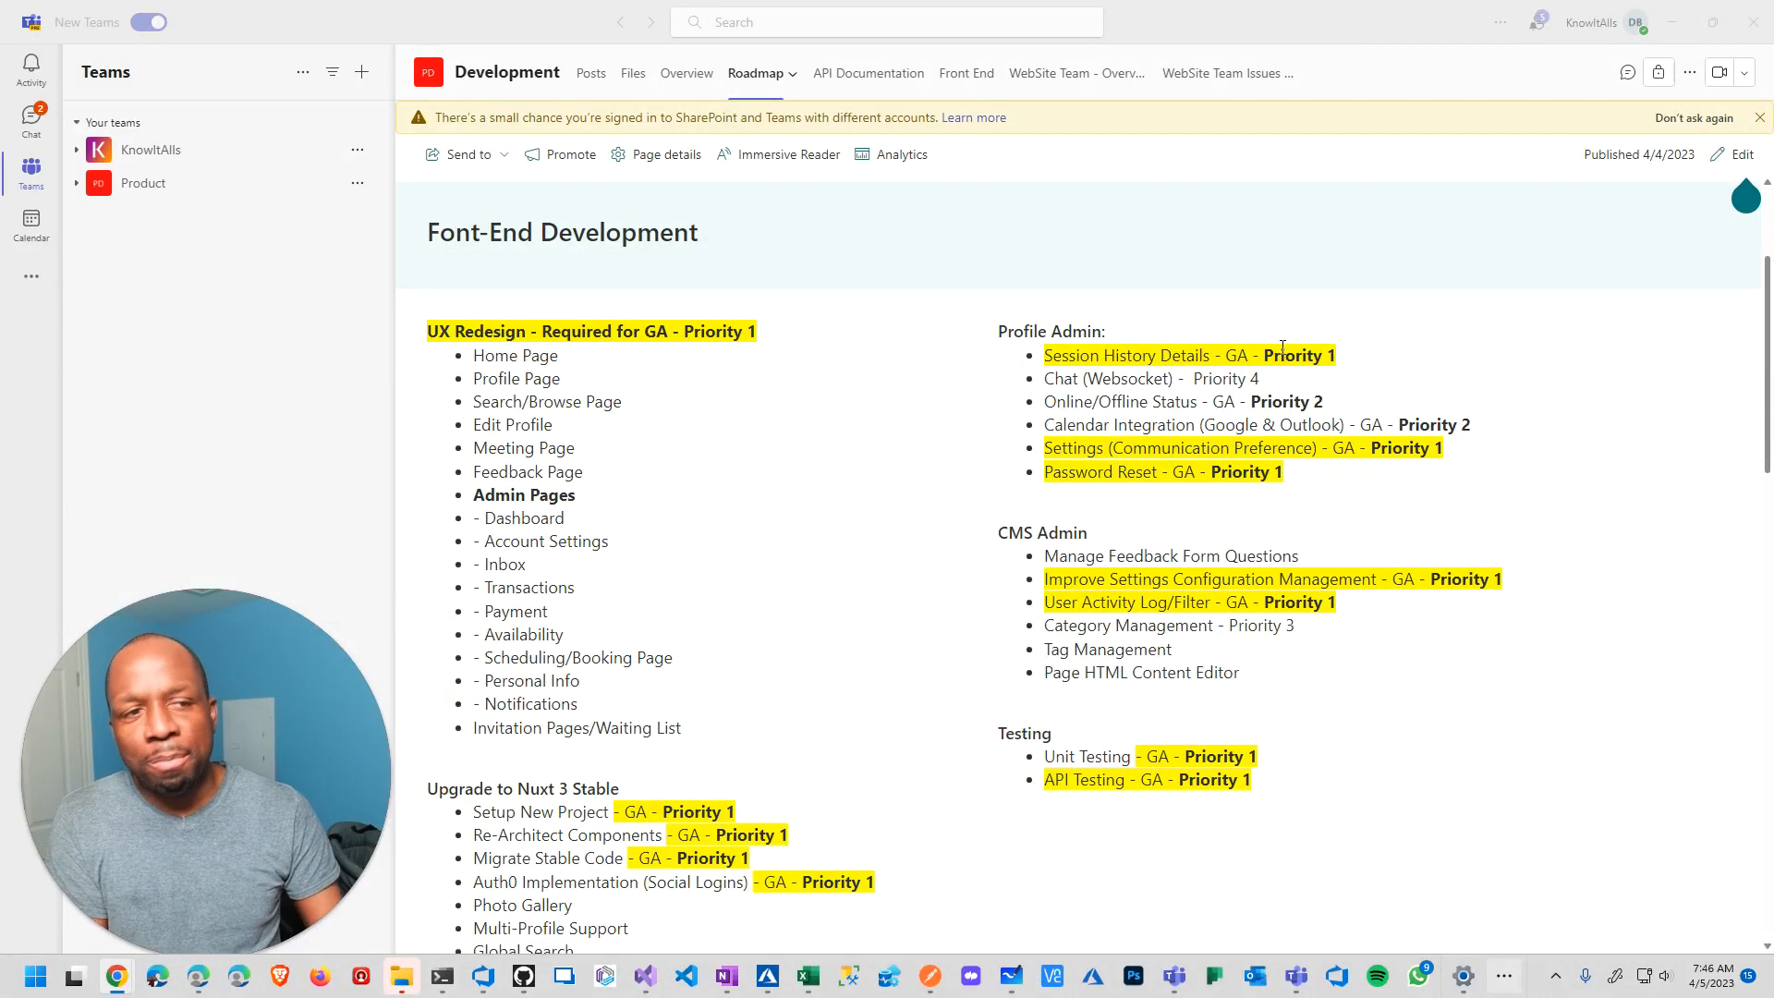
{"action": "scroll", "scroll_direction": "down", "scroll_amount": 3}
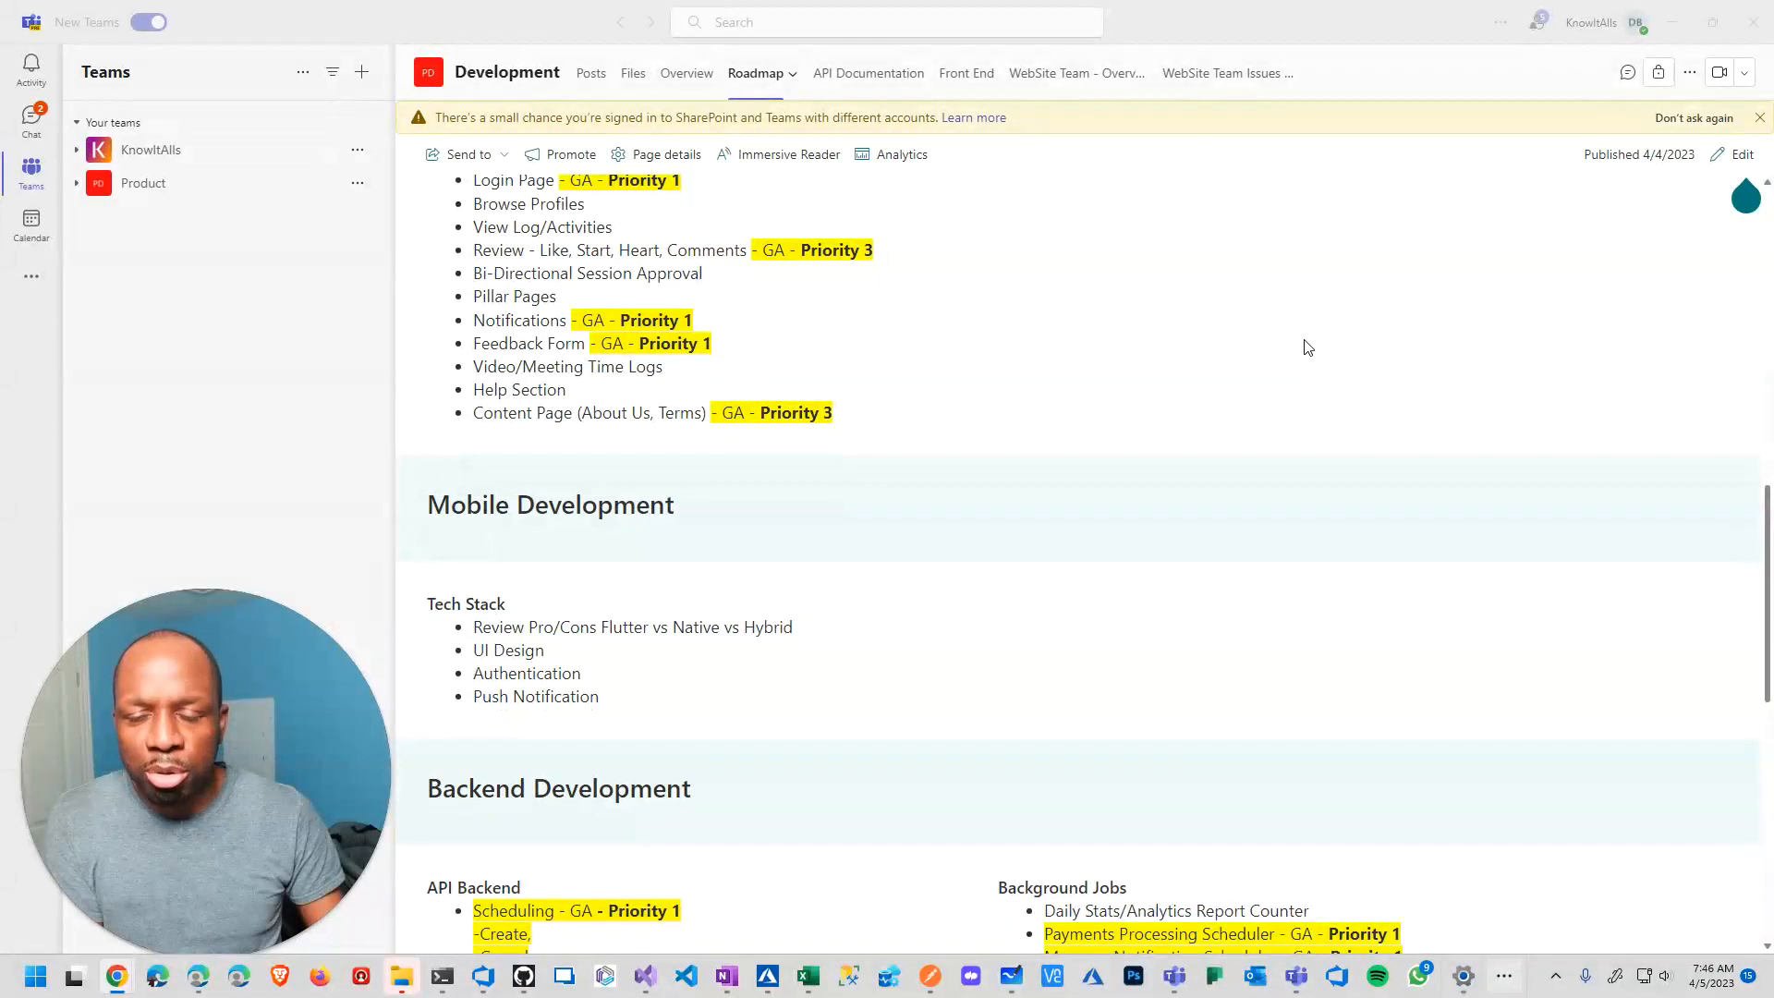
{"action": "scroll", "scroll_direction": "up", "scroll_amount": 3}
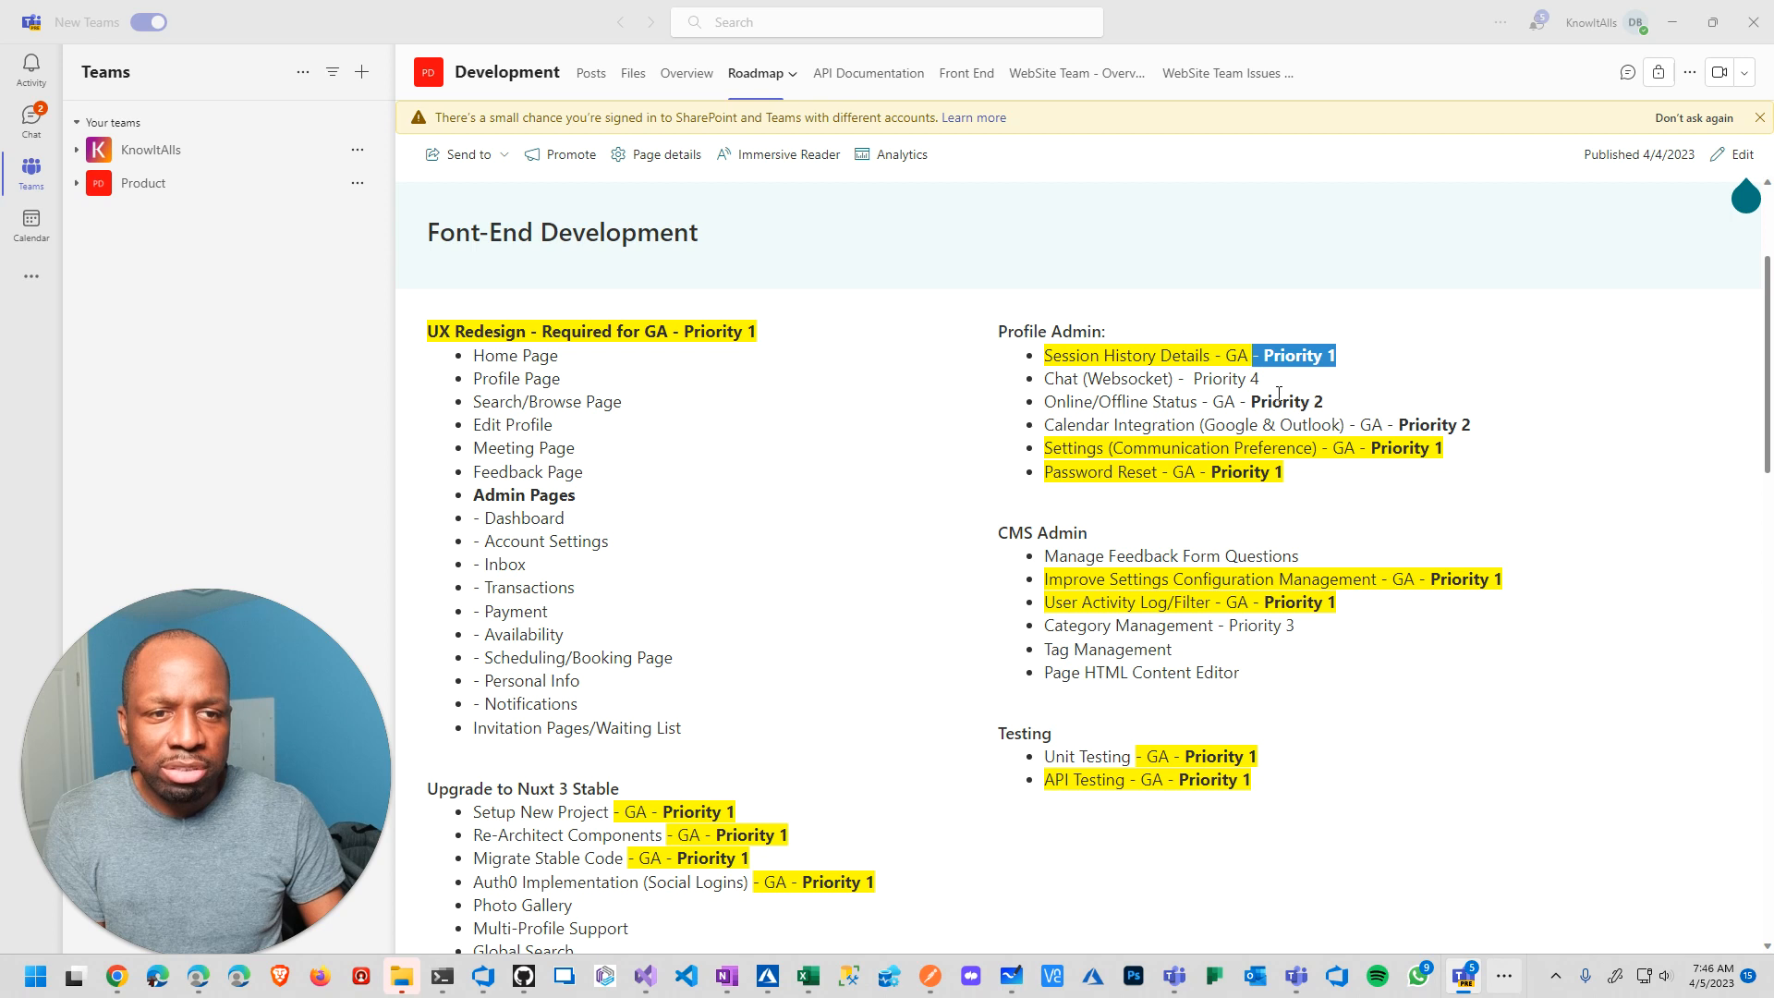
{"action": "scroll", "scroll_direction": "down", "scroll_amount": 3}
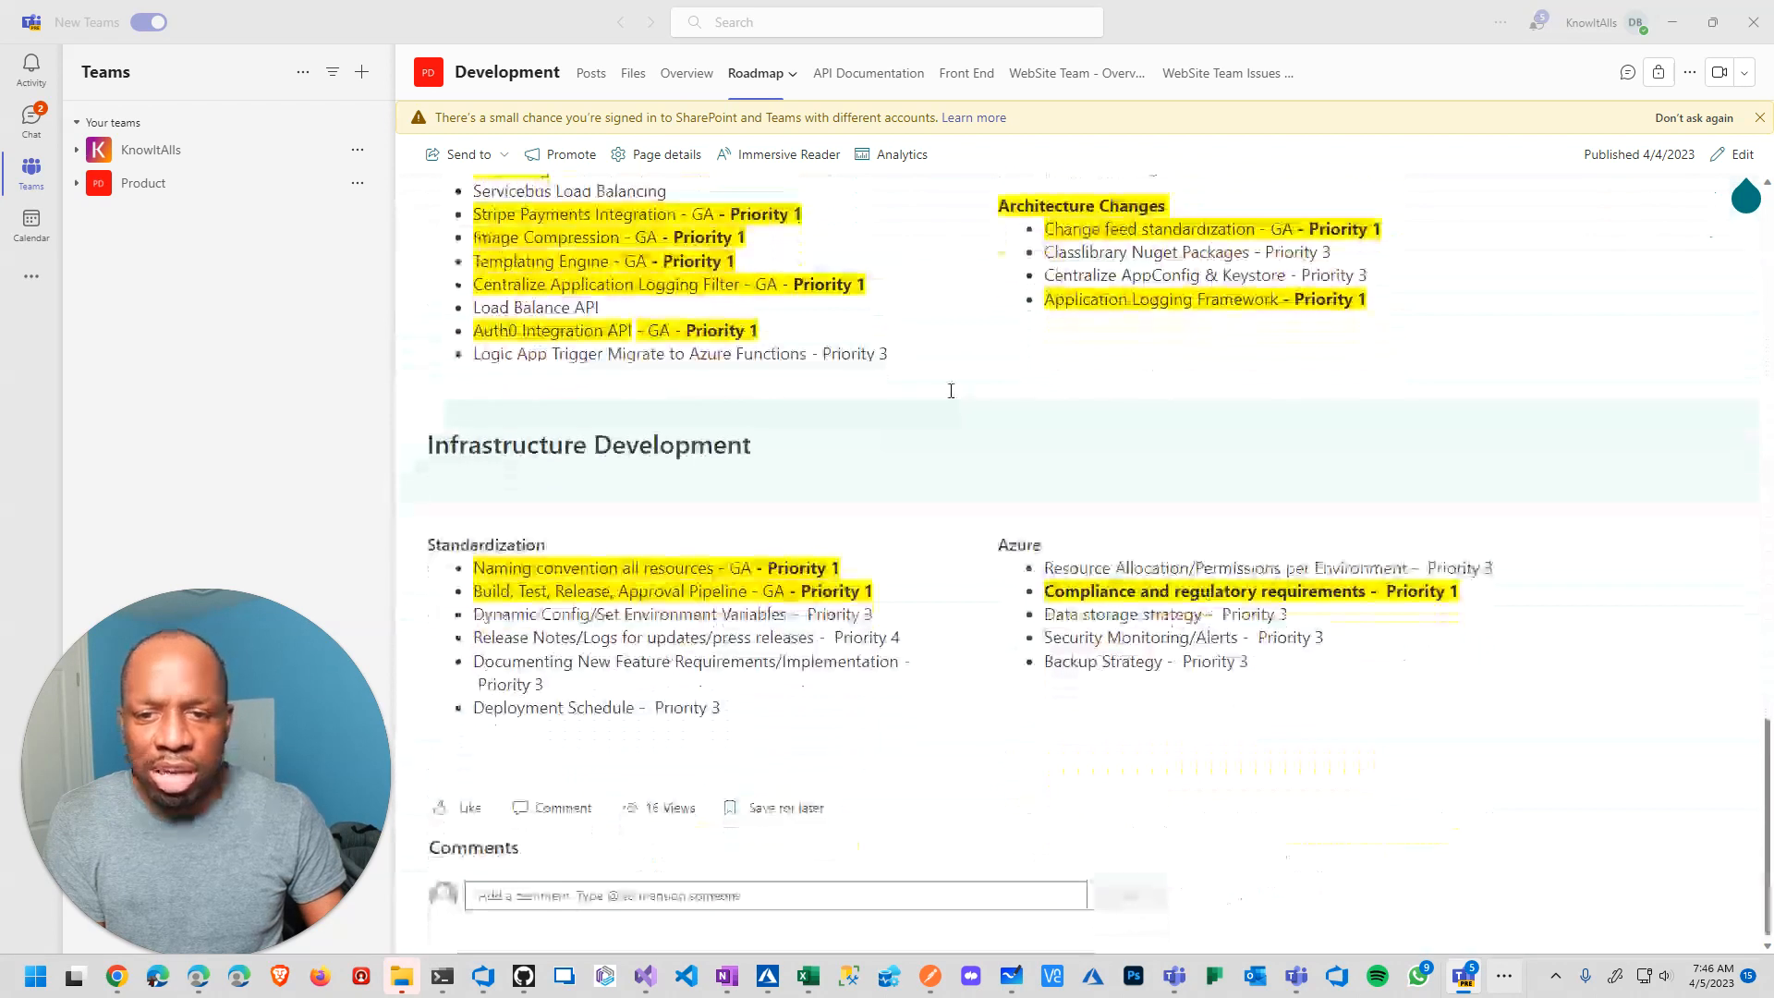
{"action": "scroll", "scroll_direction": "up", "scroll_amount": 3}
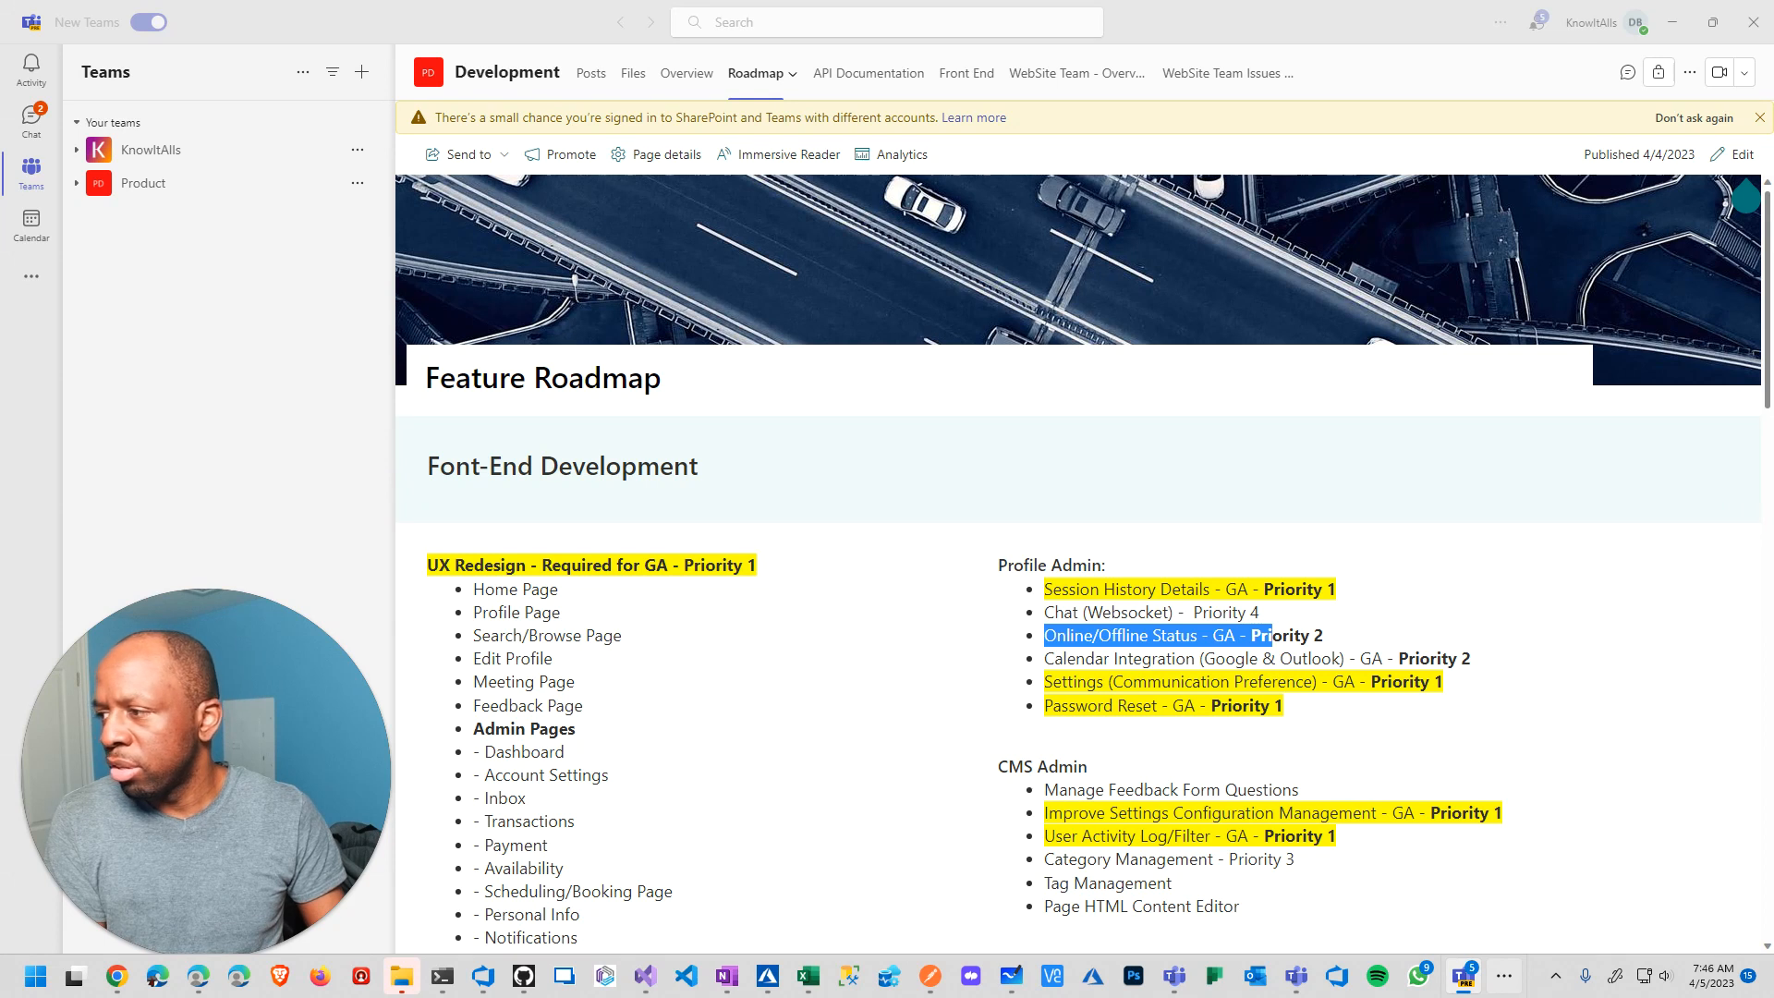
{"action": "scroll", "scroll_direction": "down", "scroll_amount": 3}
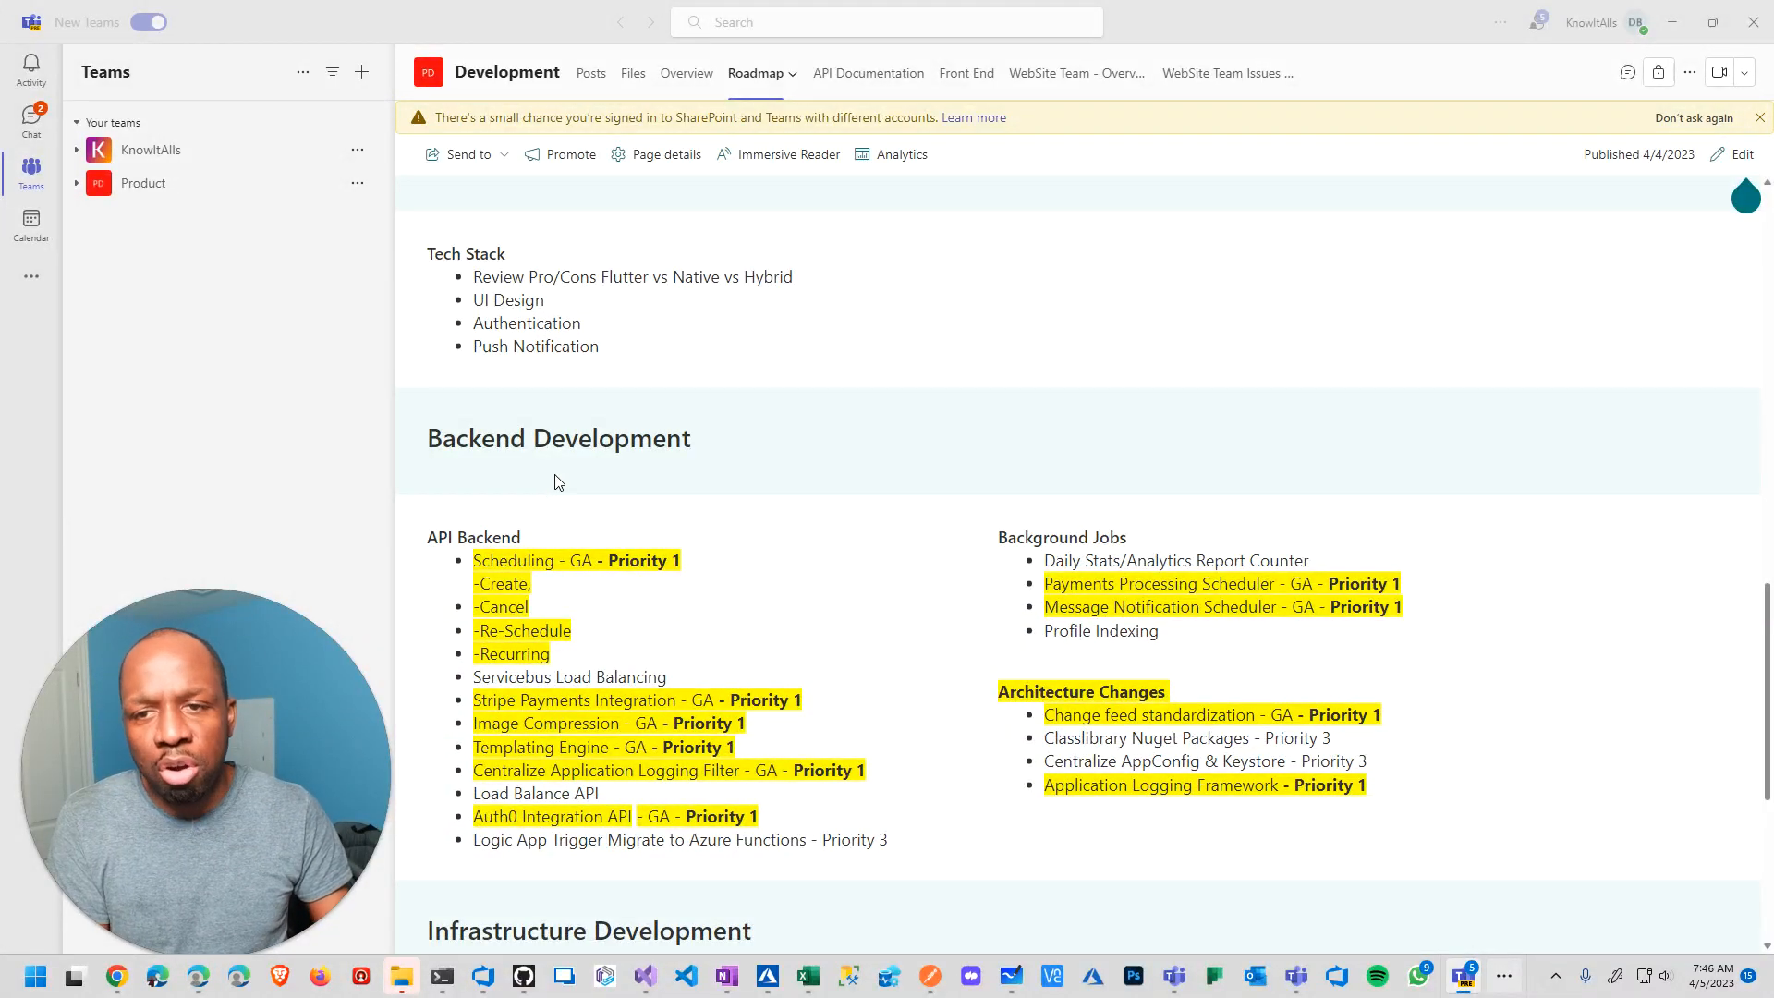
{"action": "scroll", "scroll_direction": "down", "scroll_amount": 3}
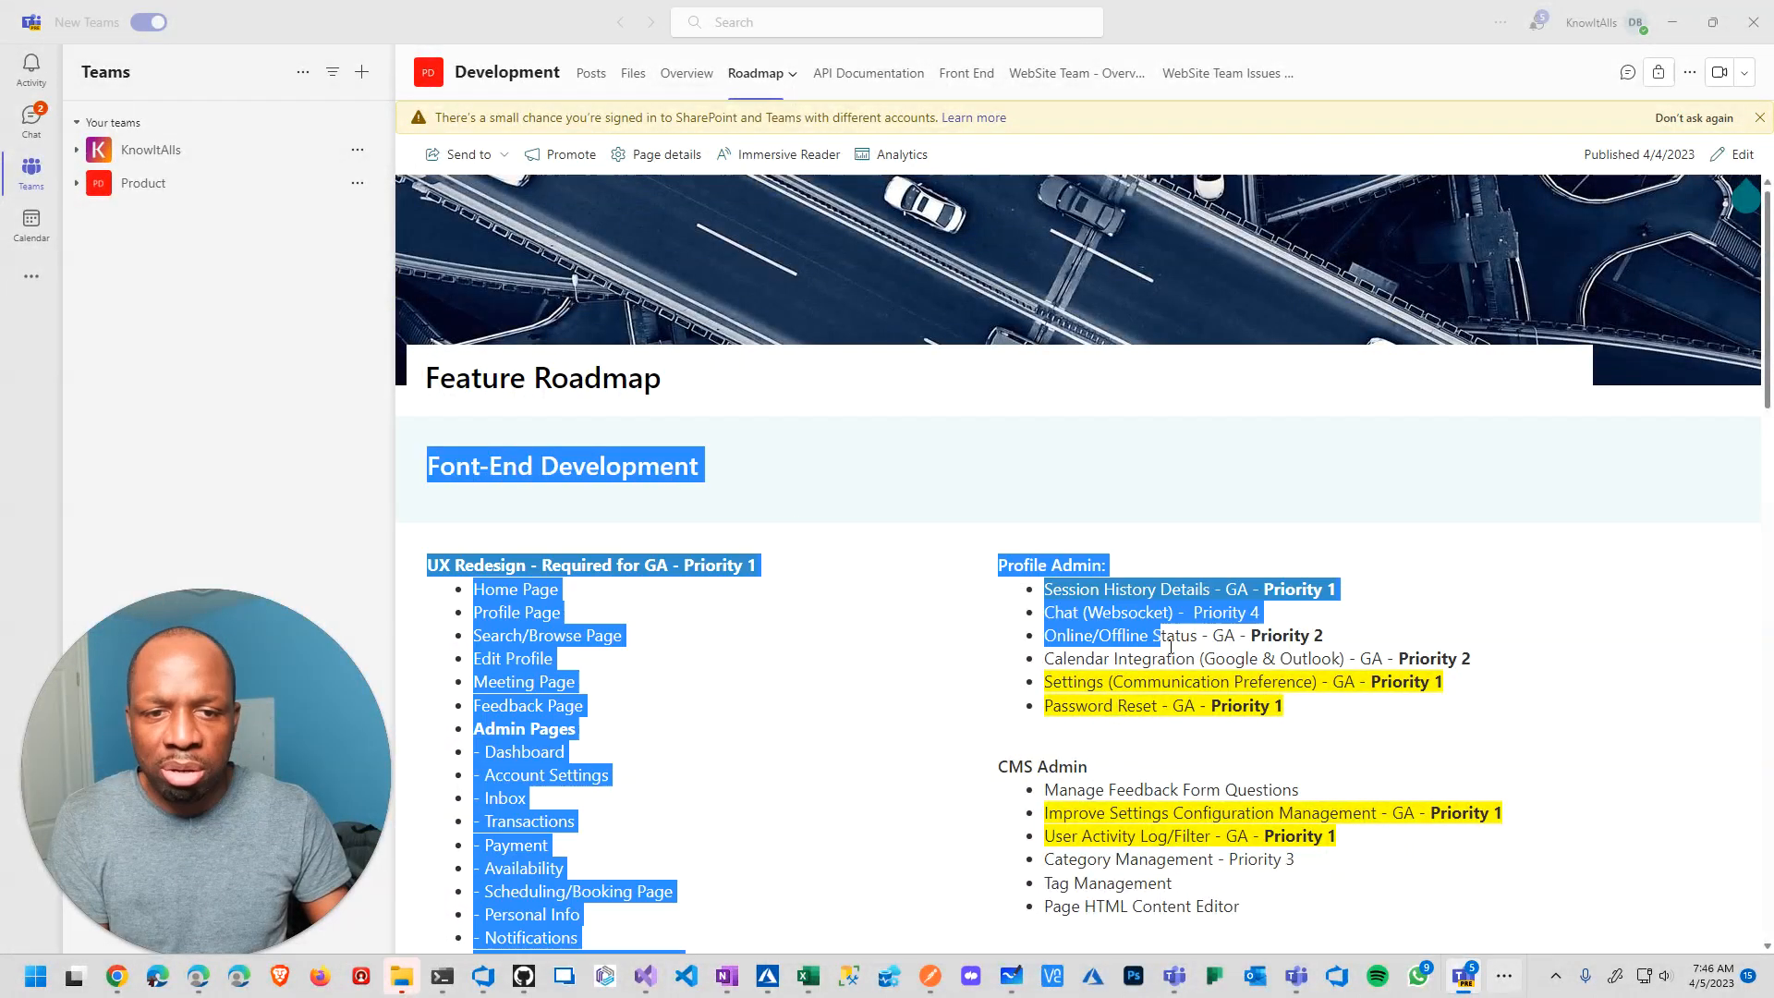
{"action": "scroll", "scroll_direction": "down", "scroll_amount": 3}
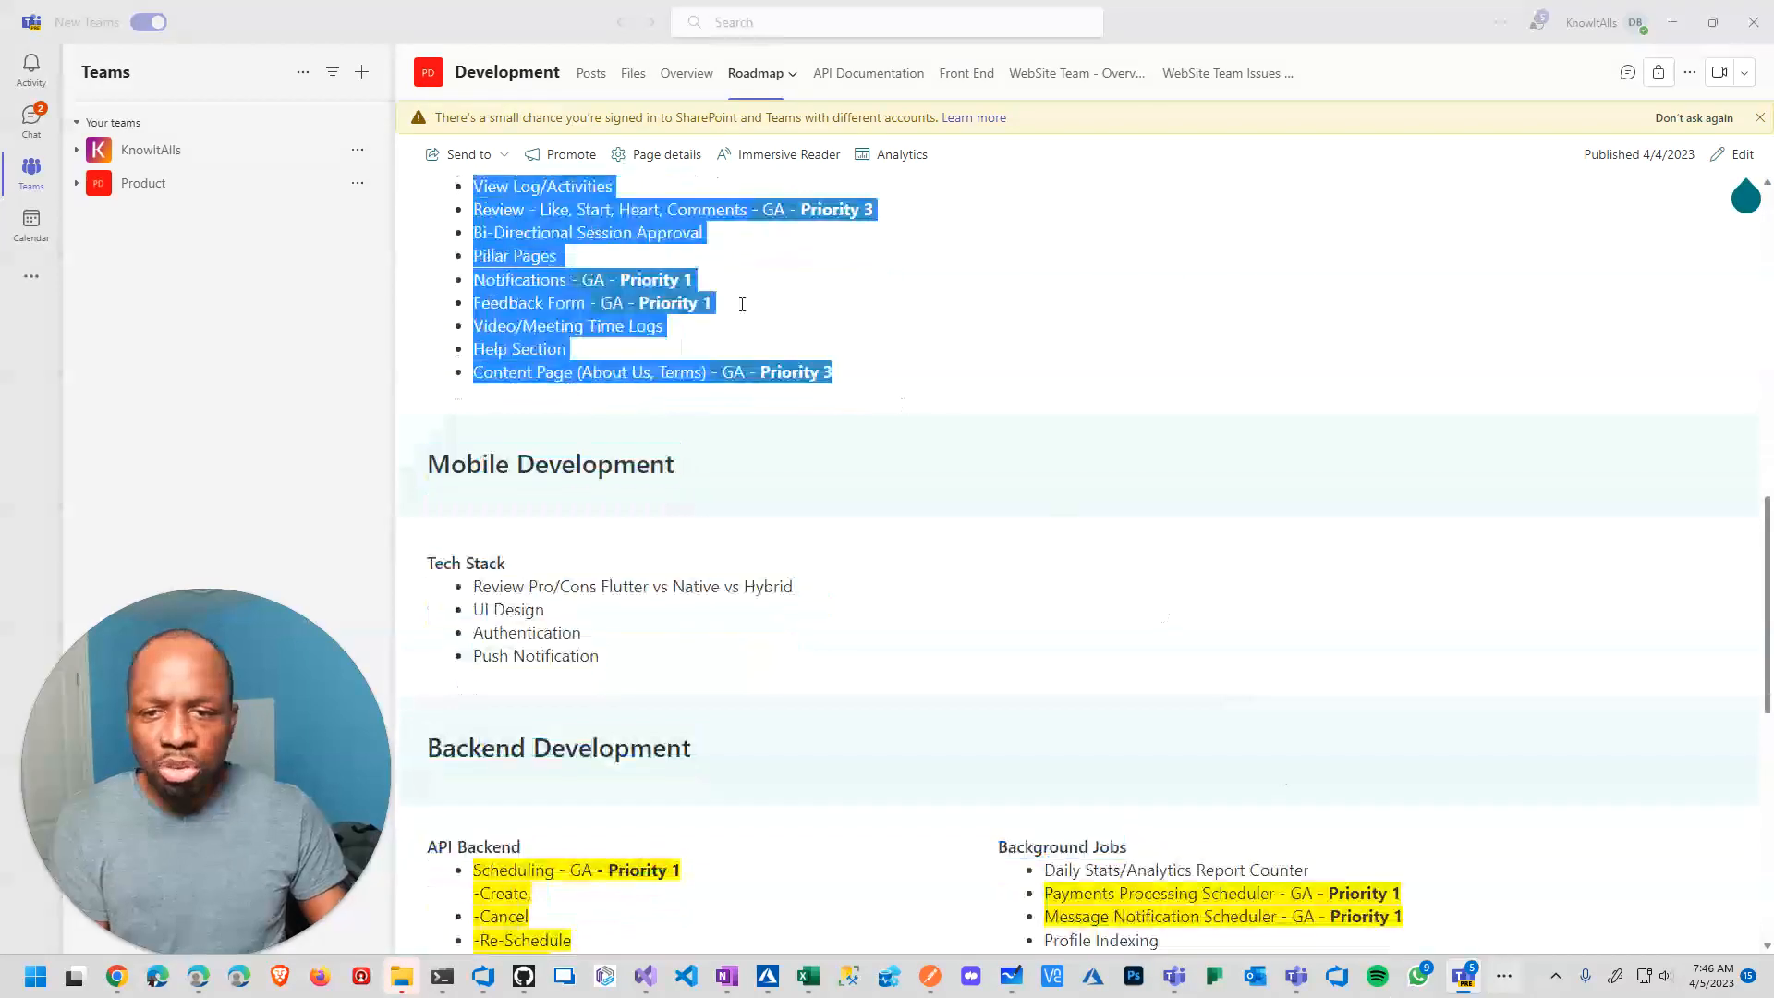
{"action": "scroll", "scroll_direction": "down", "scroll_amount": 3}
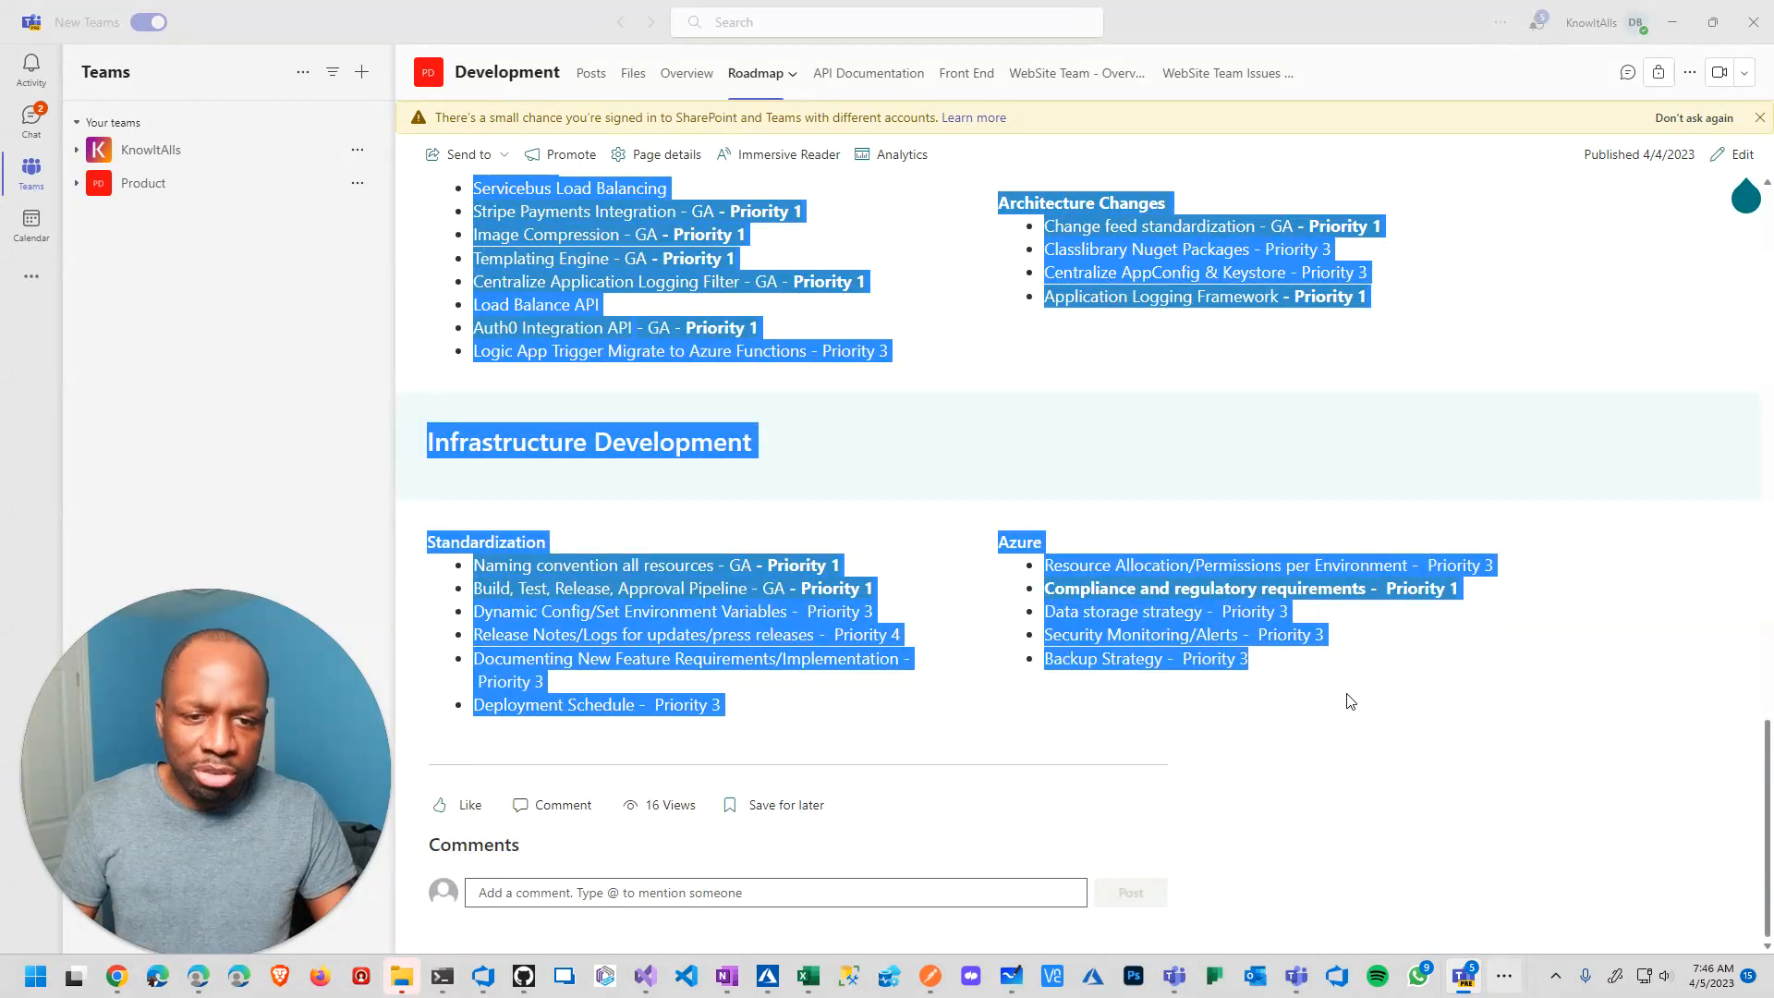
{"action": "scroll", "scroll_direction": "up", "scroll_amount": 3}
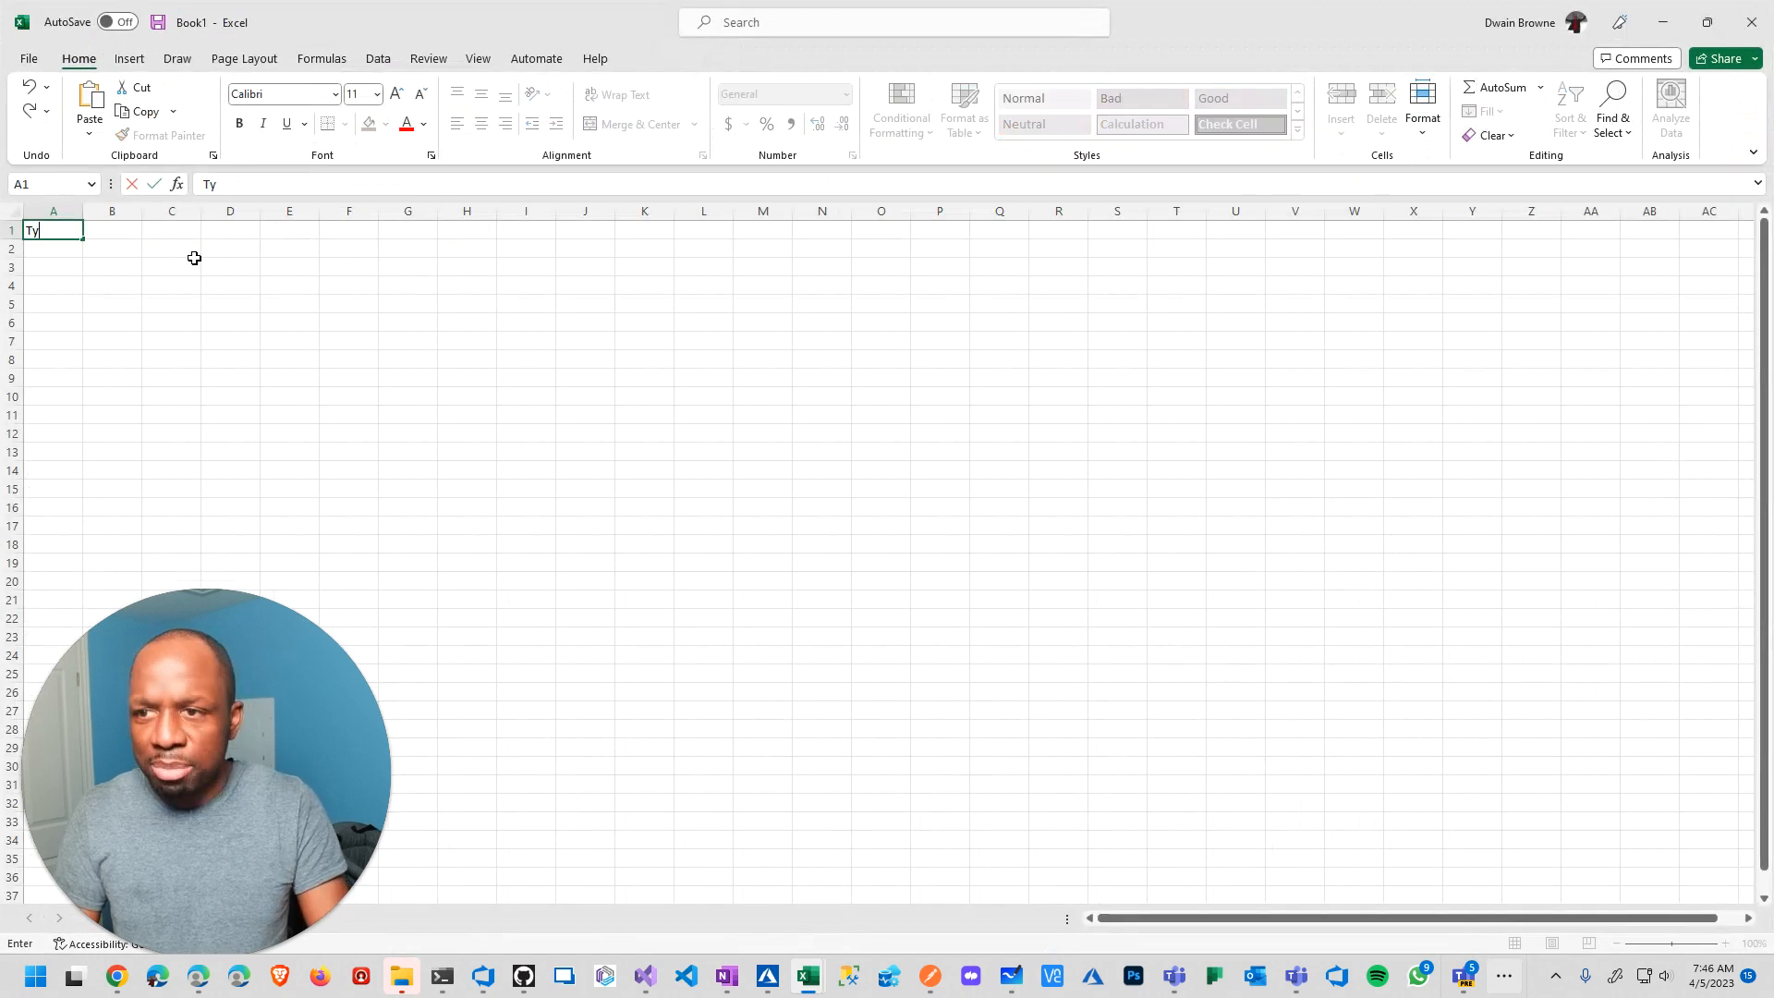
Enter the column headings Type, Category and Priority
{"action": "key", "text": "Tab"}
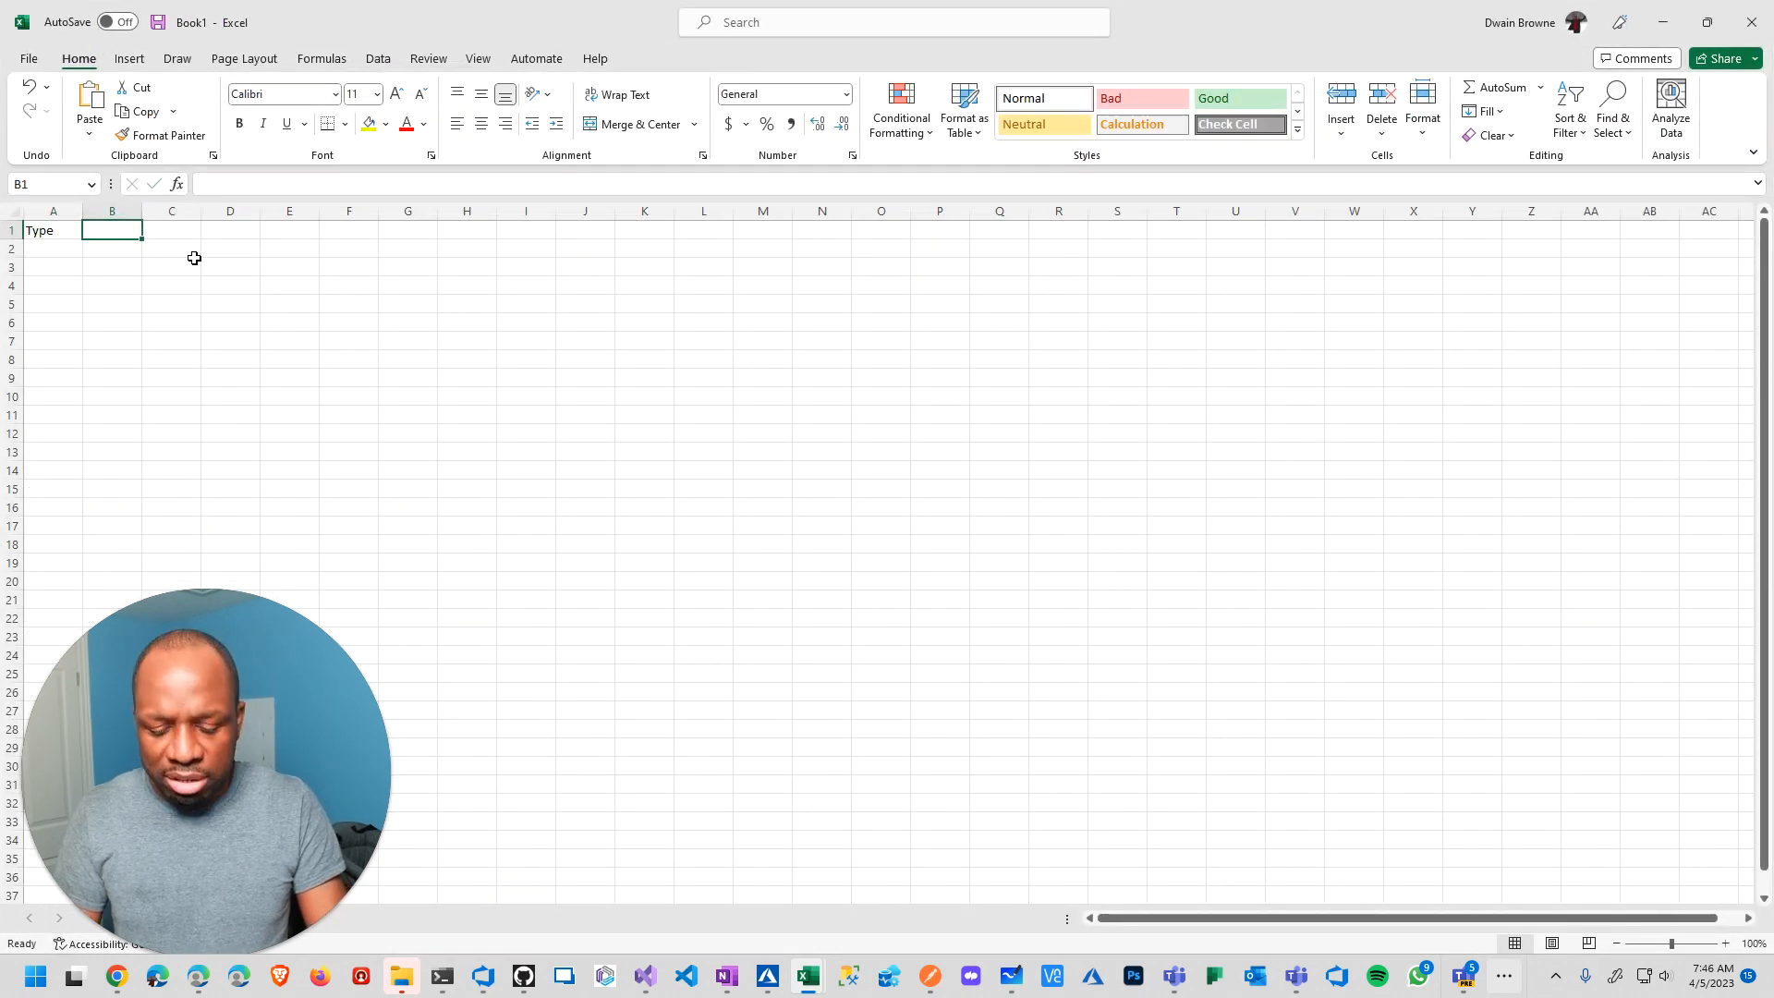
{"action": "type", "text": "Categor"}
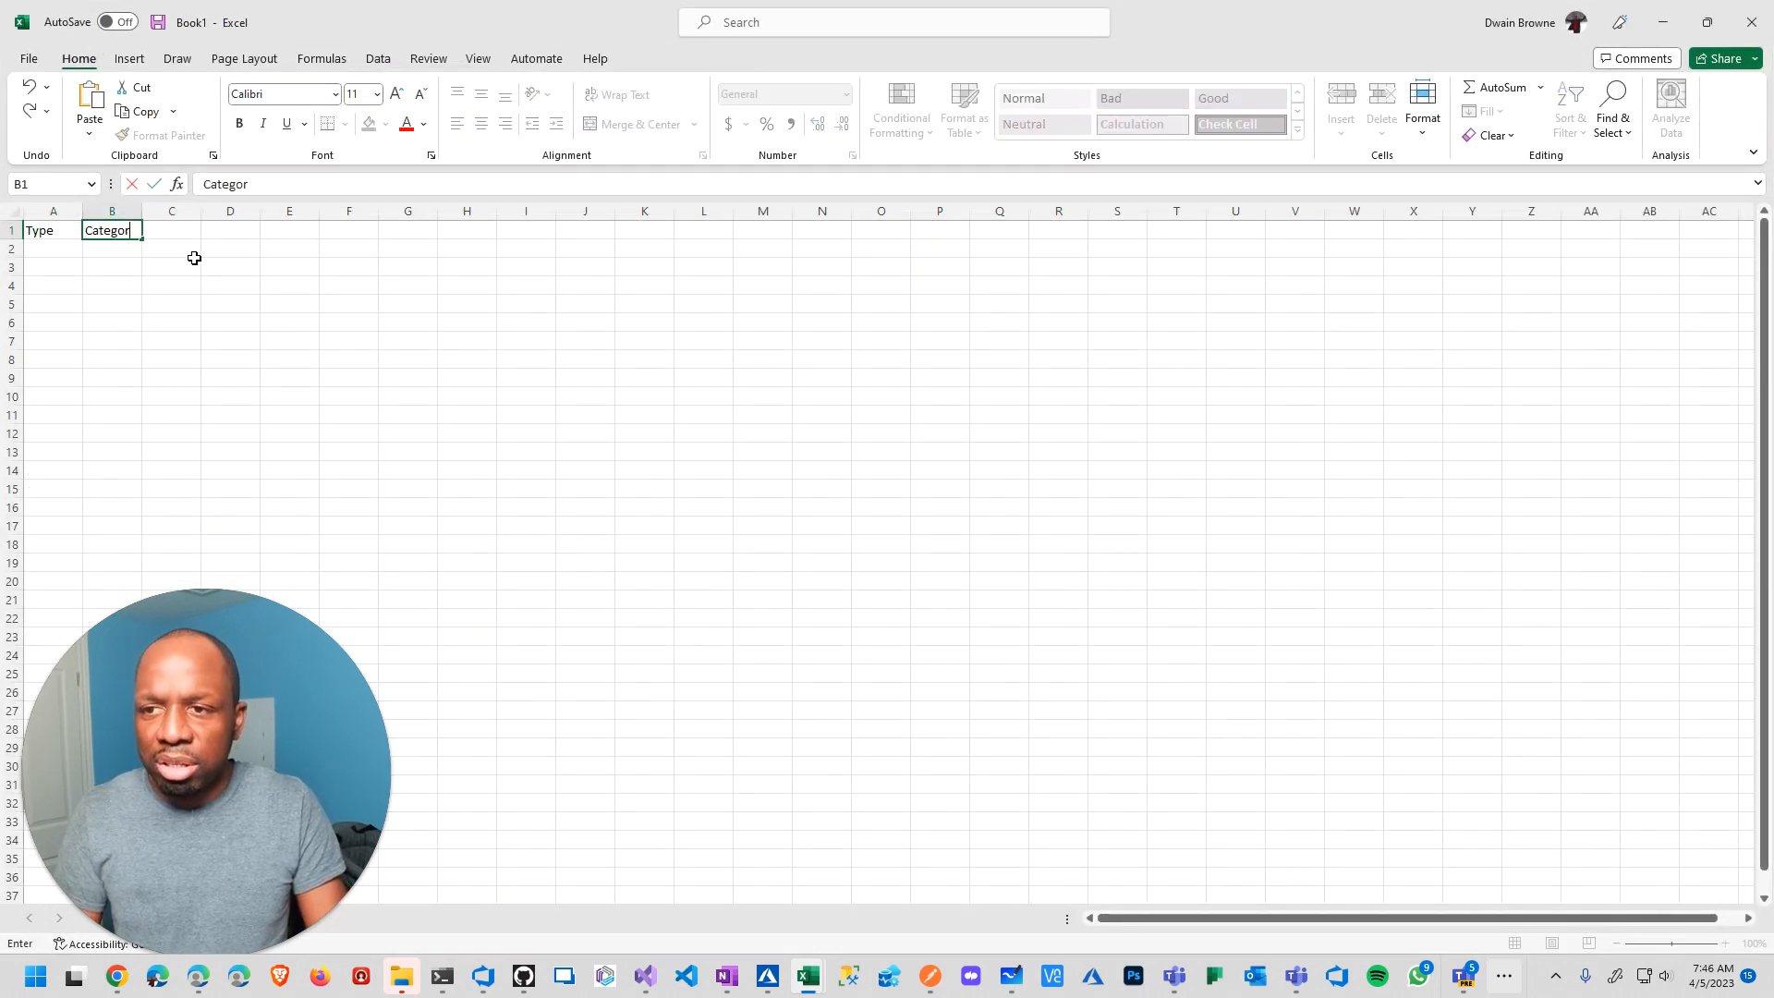
{"action": "type", "text": "P"}
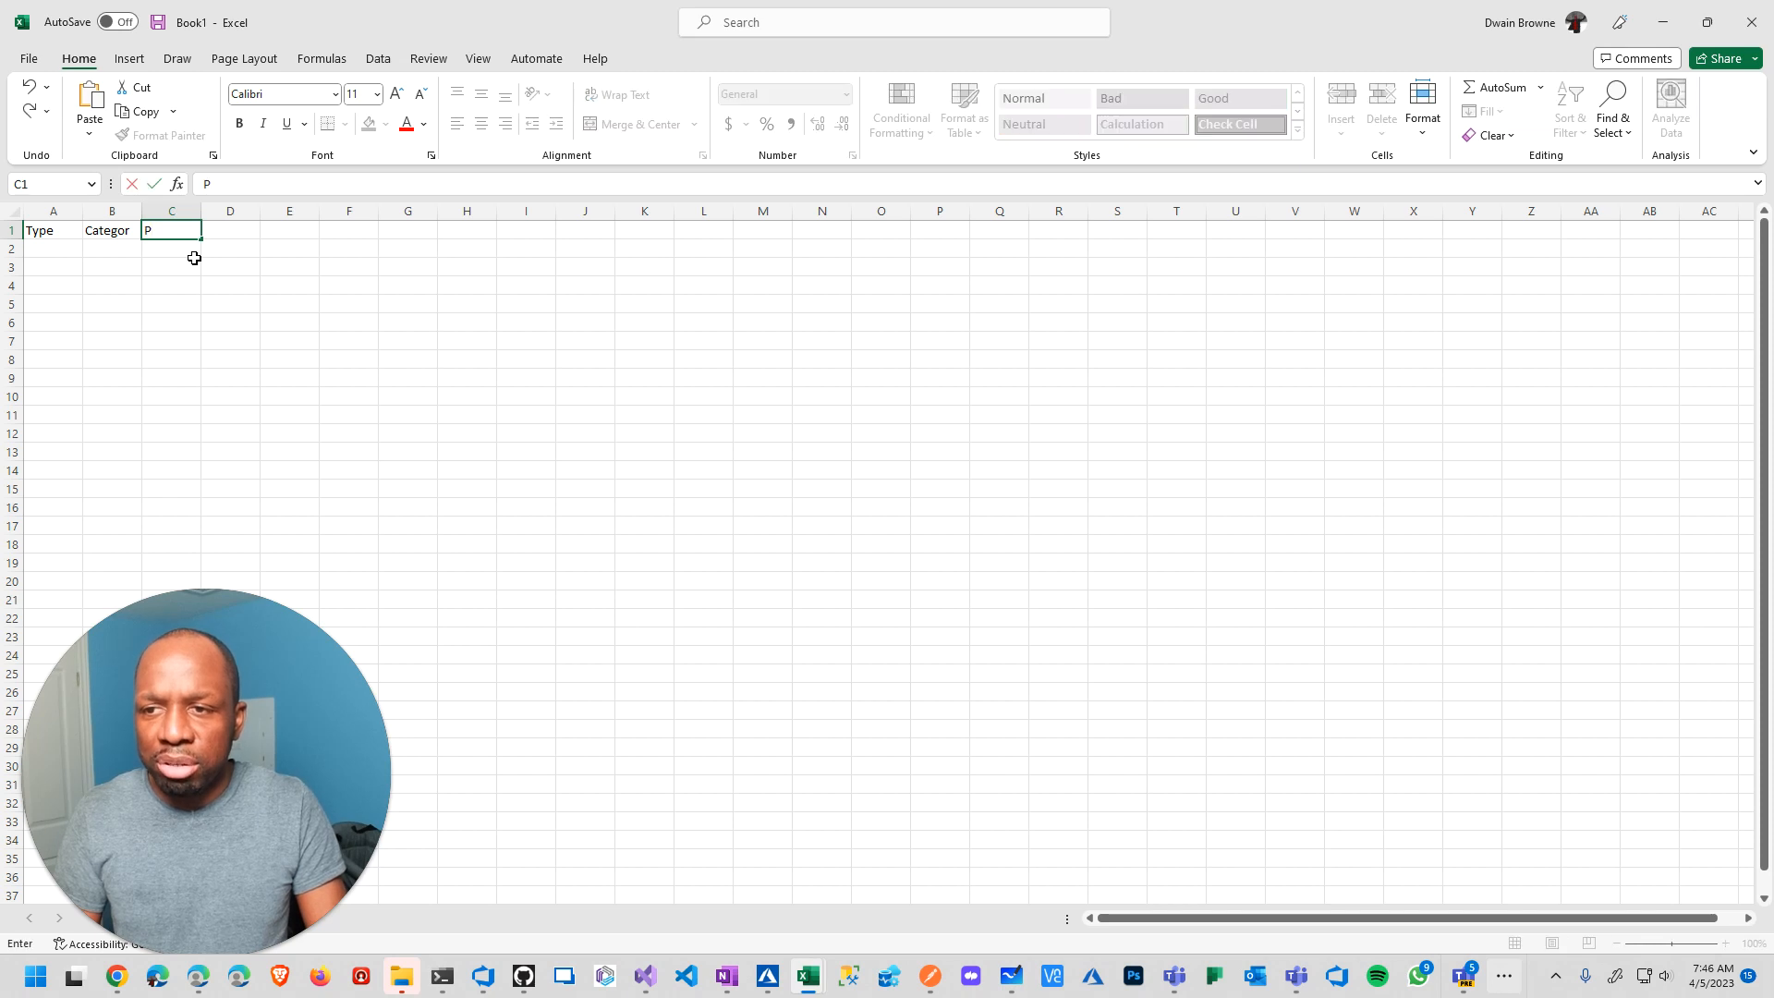
{"action": "type", "text": "riority"}
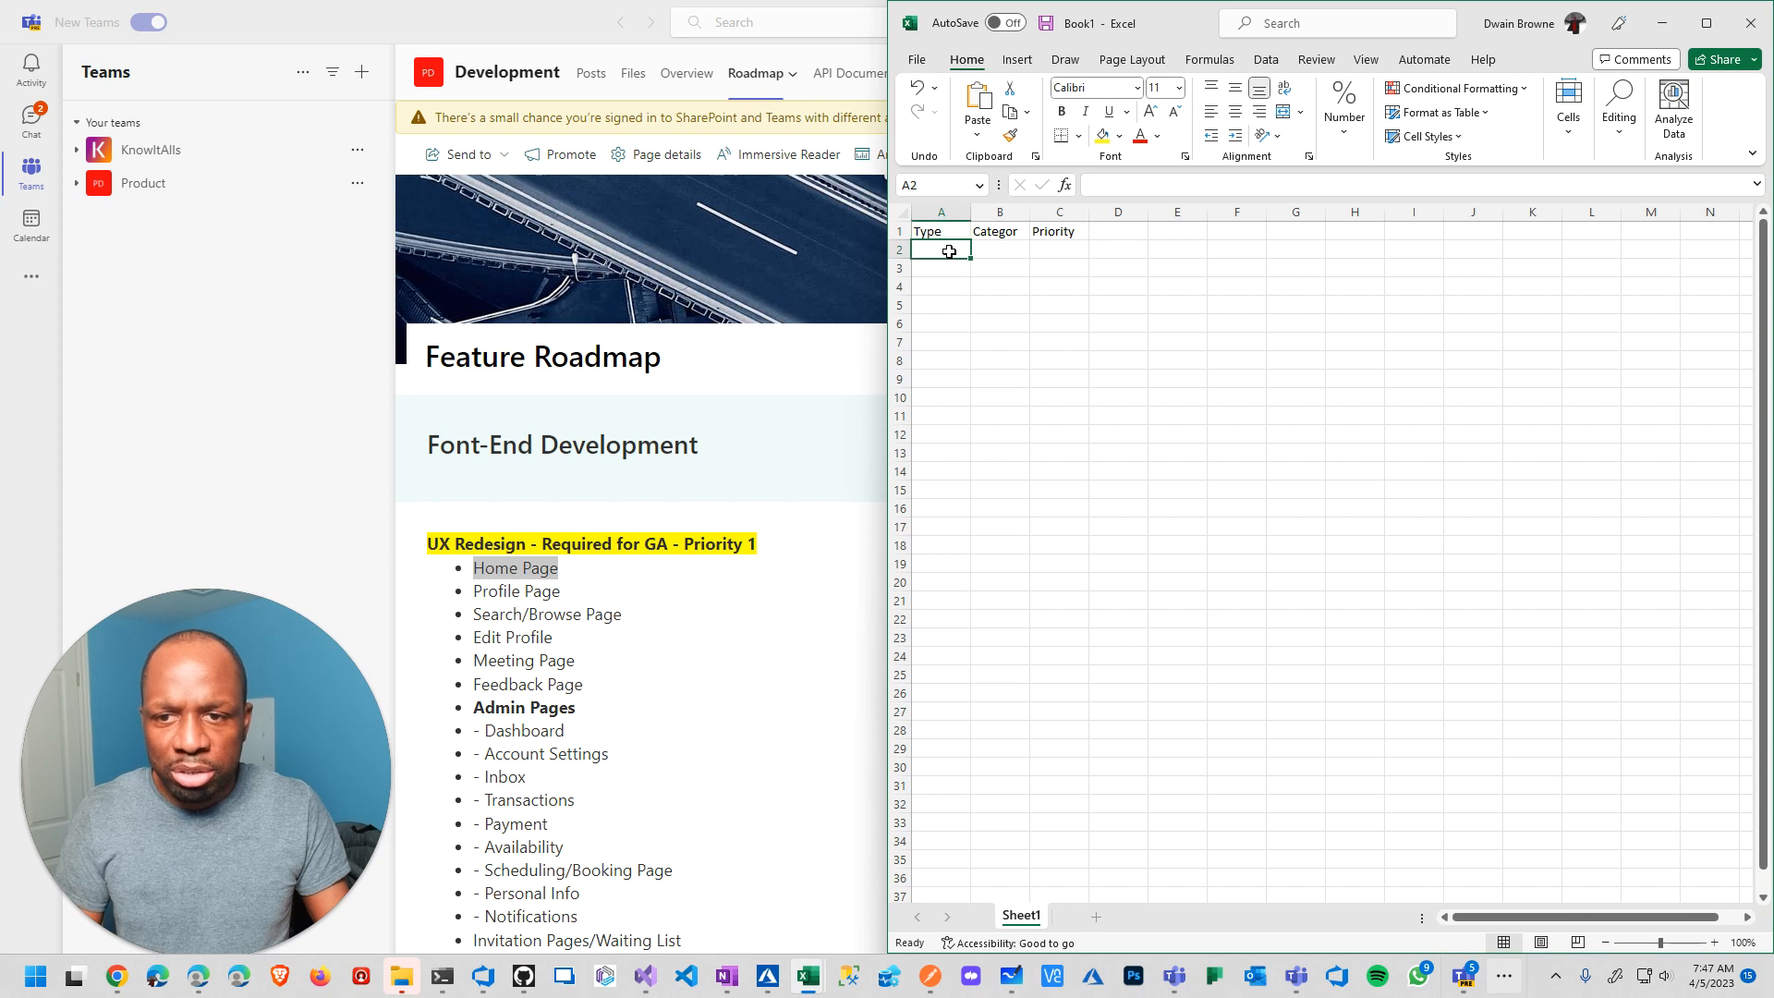
Enter the Front-End Development, UX Design row and start typing Home Page in B3
{"action": "type", "text": "Front-End"}
{"action": "left_click", "coordinate": [1001, 250]}
{"action": "type", "text": "Develo"}
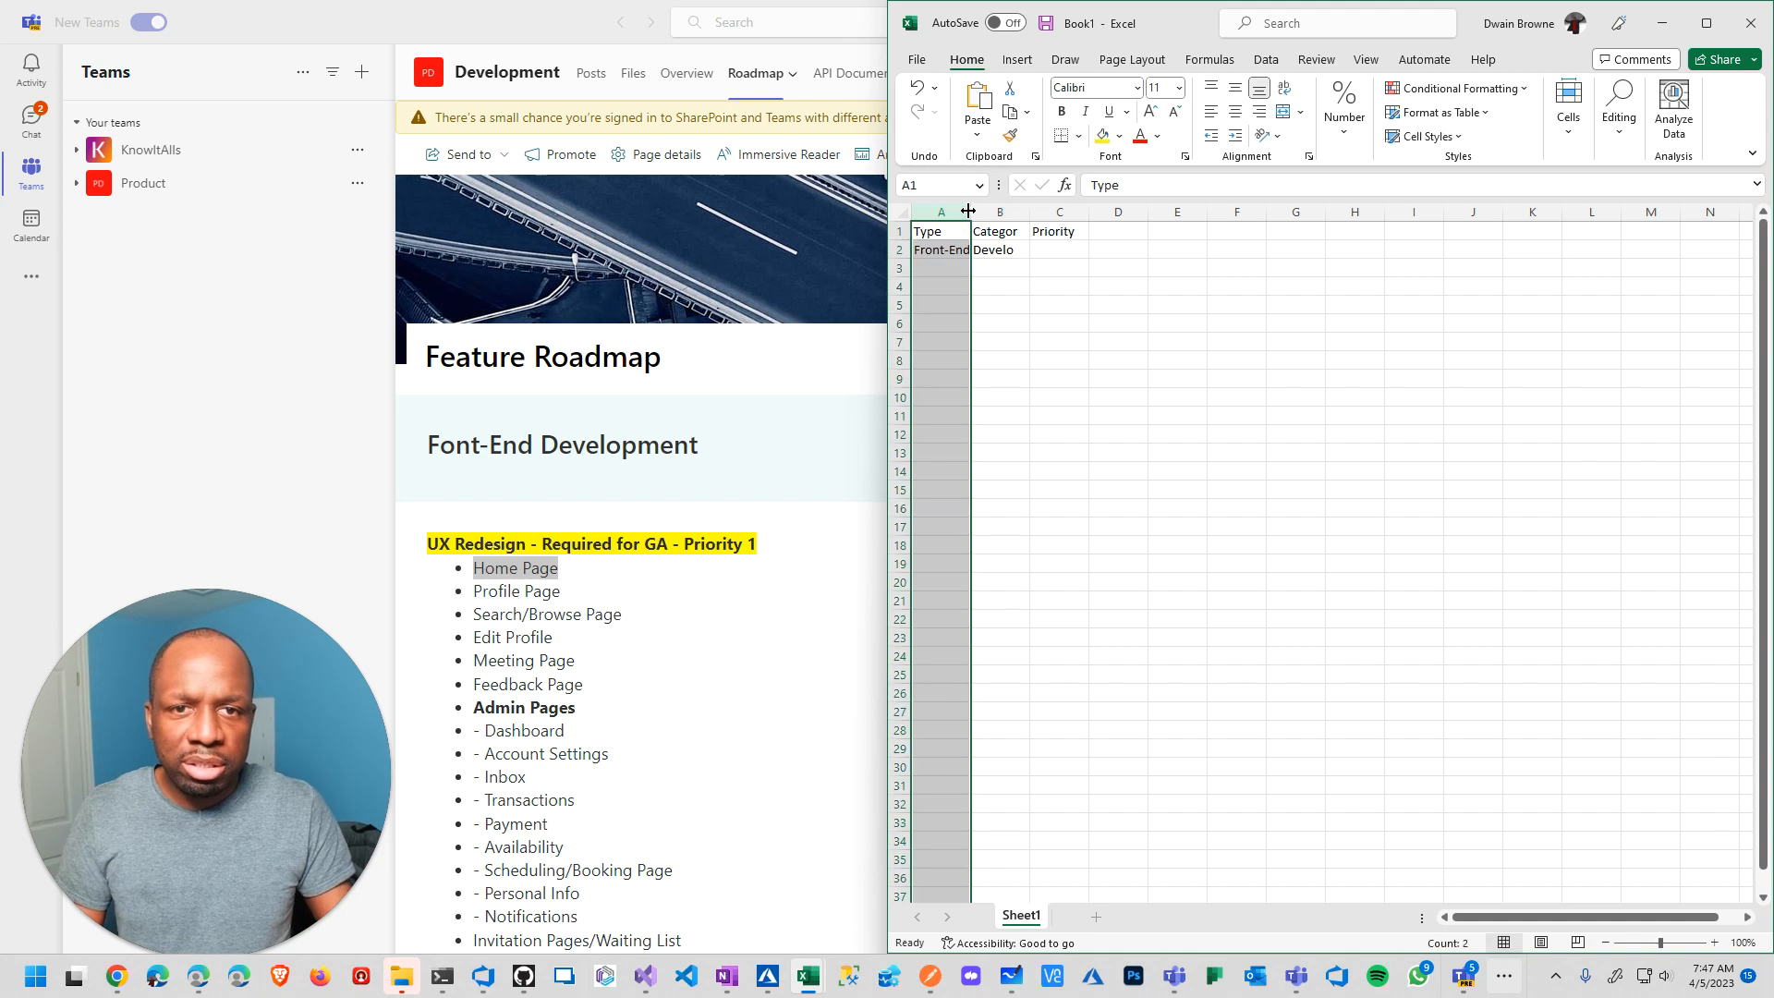
{"action": "left_click", "coordinate": [1044, 249]}
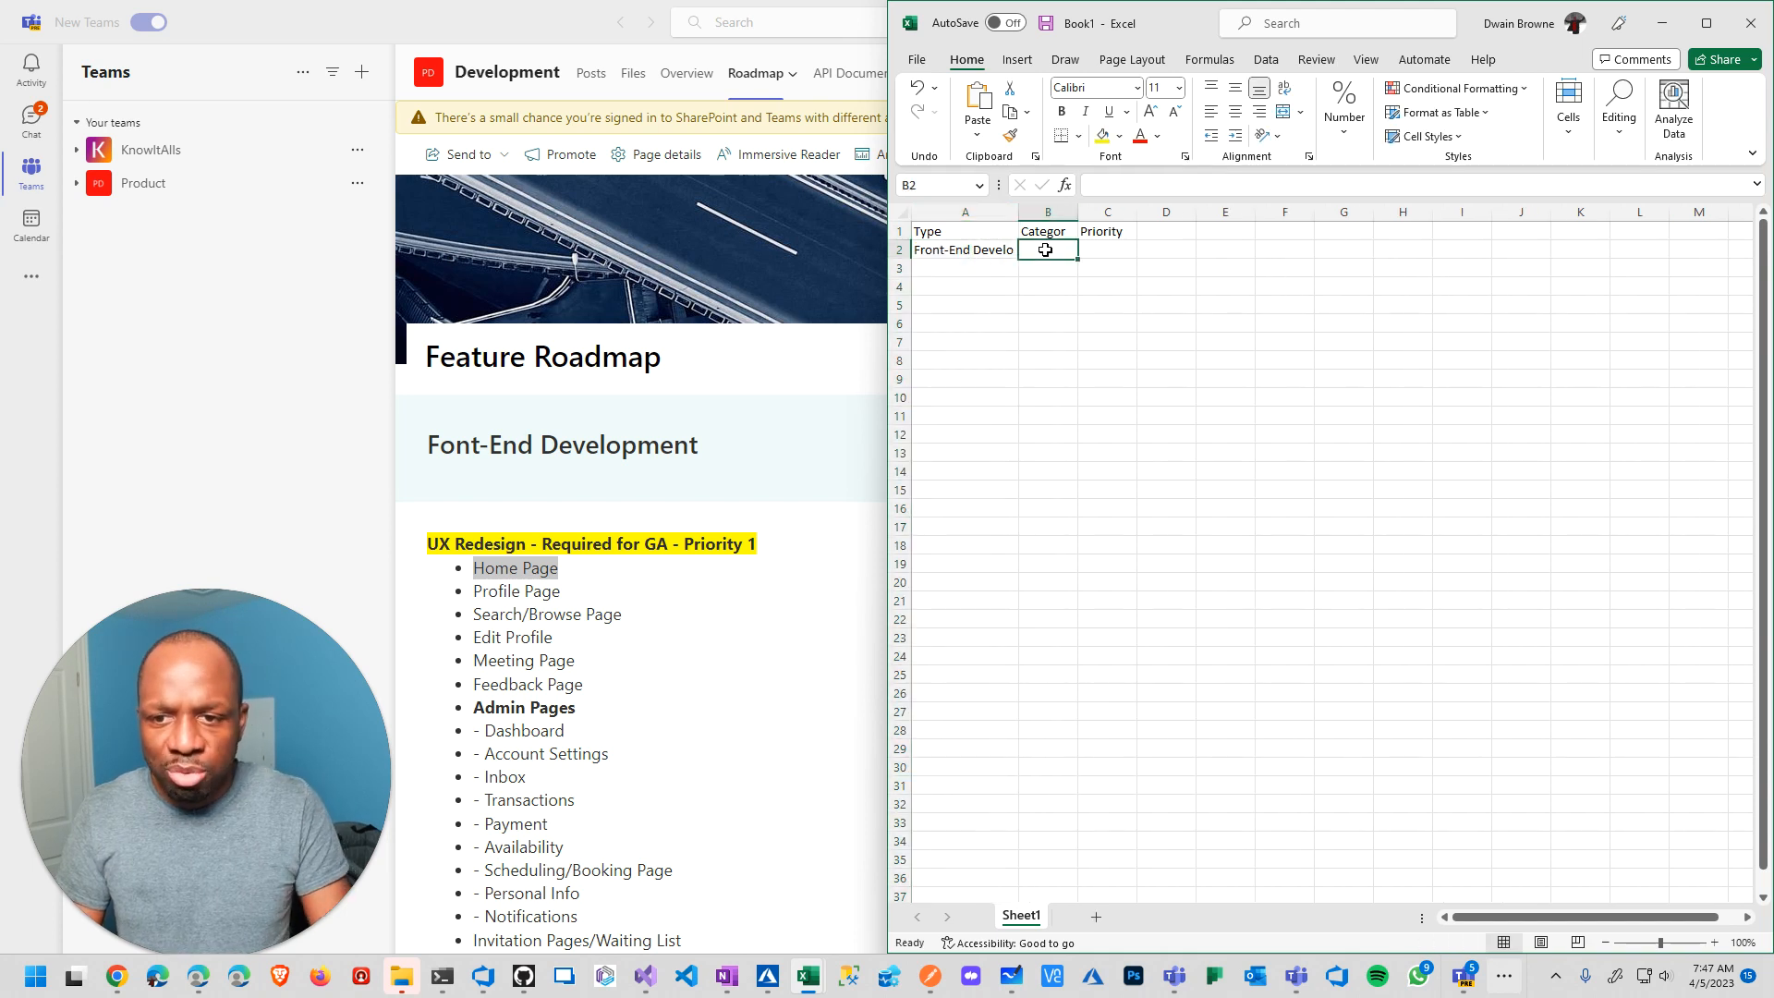
{"action": "type", "text": "Ux Desig"}
{"action": "left_click", "coordinate": [1106, 249]}
{"action": "type", "text": "1"}
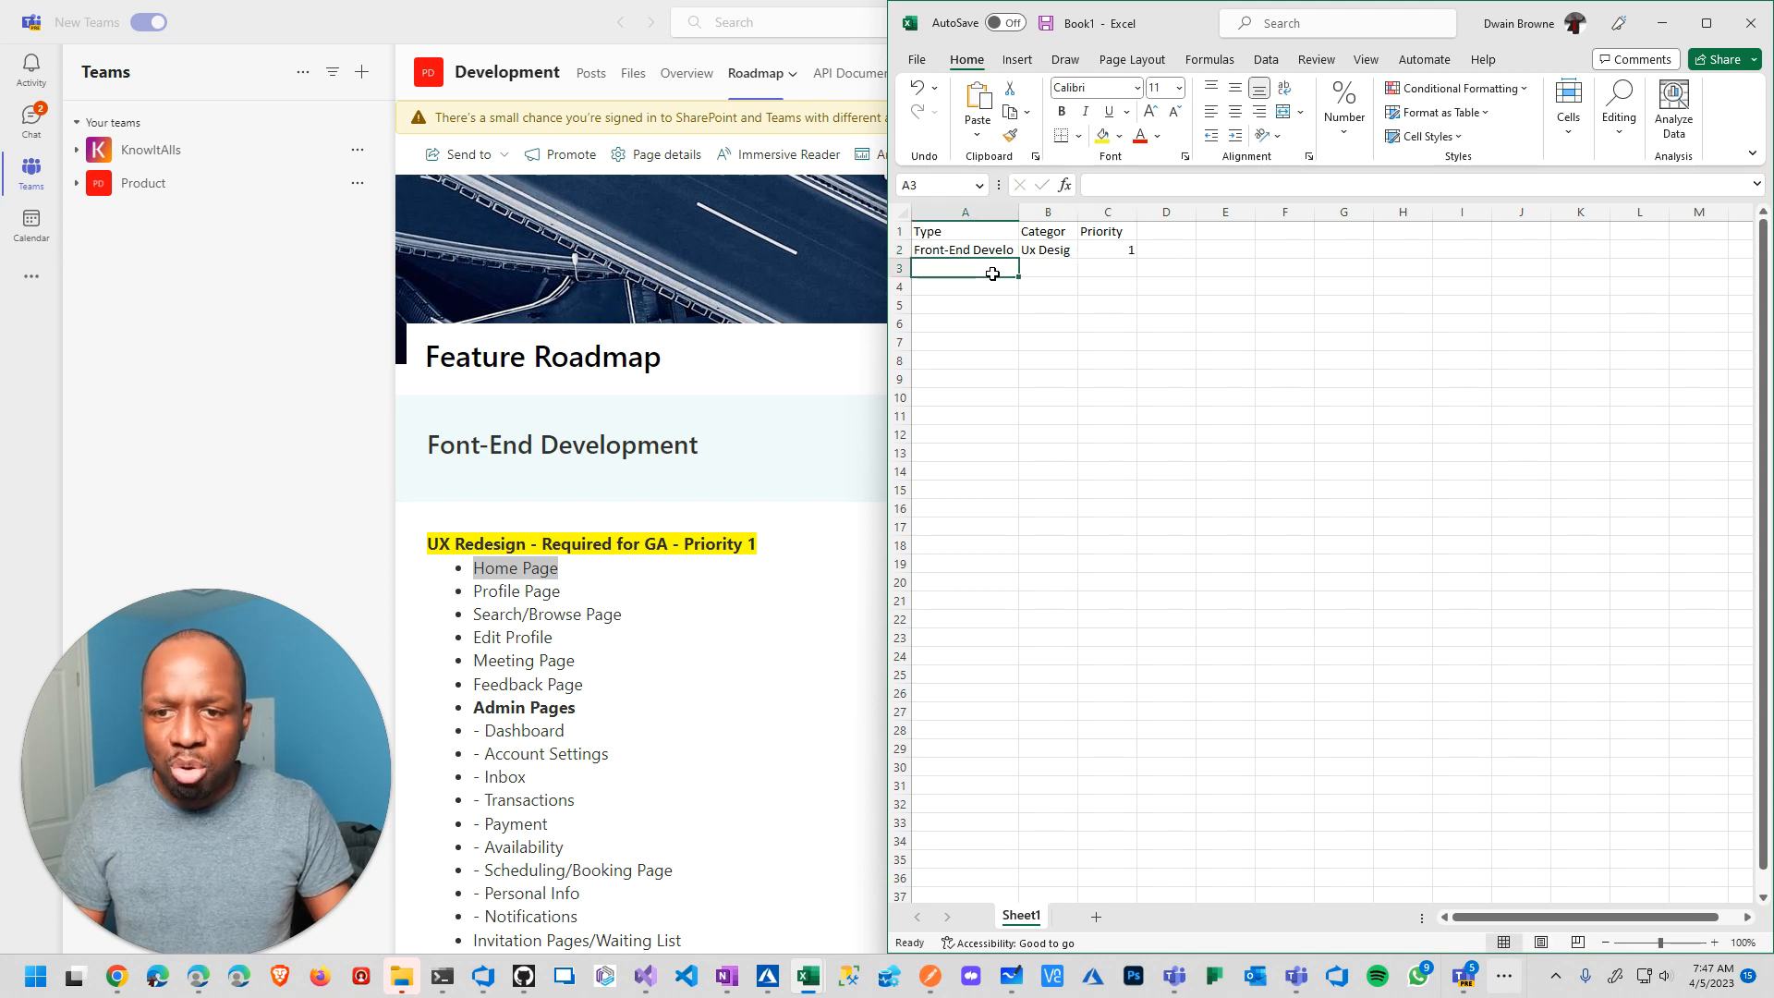
{"action": "left_click", "coordinate": [1046, 268]}
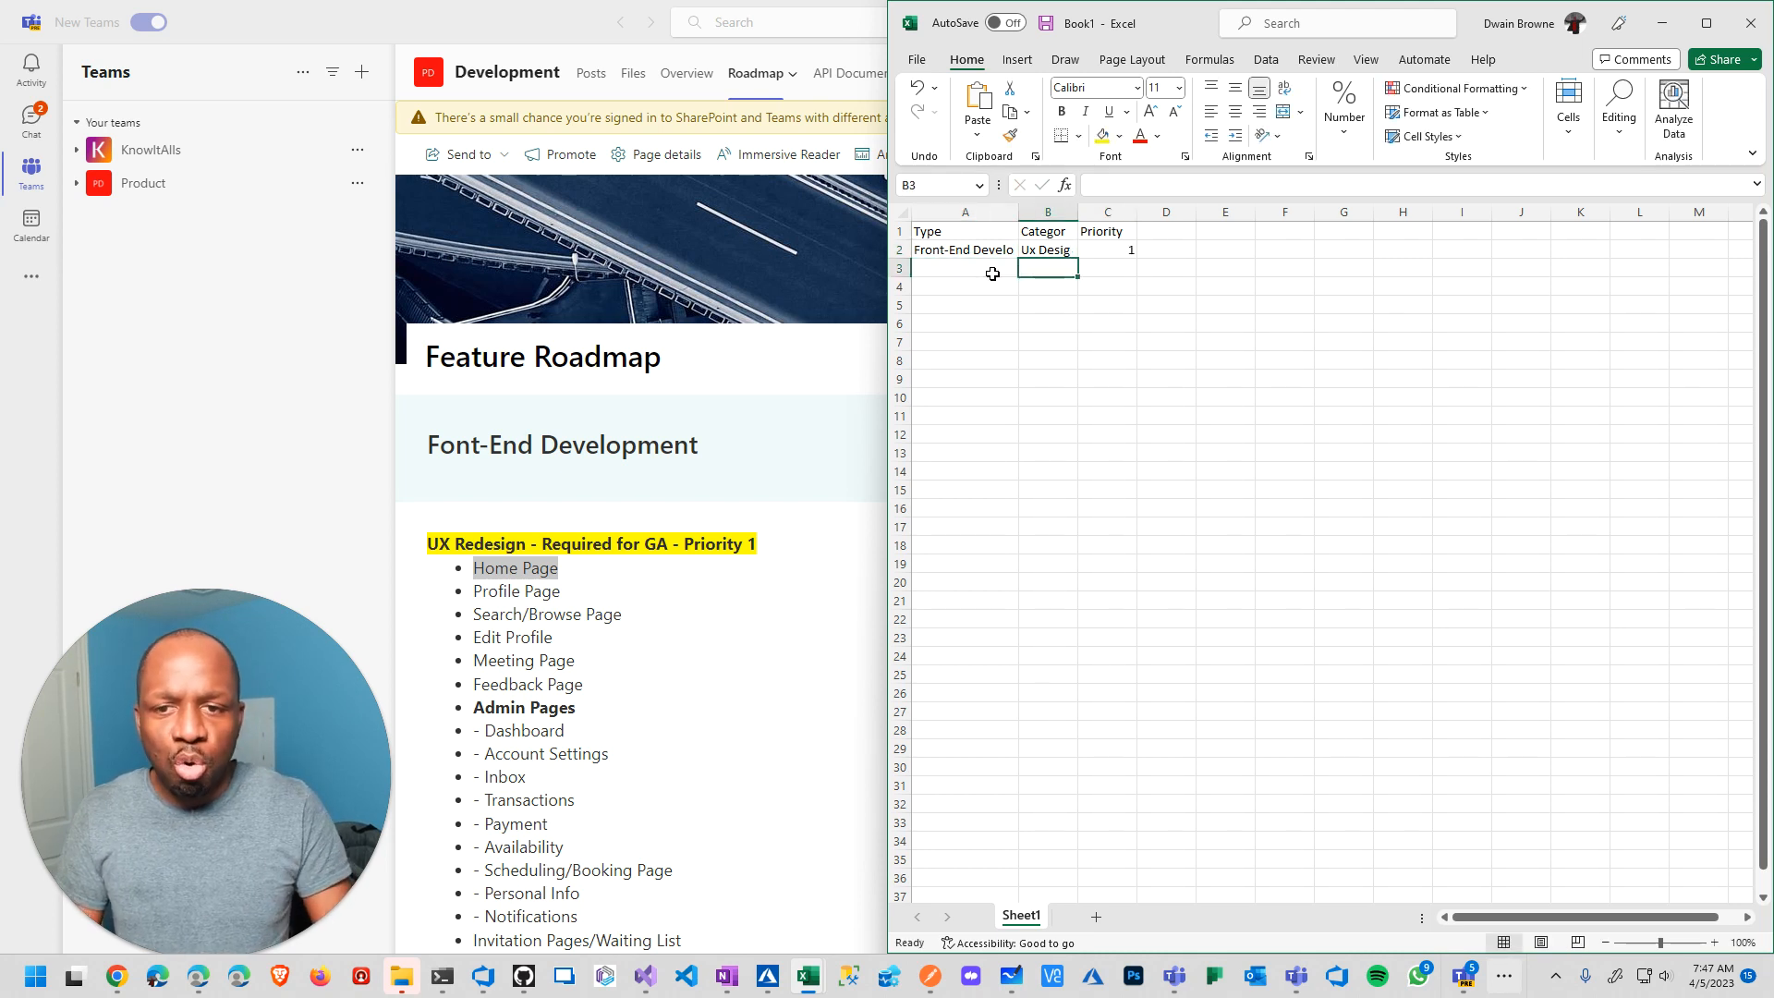
{"action": "type", "text": "Home pGe"}
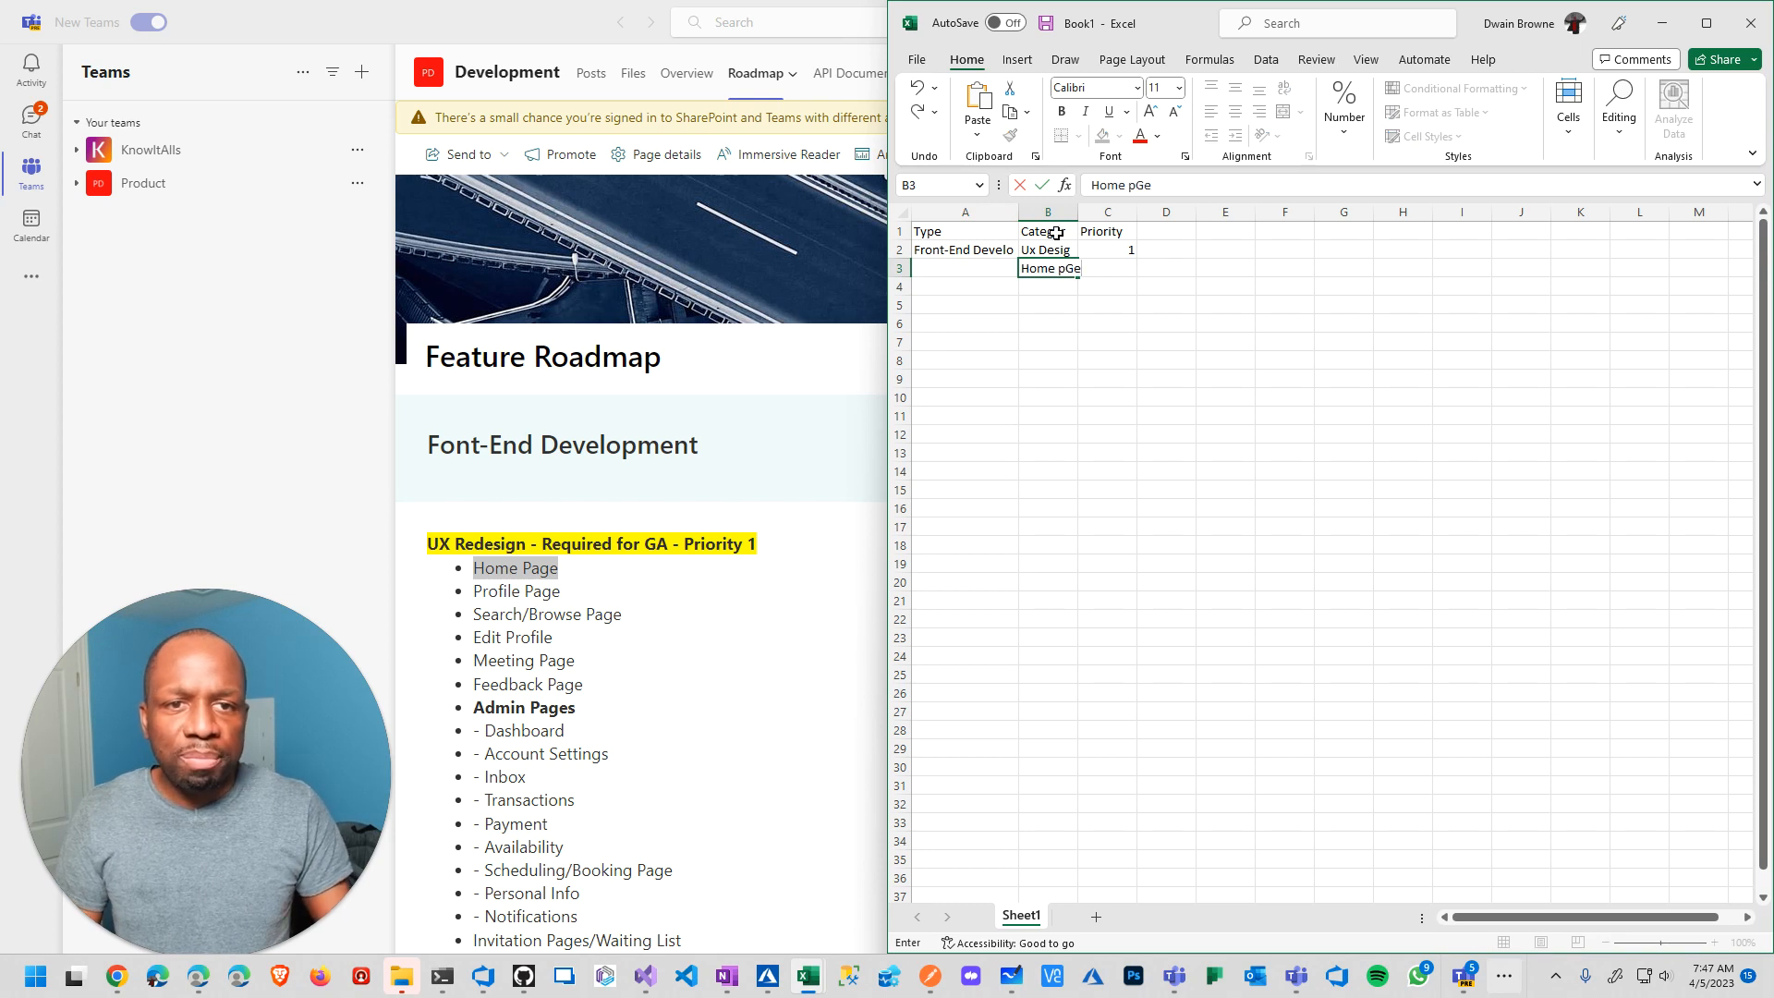
Insert a column before Priority, head it Task, and type Home Page
{"action": "right_click", "coordinate": [1106, 212]}
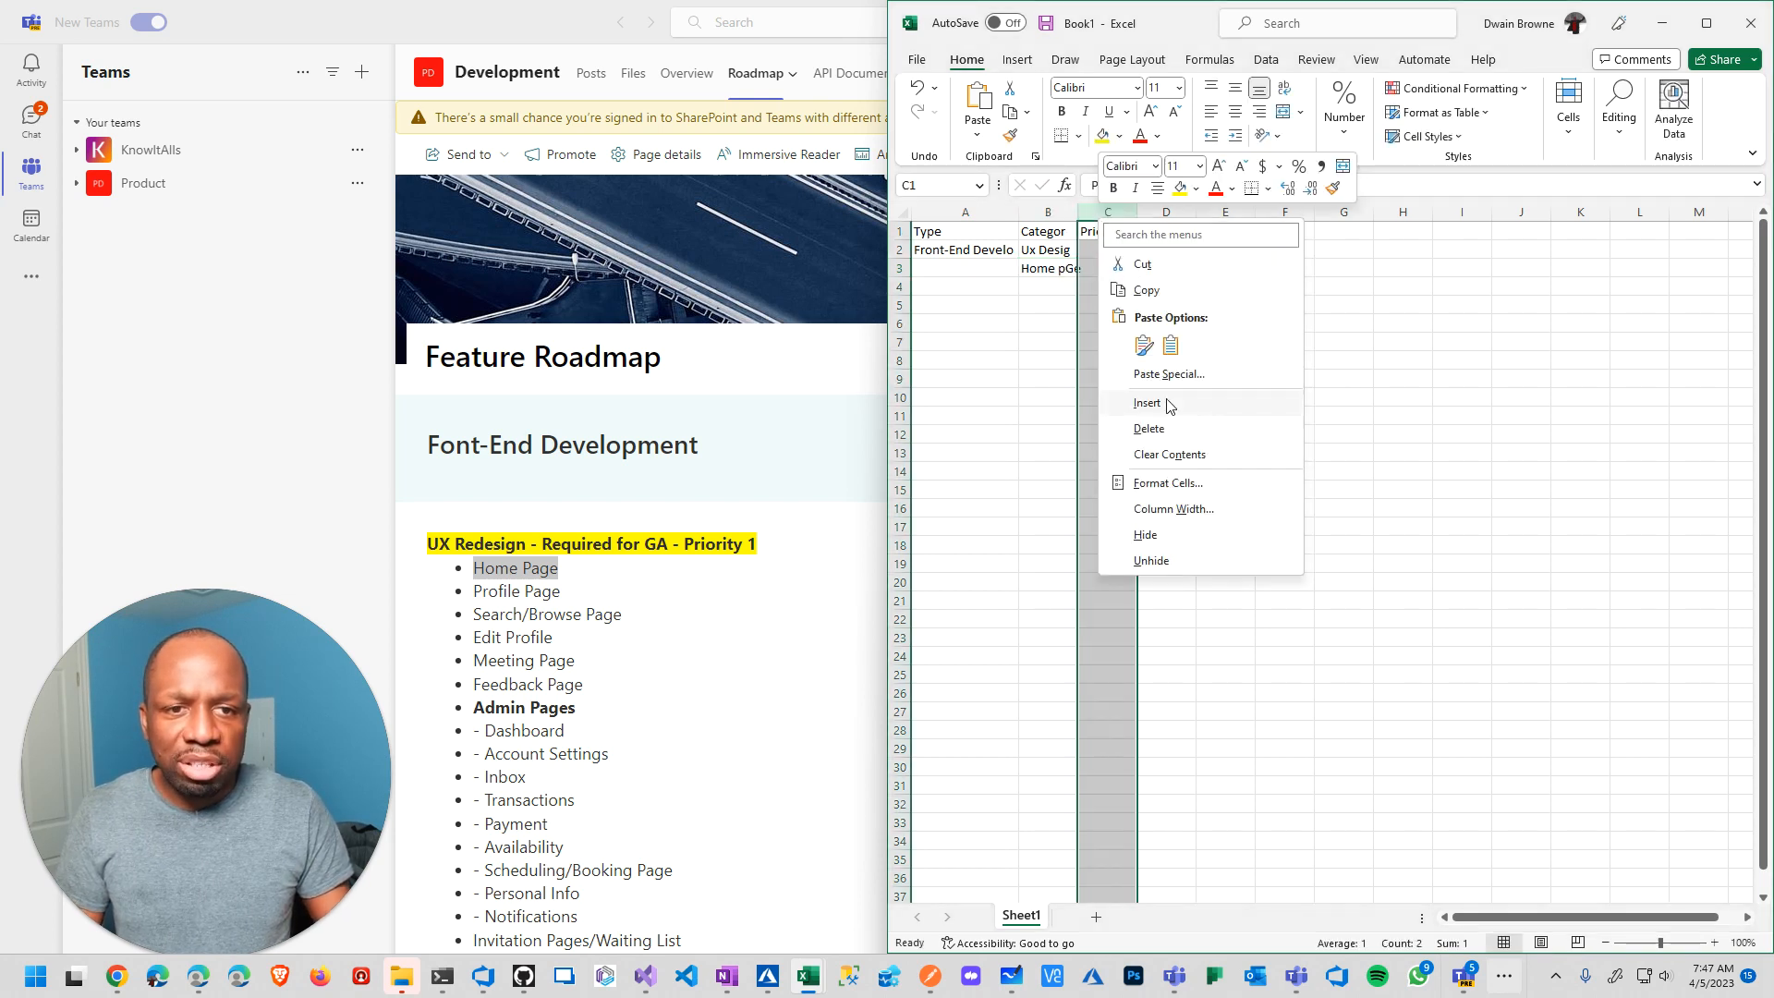
{"action": "type", "text": "Task"}
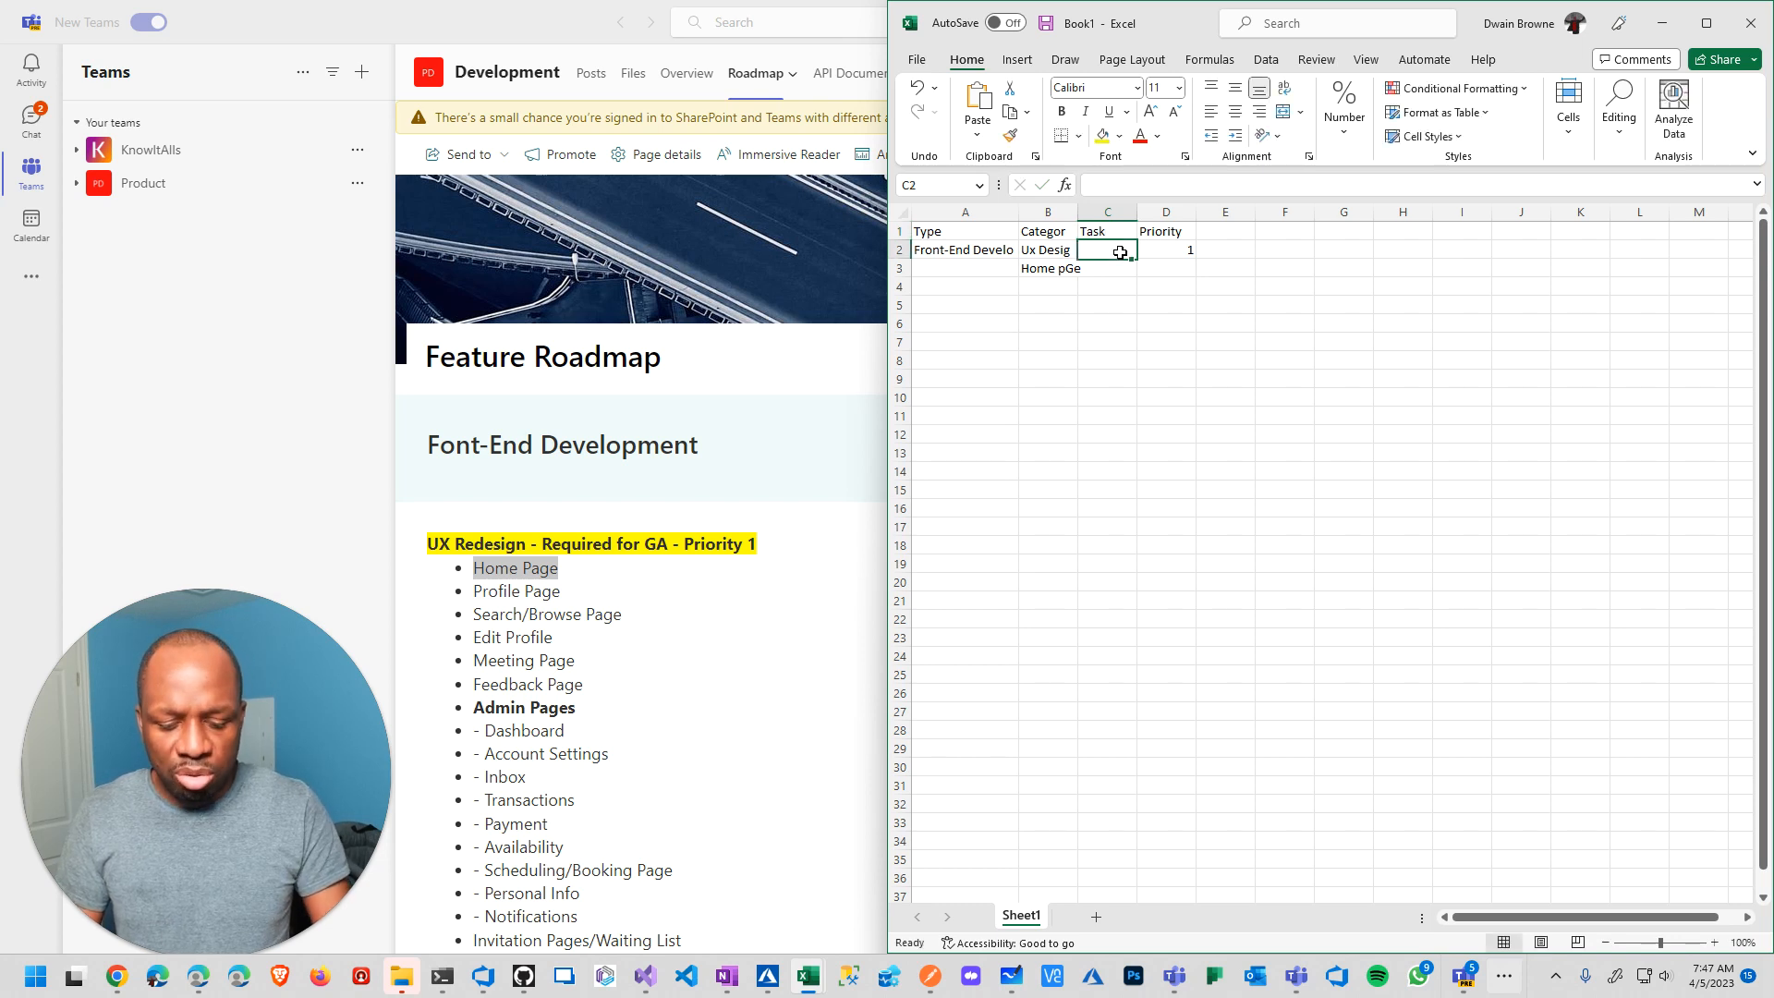
{"action": "type", "text": "Homeage"}
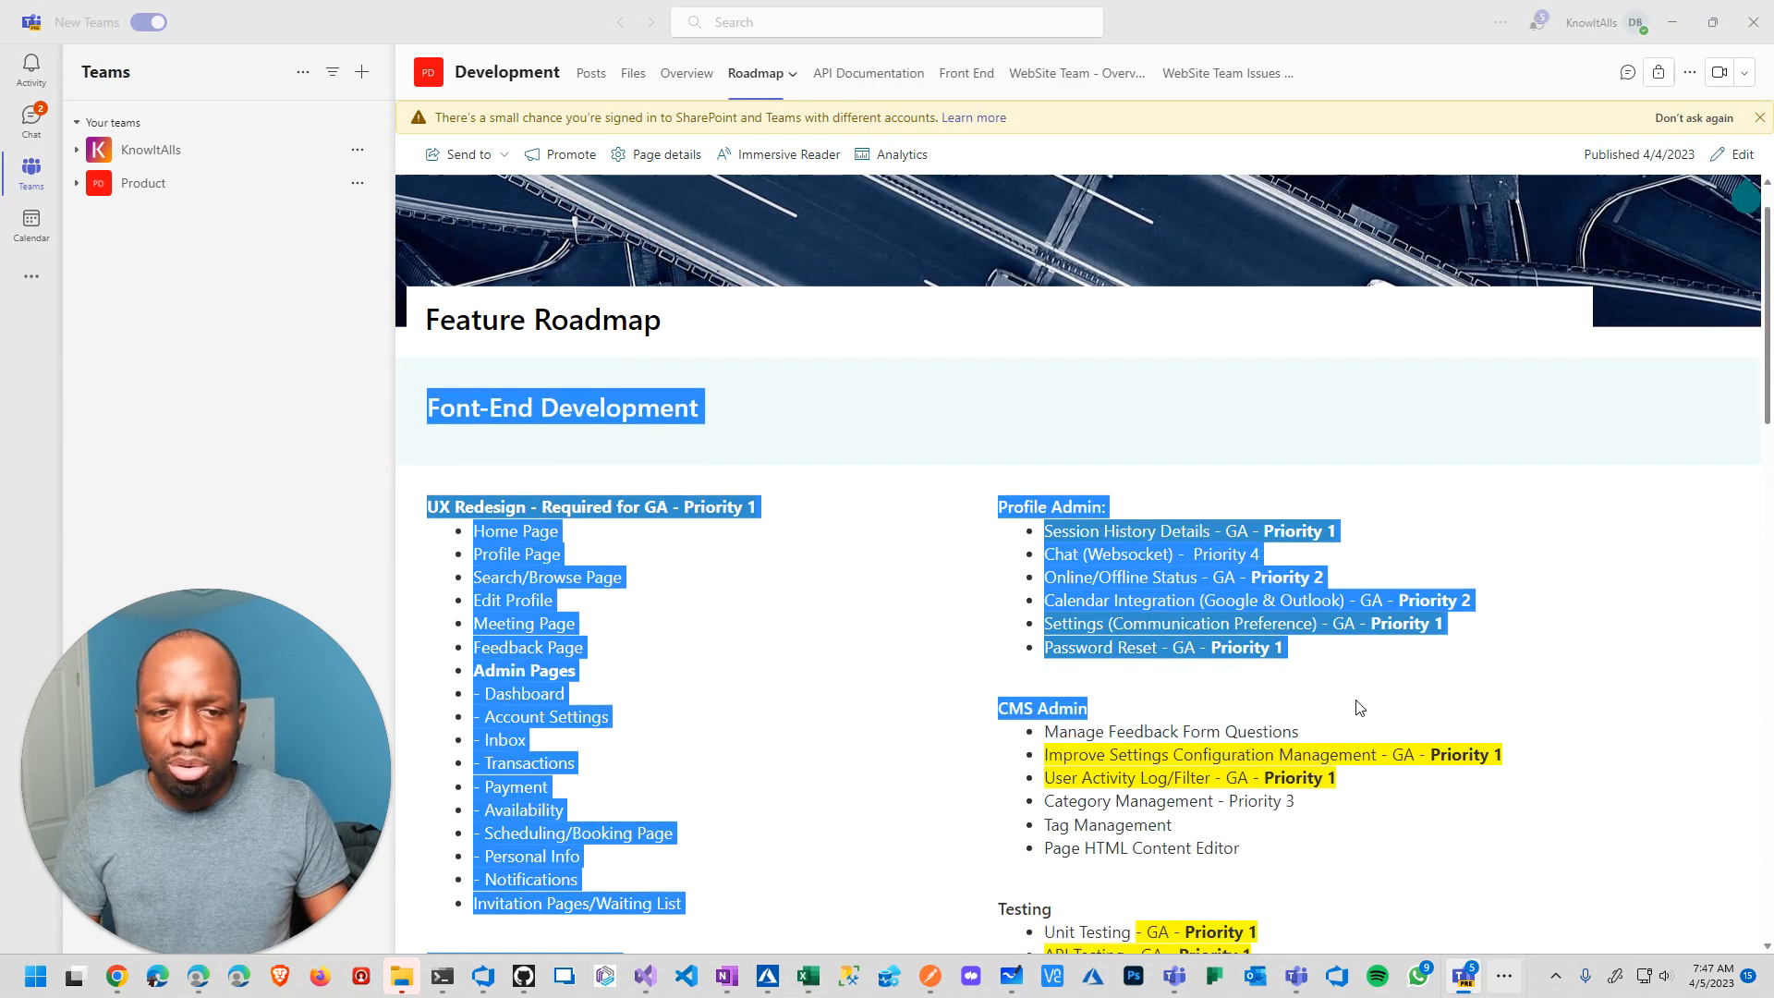
Scroll the selected roadmap down to the Infrastructure Development section at the bottom
{"action": "scroll", "scroll_direction": "down", "scroll_amount": 3}
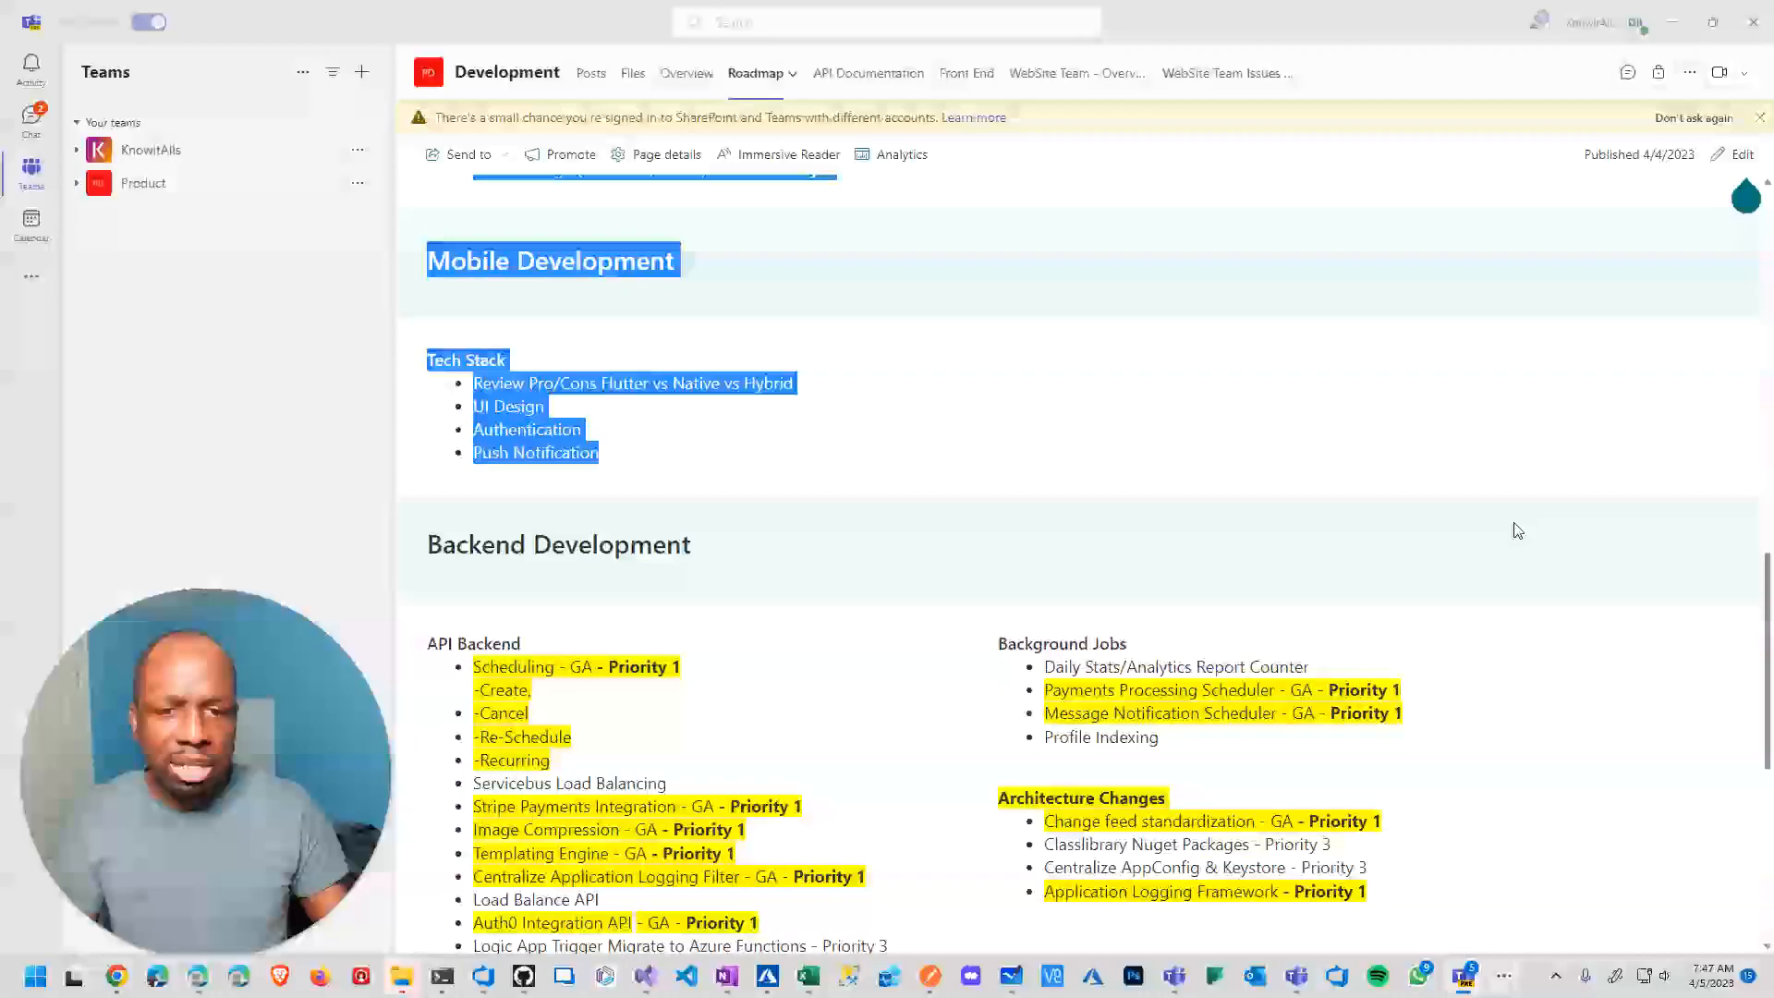
{"action": "scroll", "scroll_direction": "down", "scroll_amount": 3}
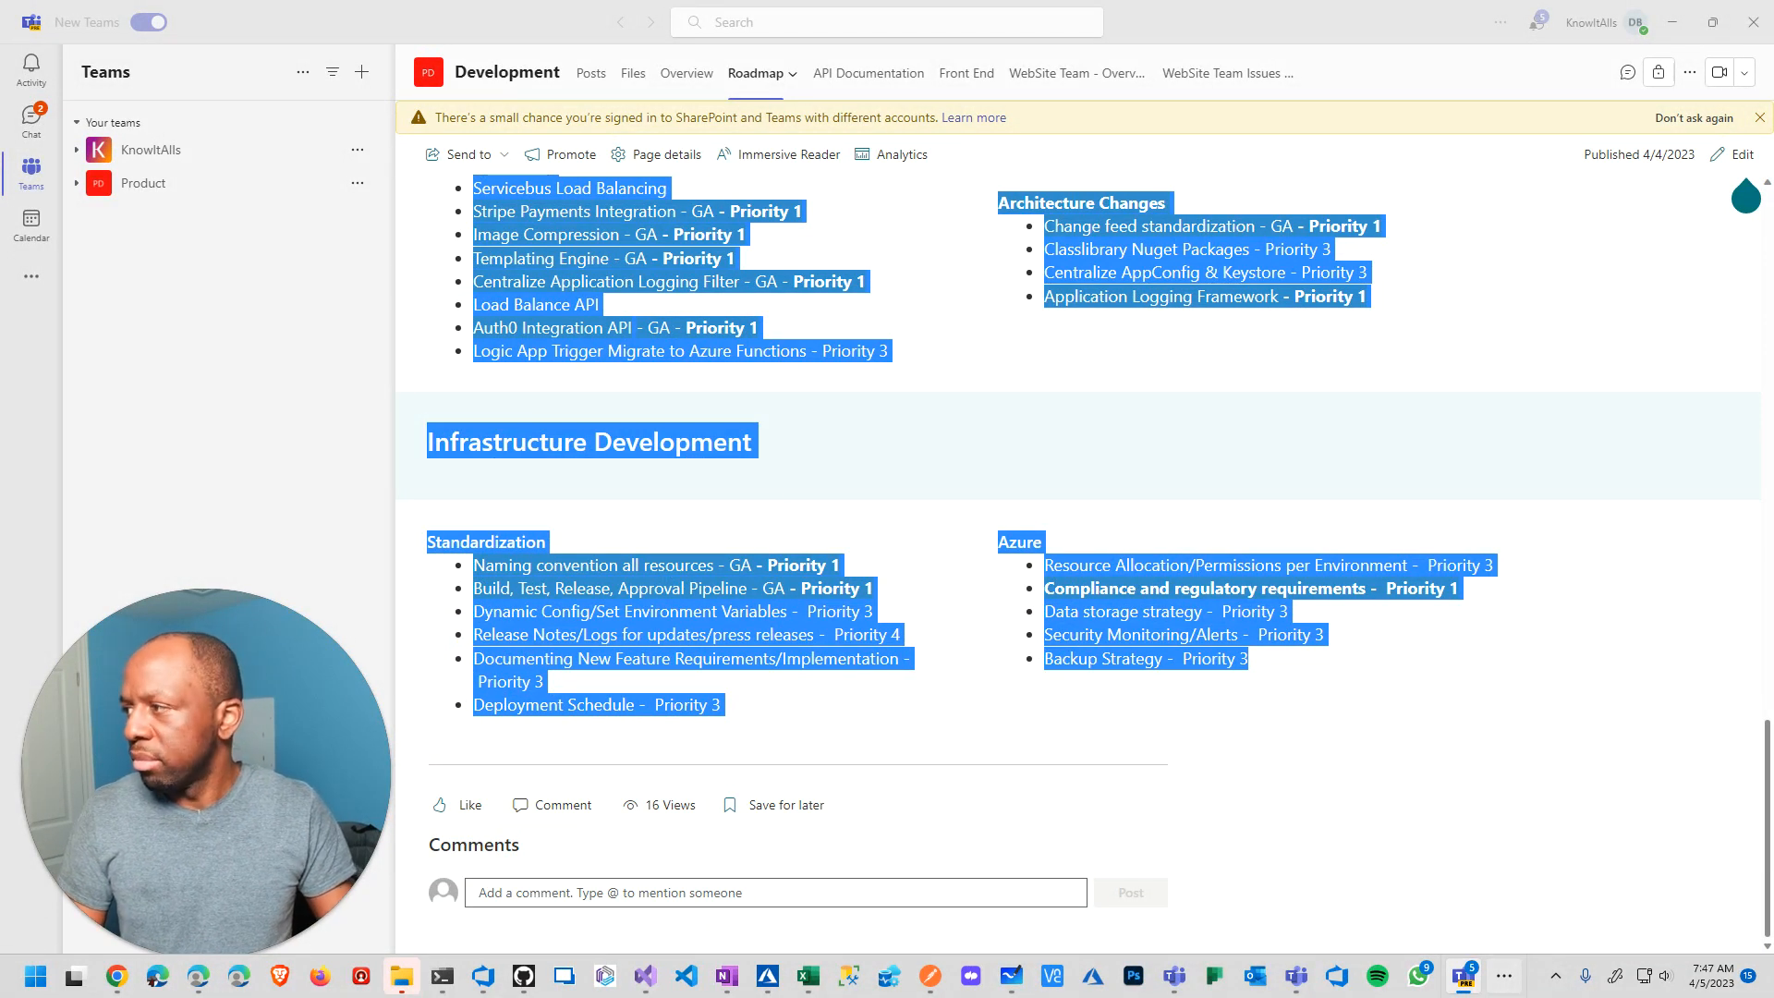
Open ChatGPT in a new browser window and switch the model to GPT-4
{"action": "left_click", "coordinate": [116, 976]}
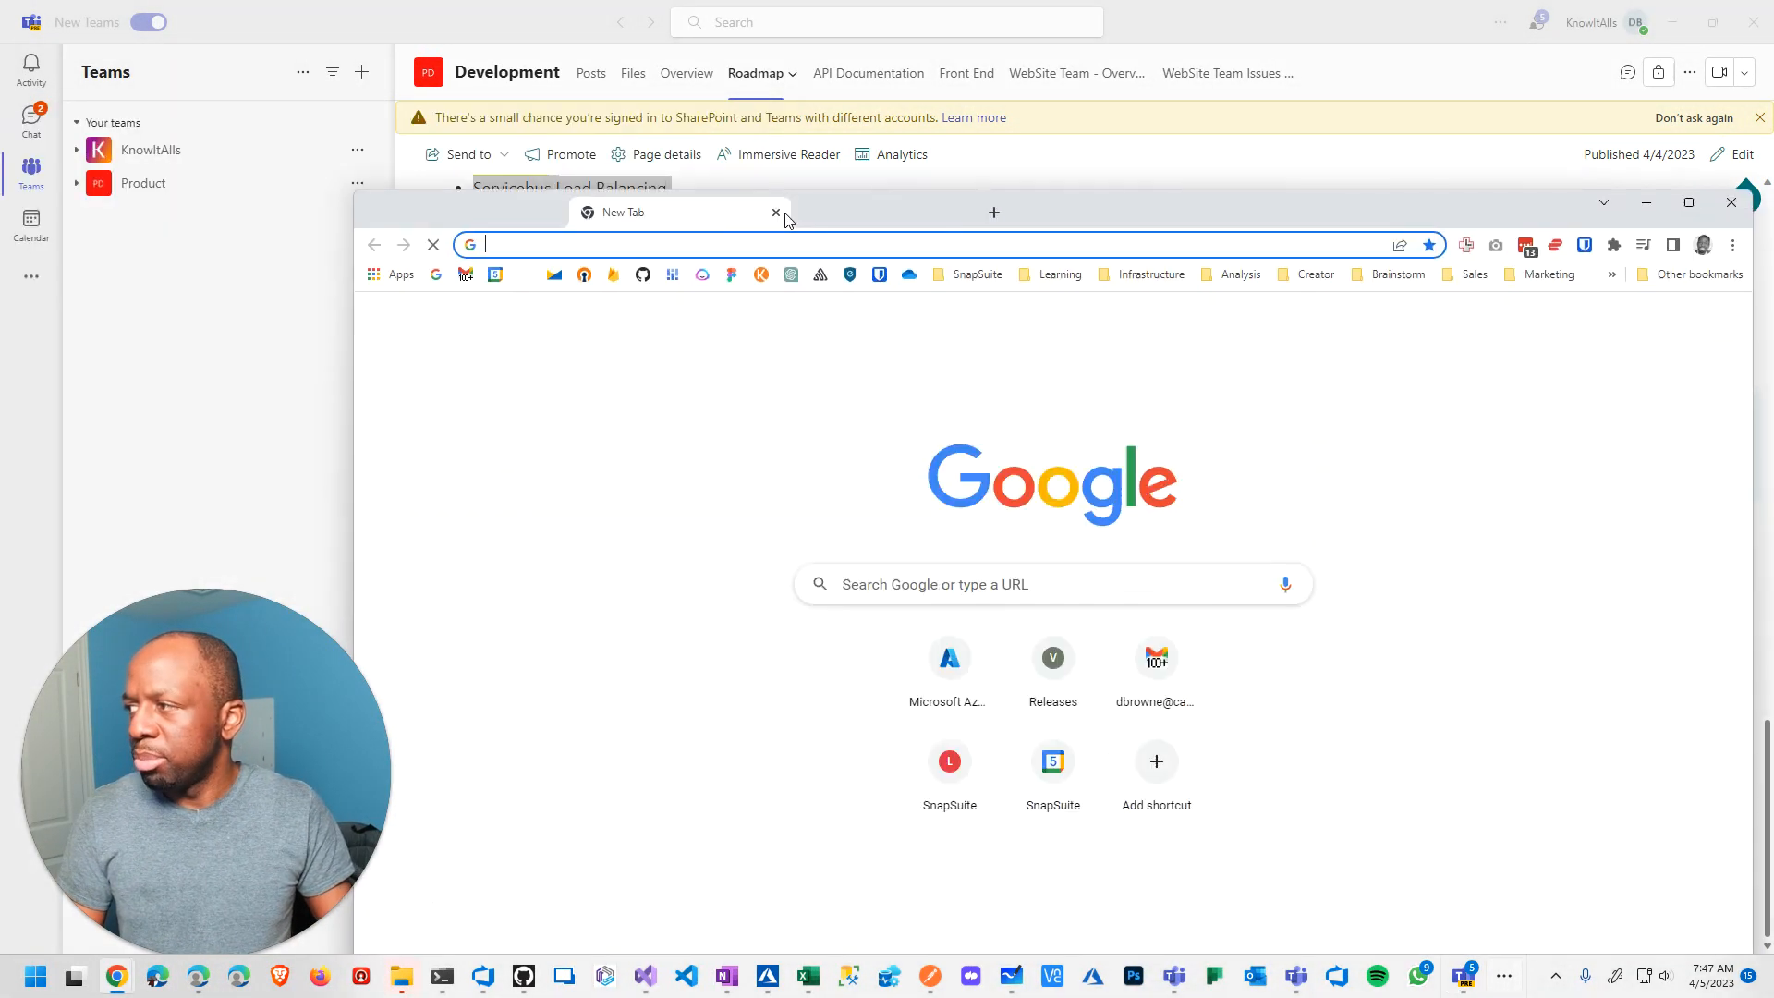
{"action": "left_click", "coordinate": [1687, 202]}
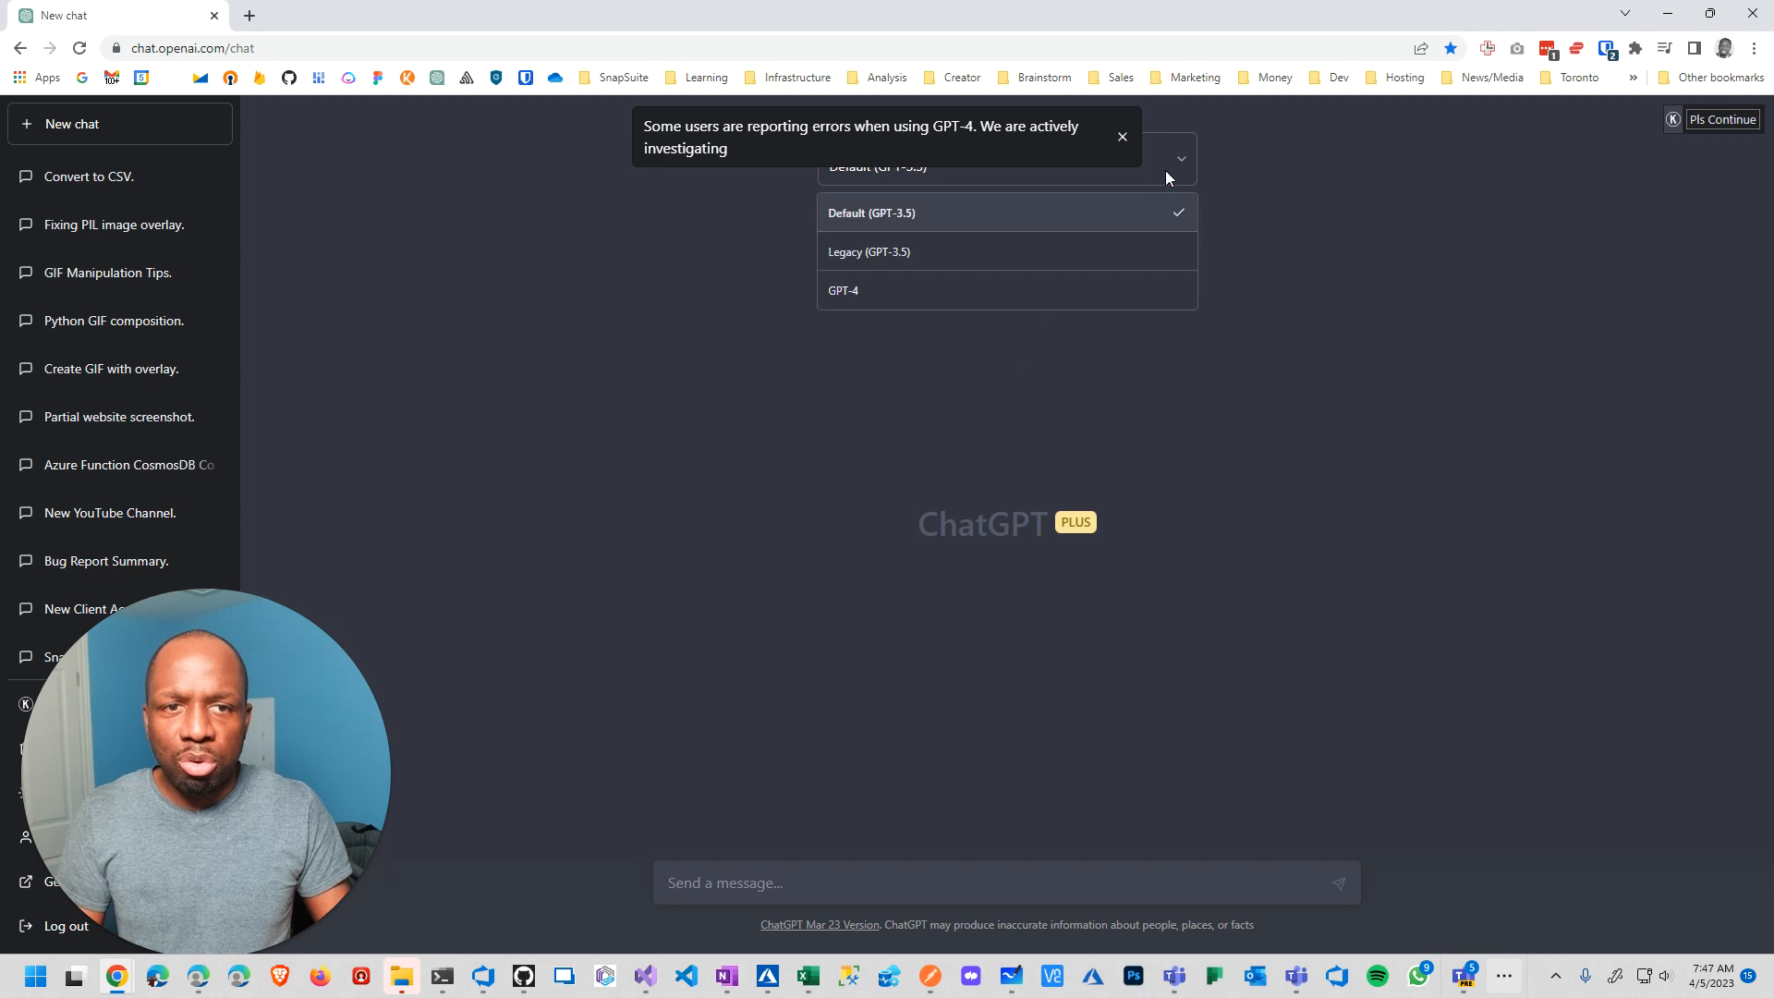
{"action": "left_click", "coordinate": [843, 289]}
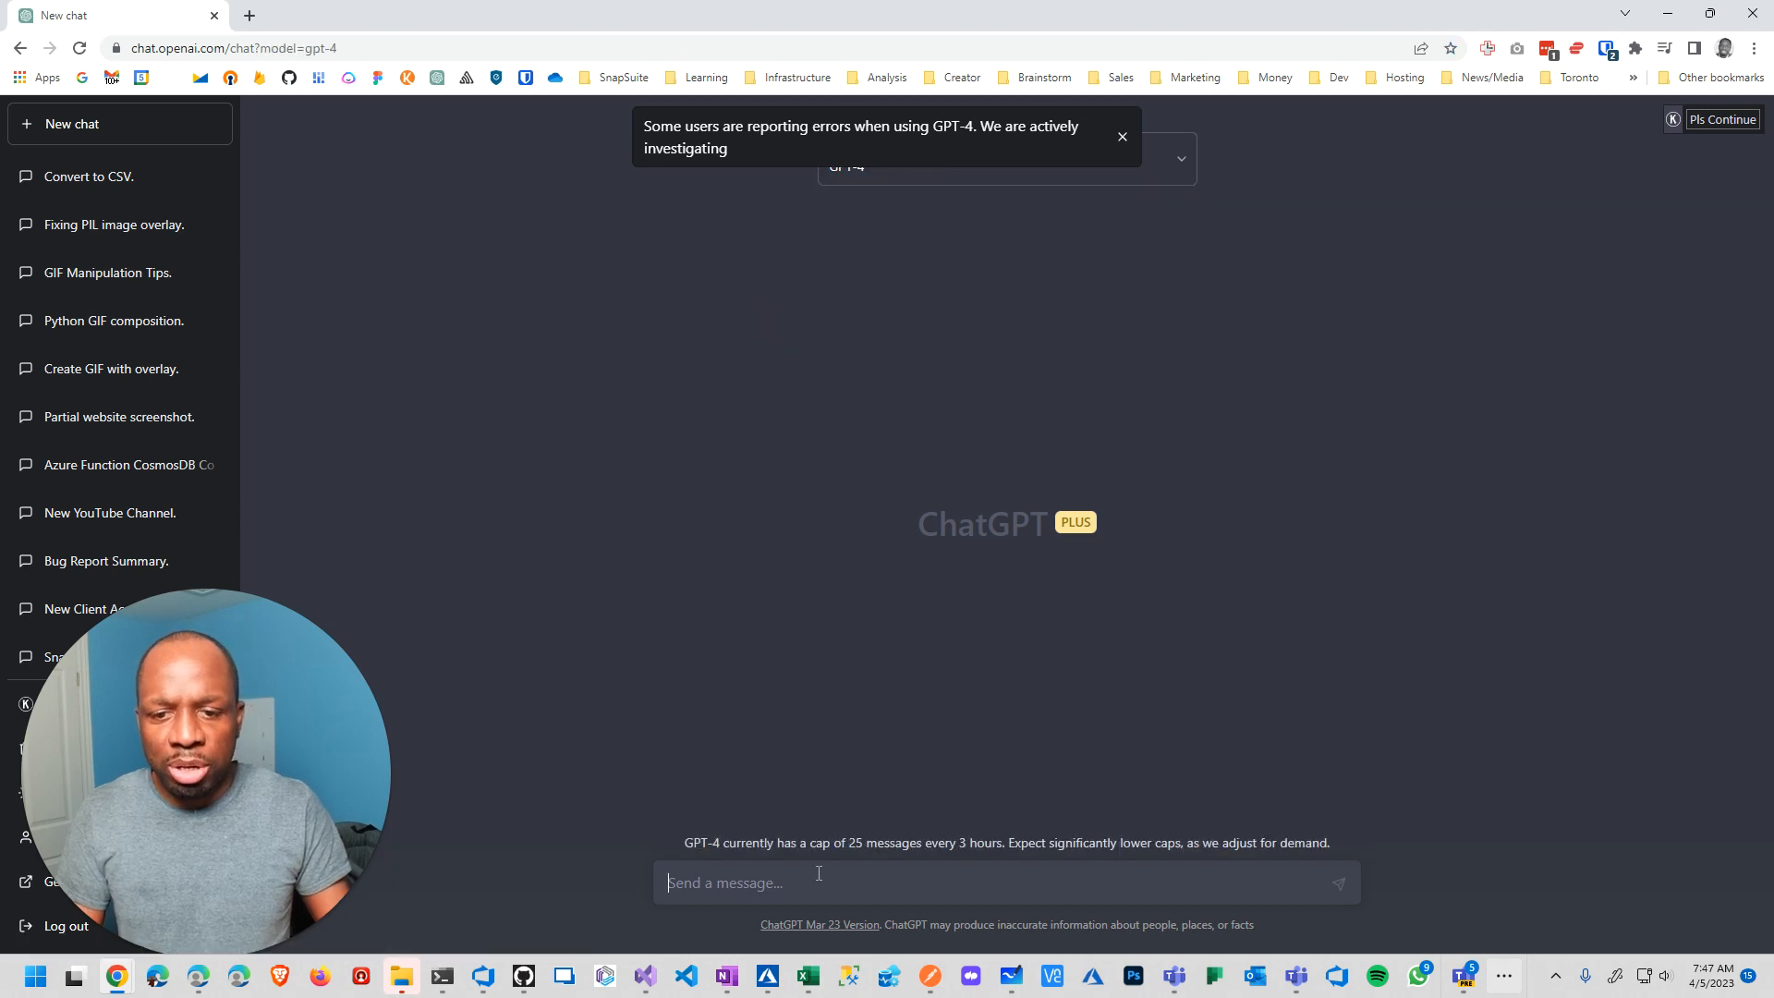
Type a prompt asking to convert the roadmap into a CSV file with a Category column
{"action": "type", "text": "Can you convert this to"}
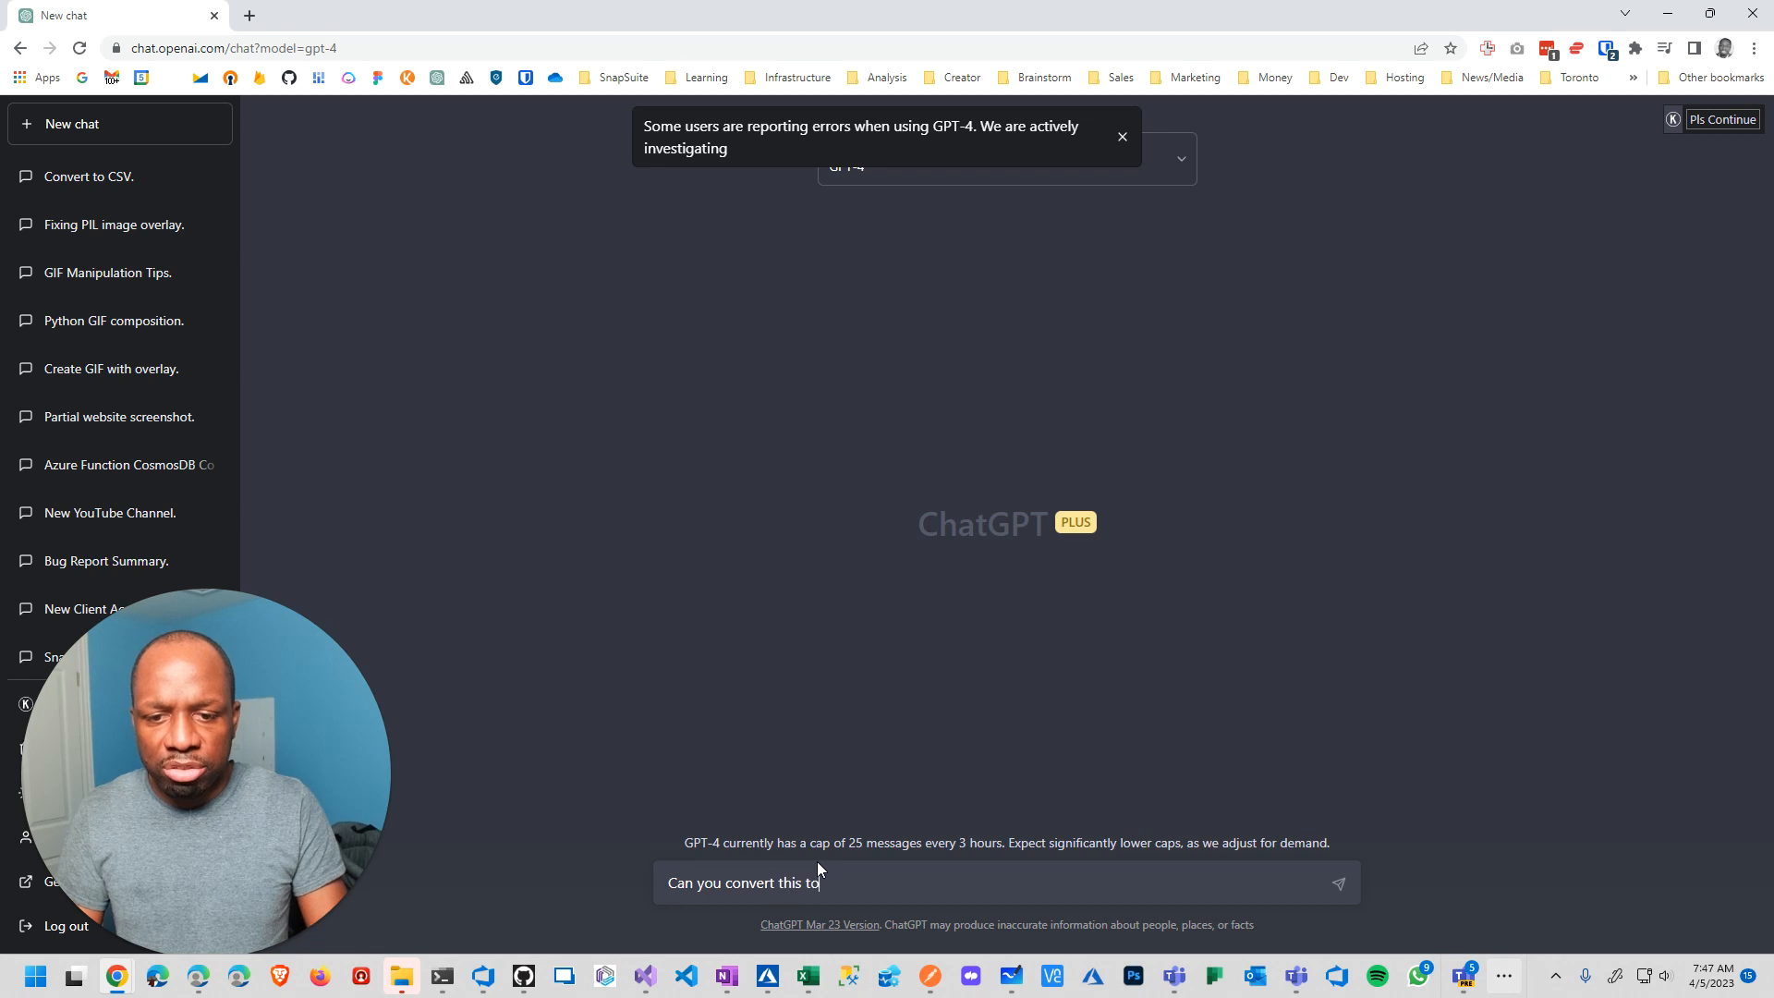
{"action": "type", "text": "a csv"}
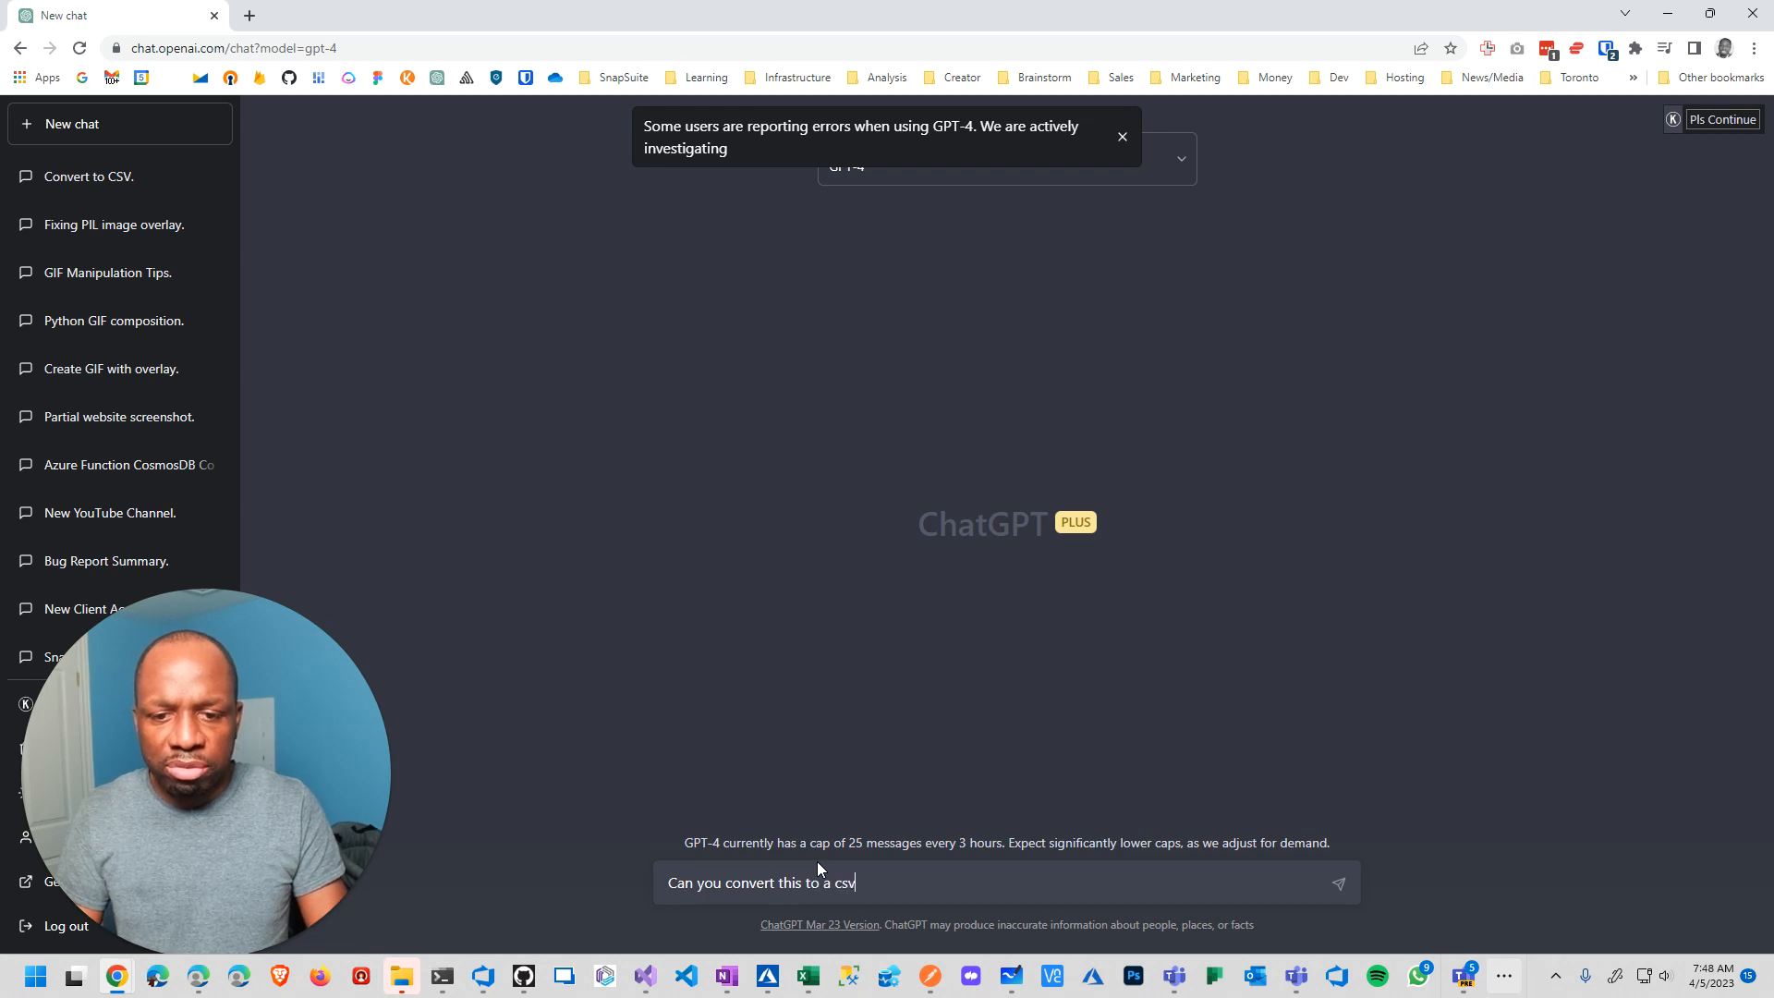
{"action": "type", "text": "file"}
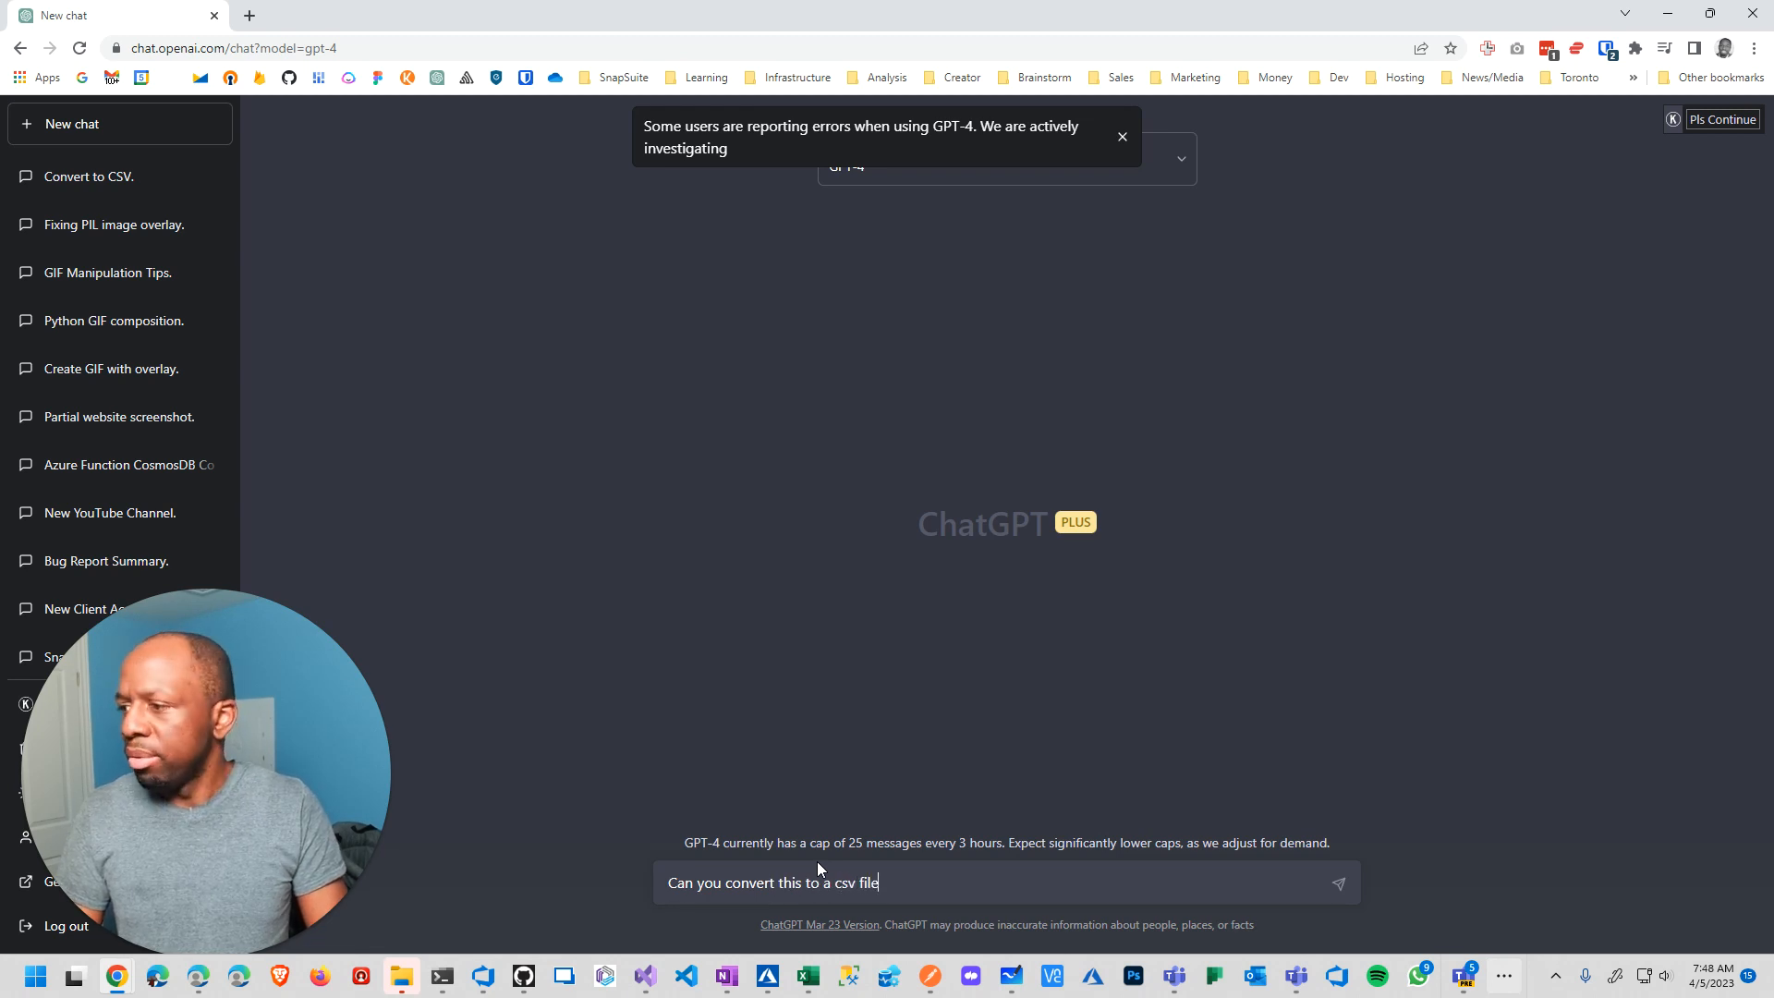
{"action": "type", "text": "t"}
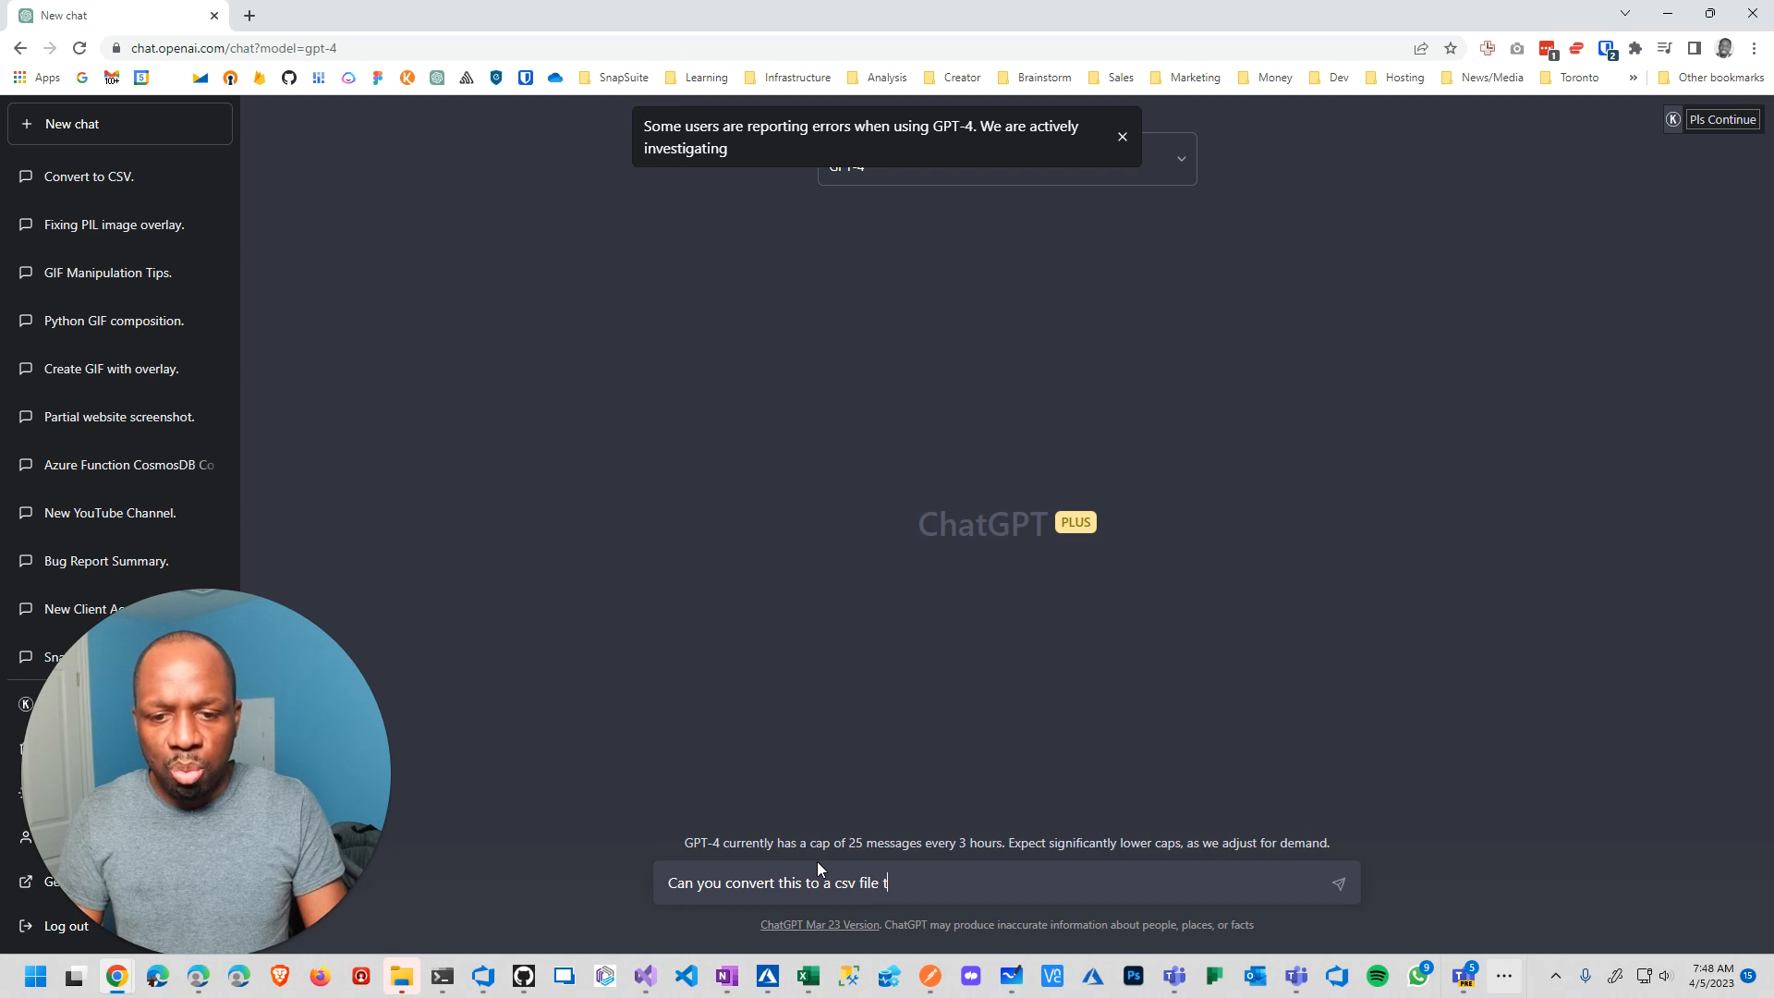
{"action": "type", "text": "with the"}
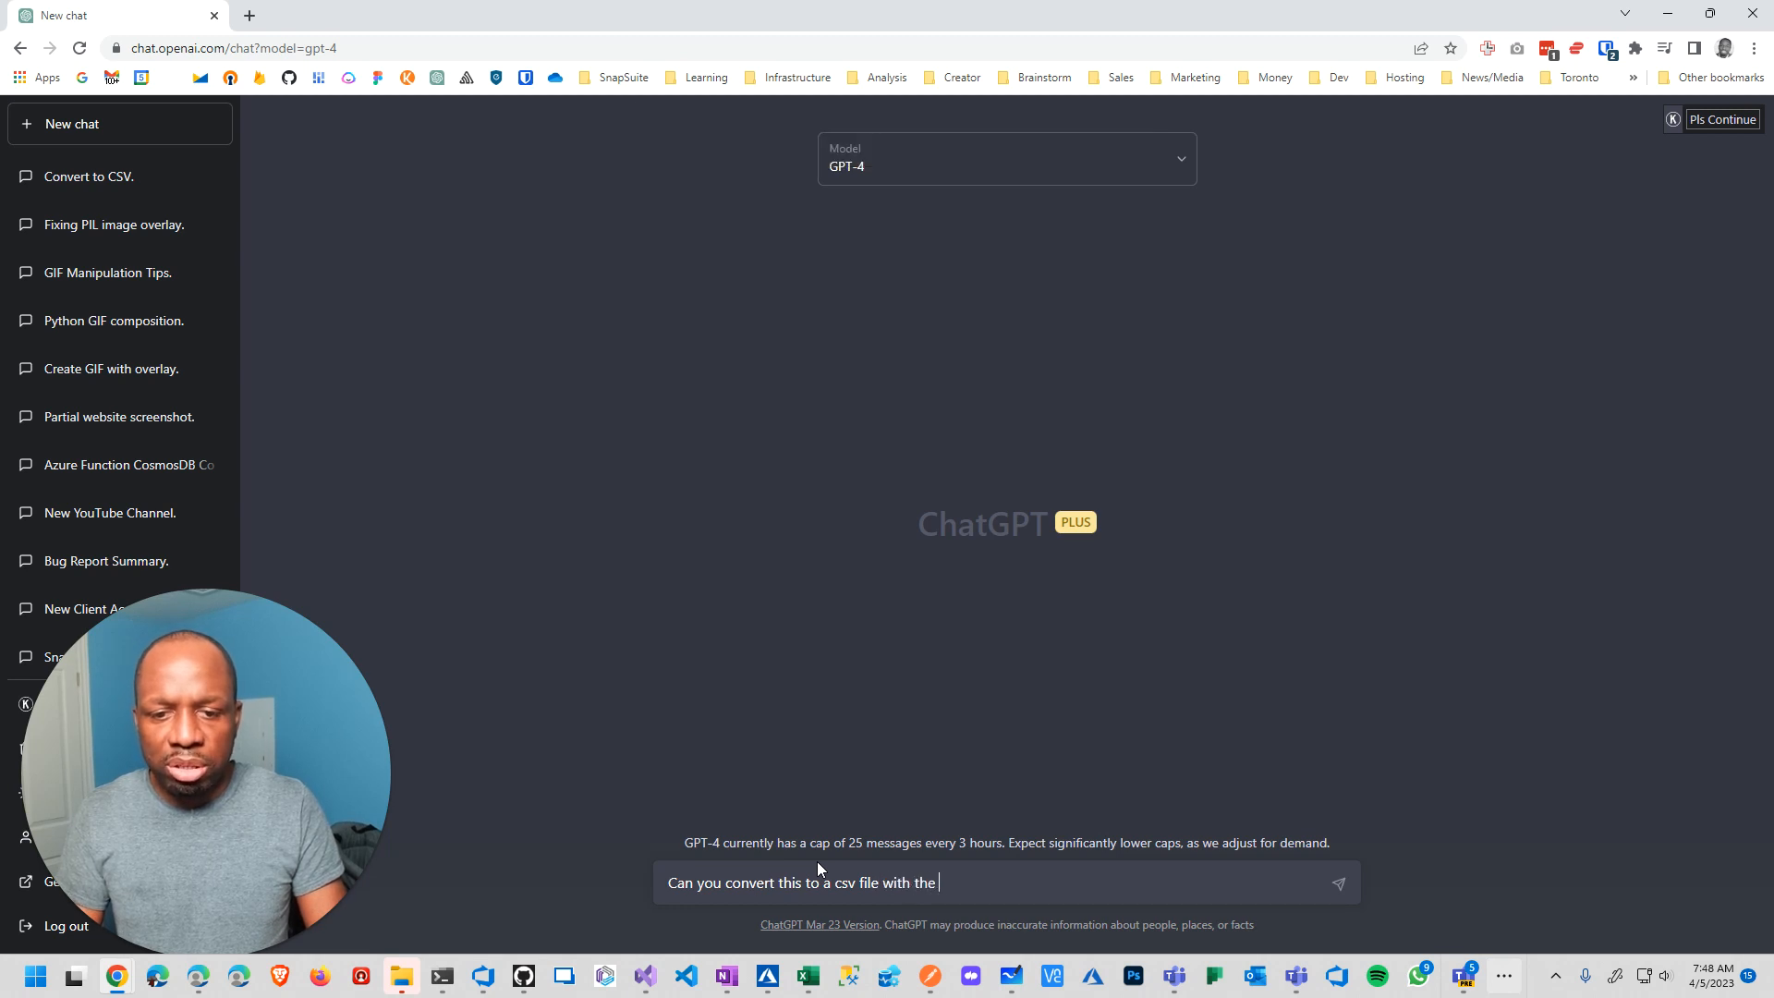
{"action": "type", "text": "title"}
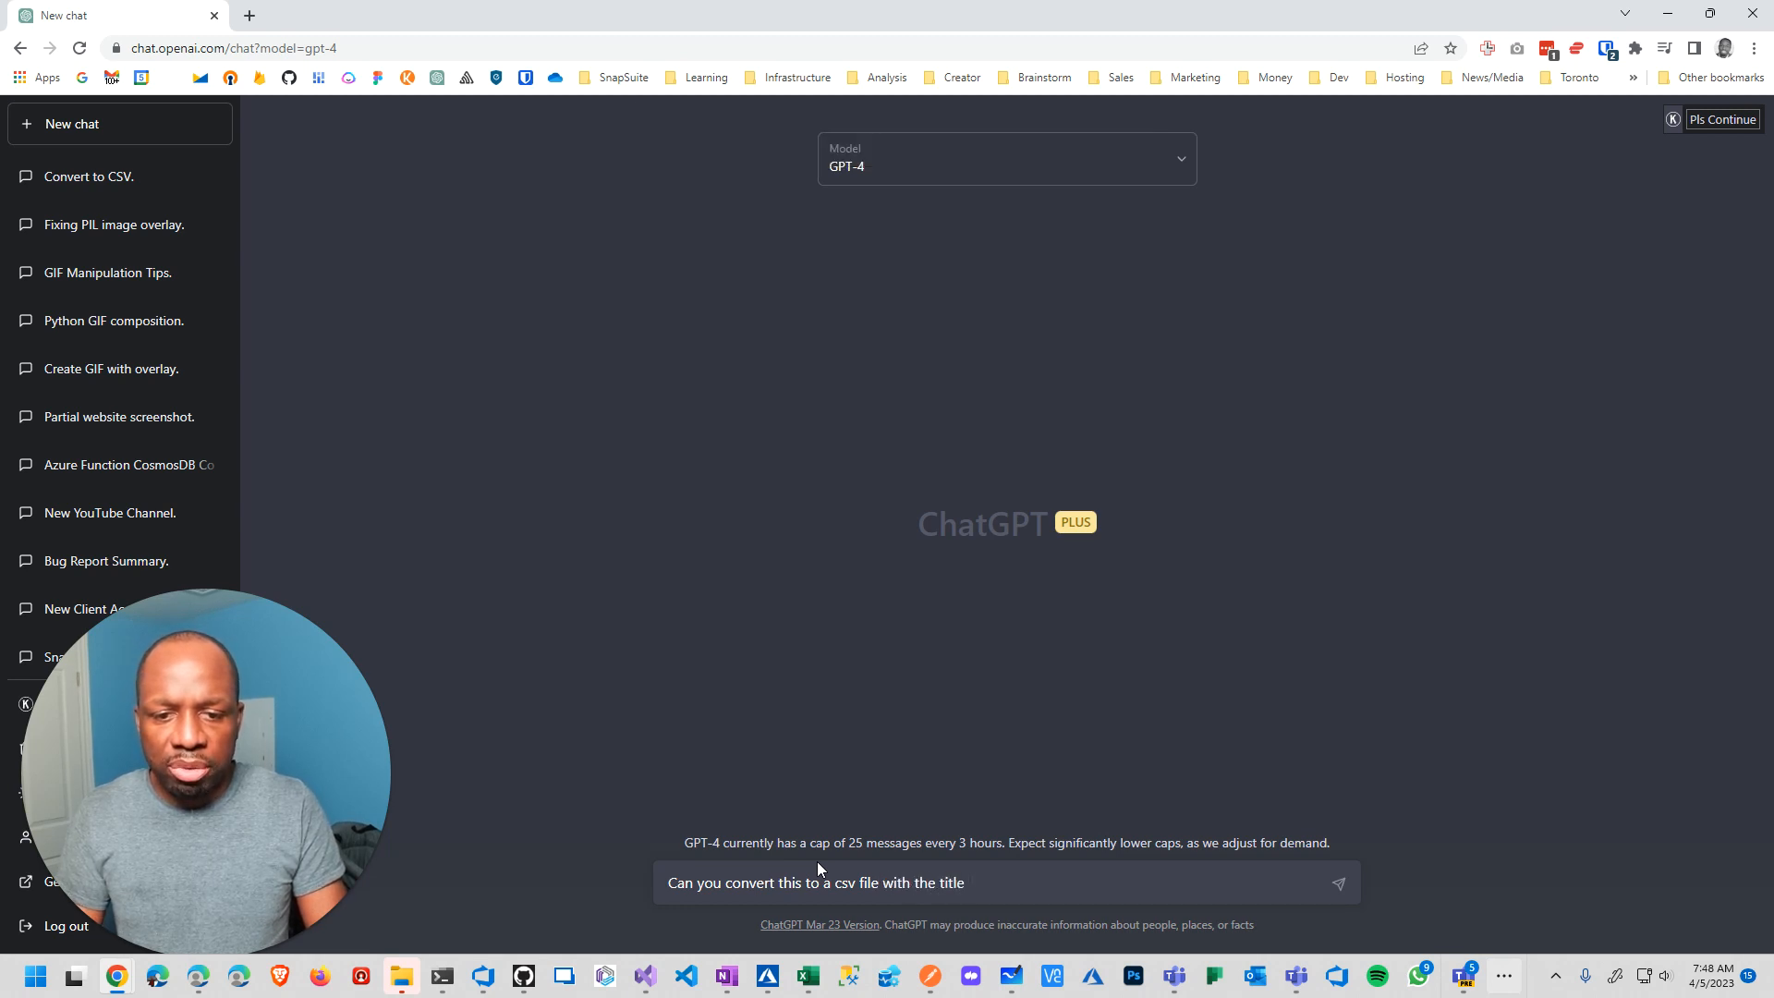
{"action": "type", "text": "Categor"}
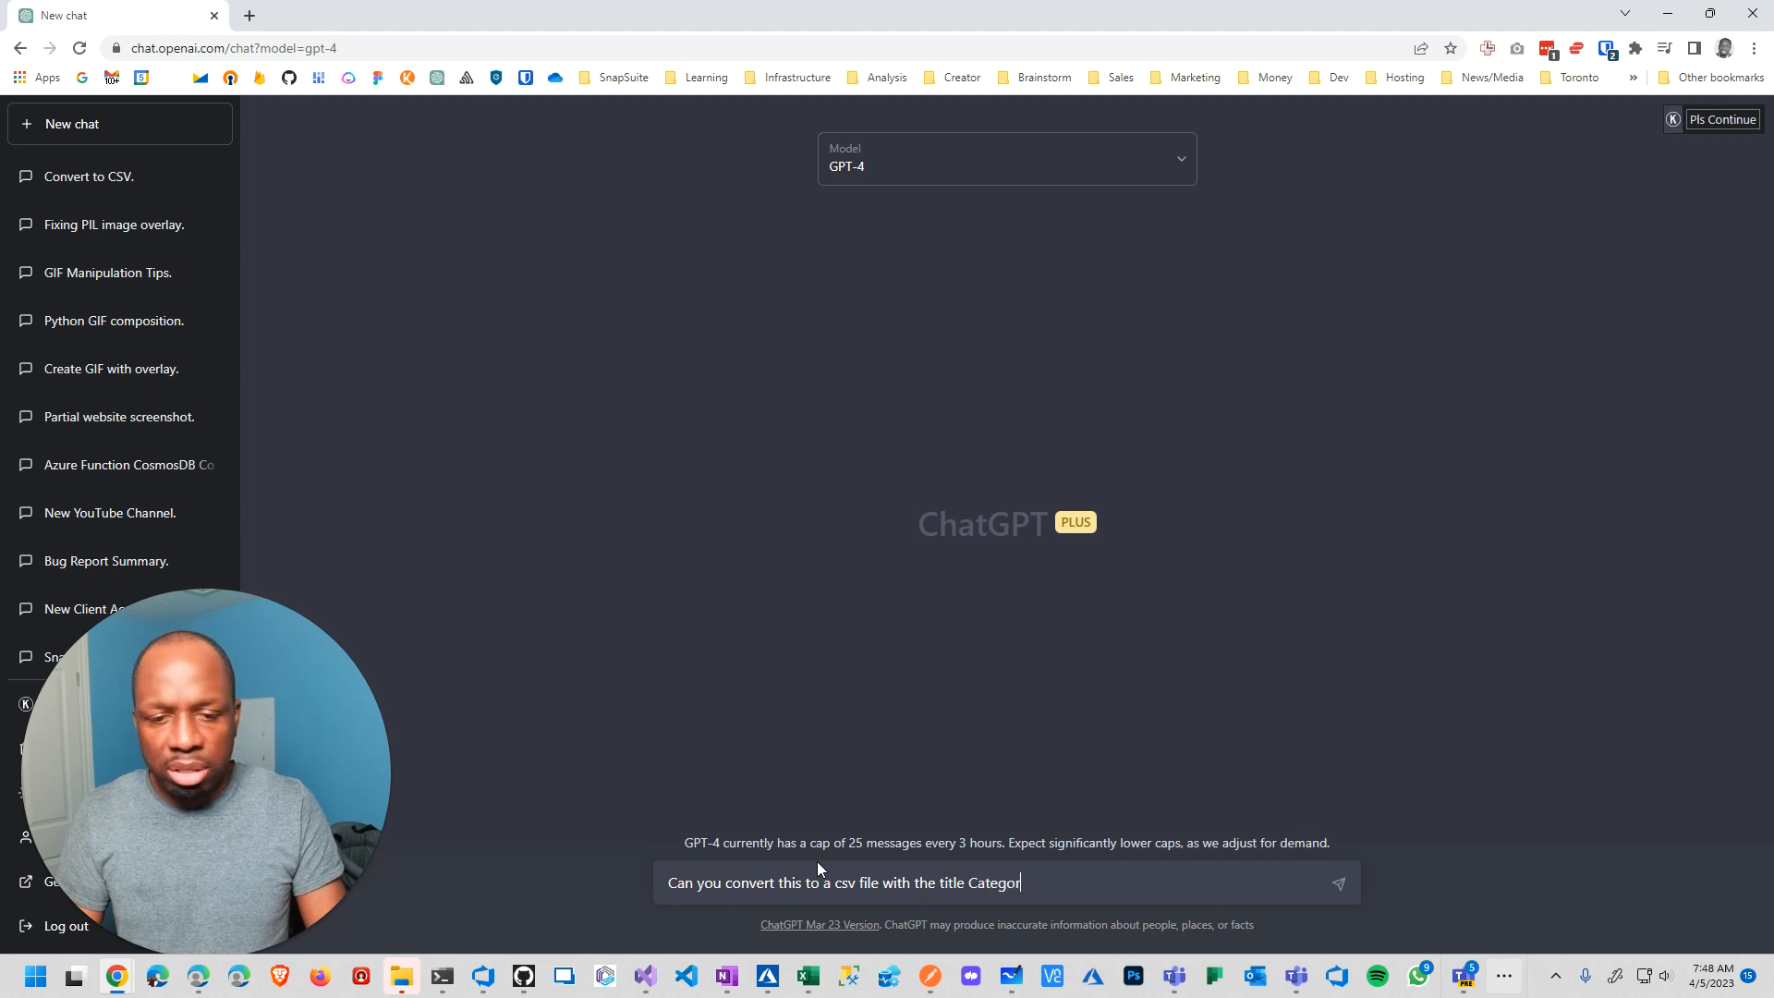
{"action": "type", "text": ","}
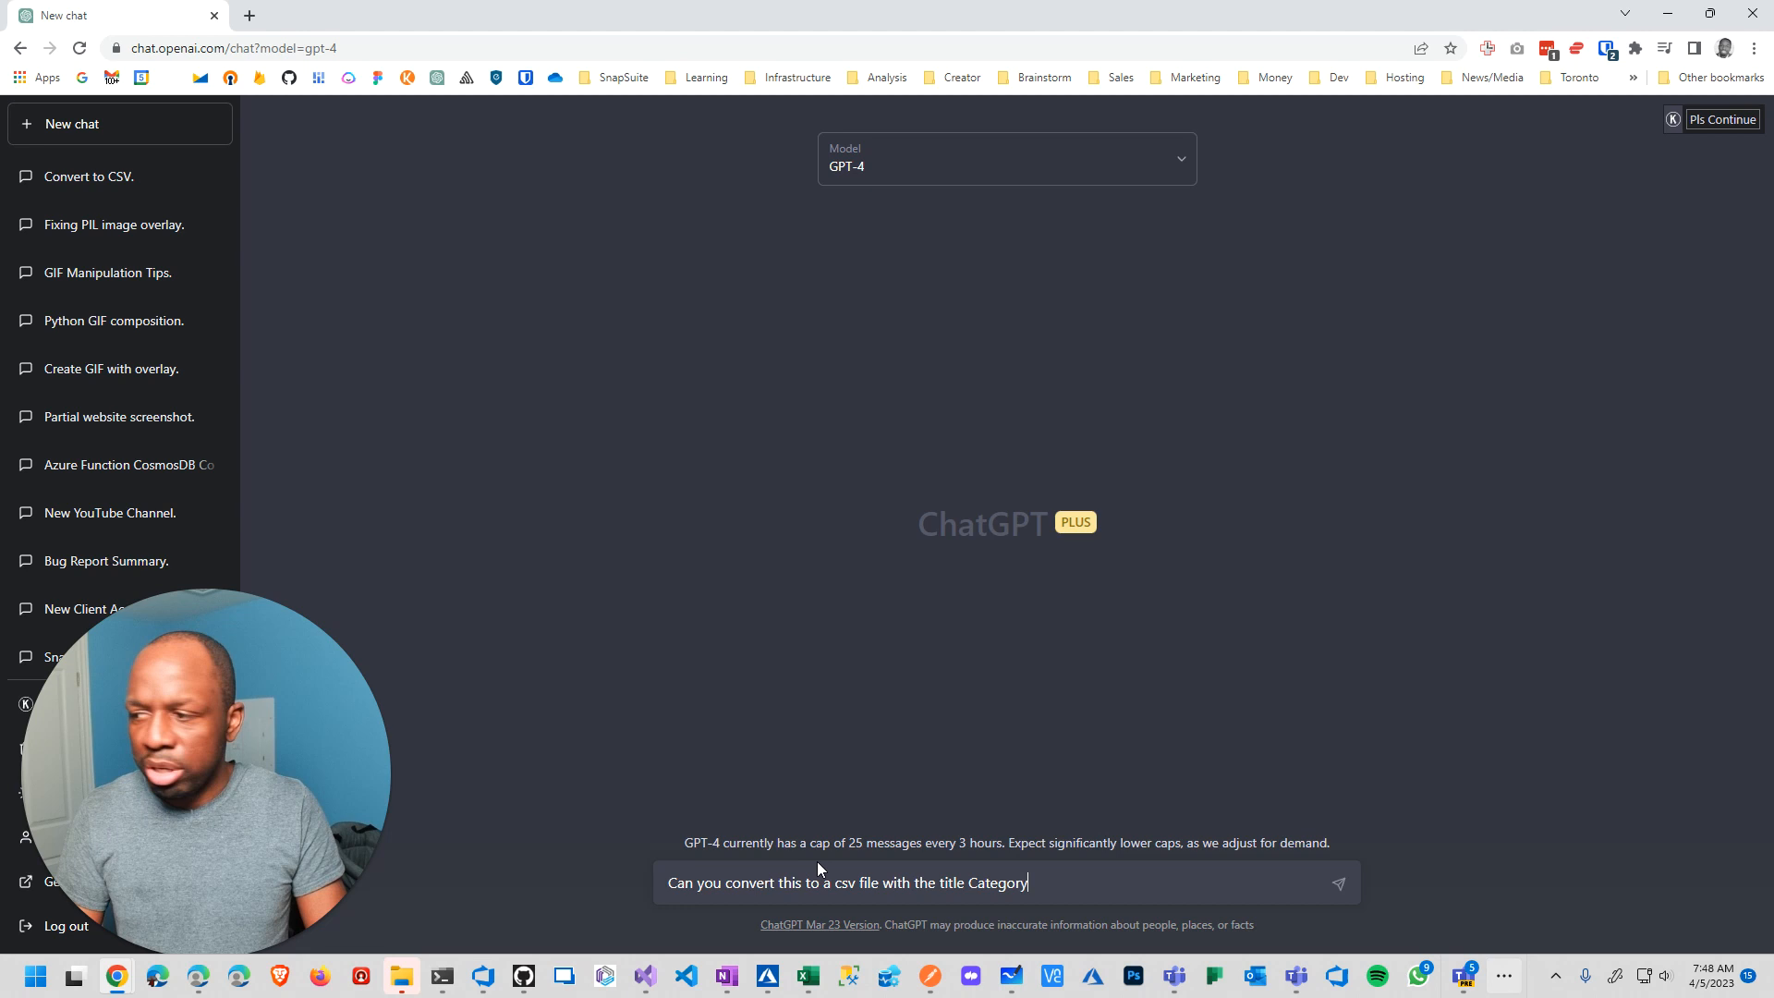
{"action": "type", "text": ", Task,"}
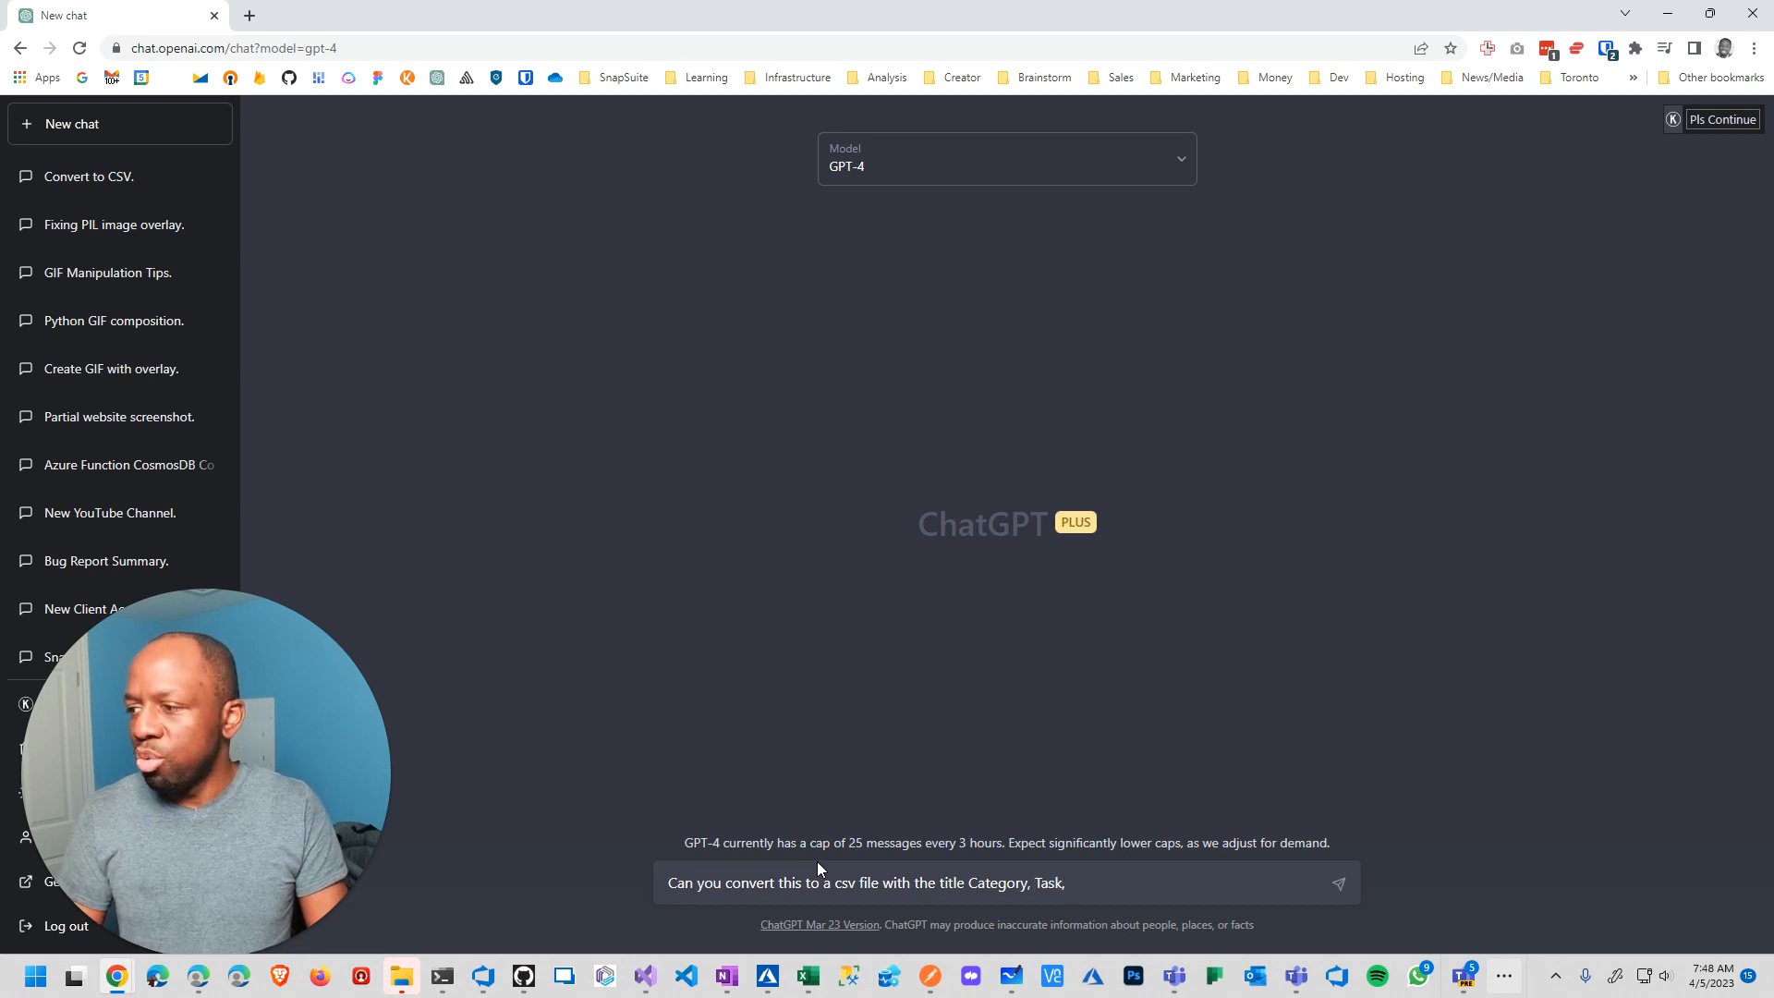
{"action": "key", "text": "Backspace"}
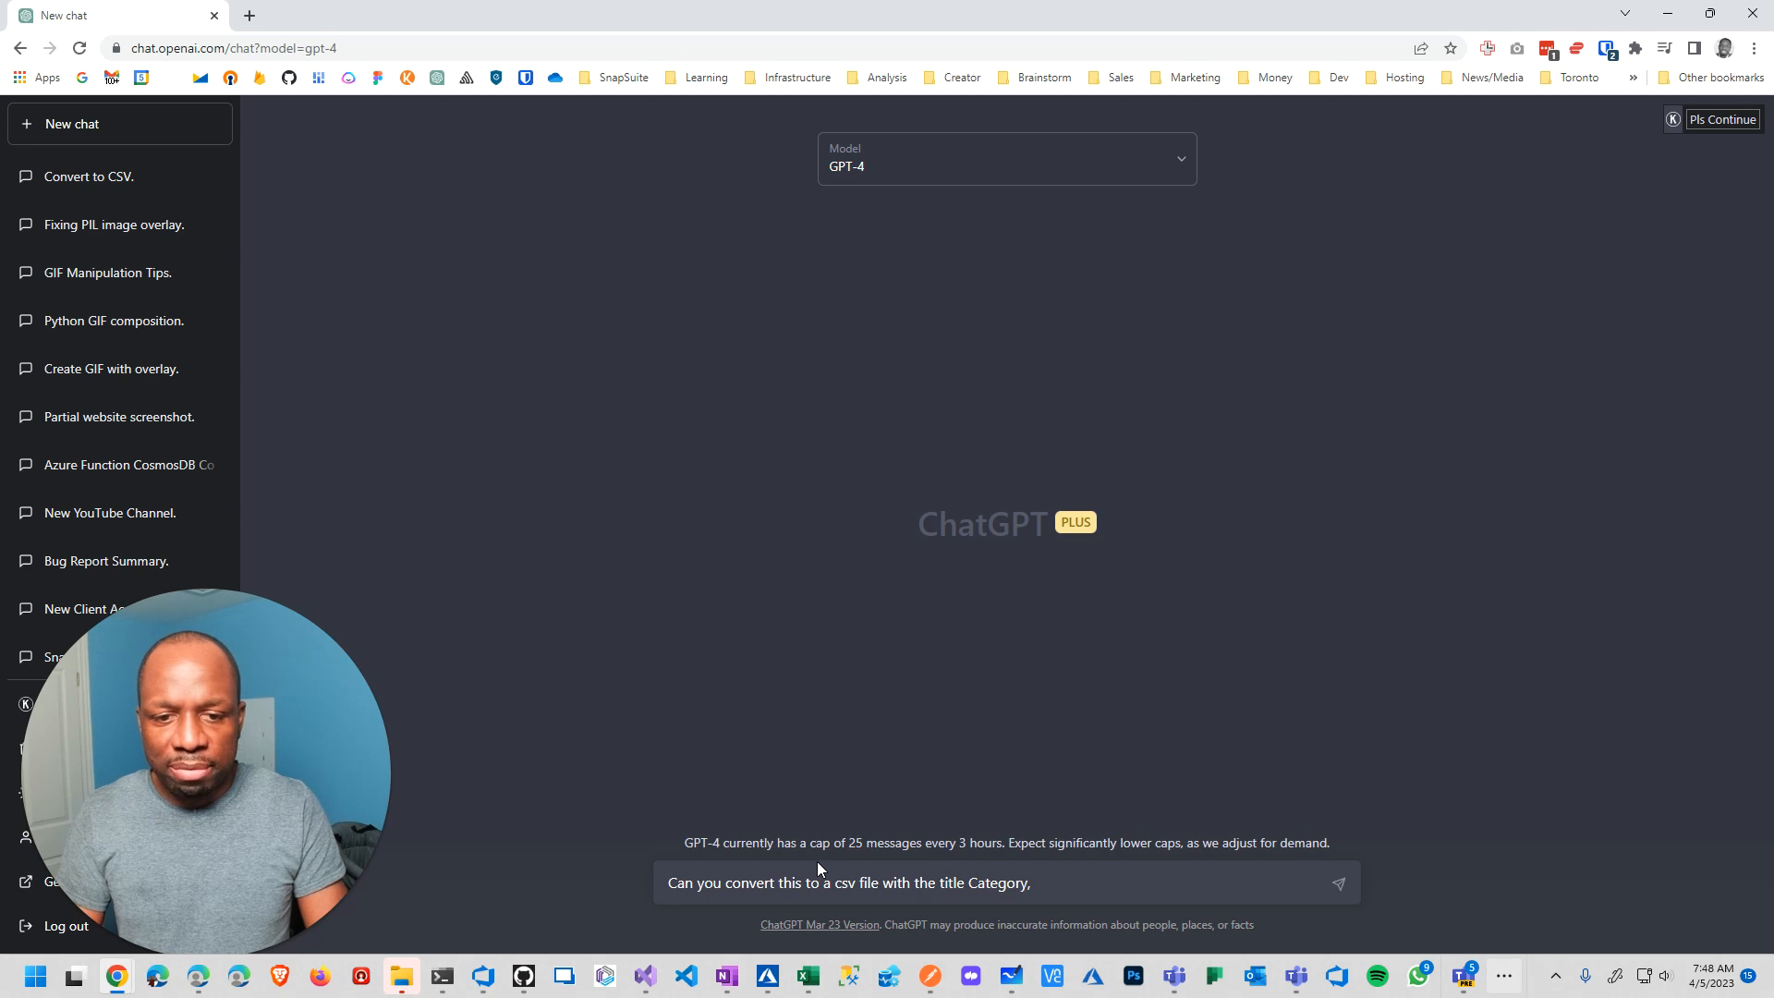
{"action": "key", "text": "Backspace"}
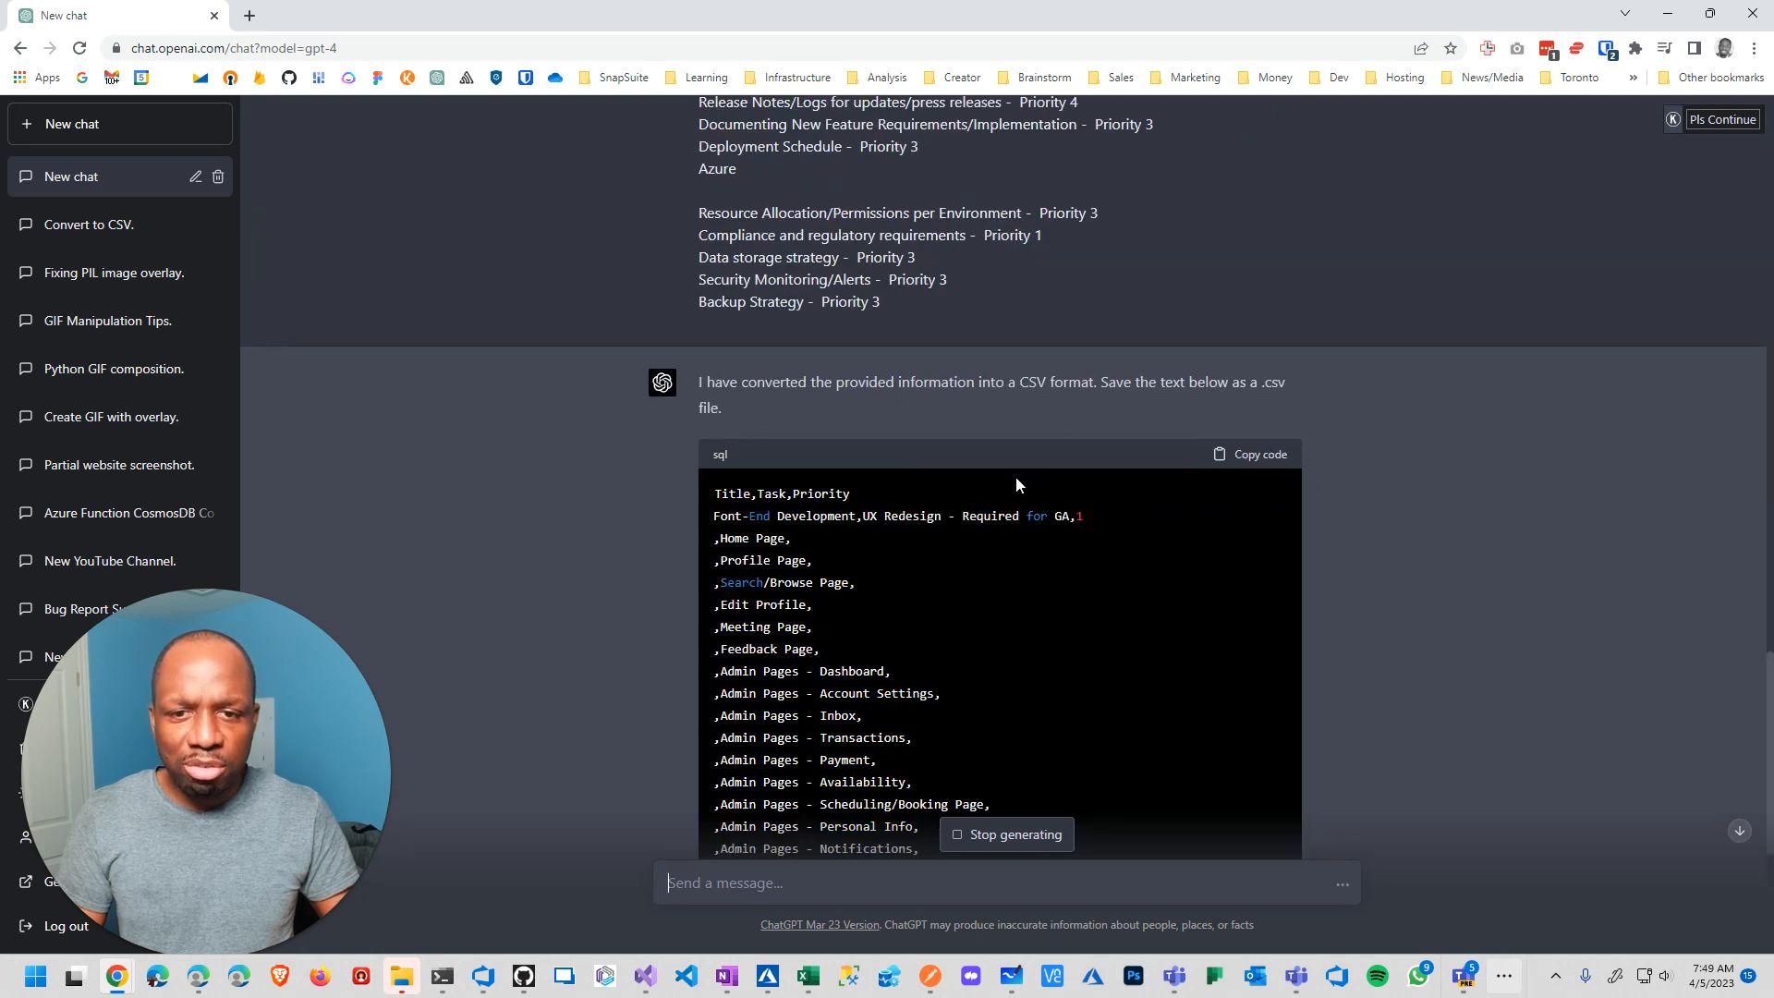
{"action": "mouse_move", "coordinate": [1244, 458]}
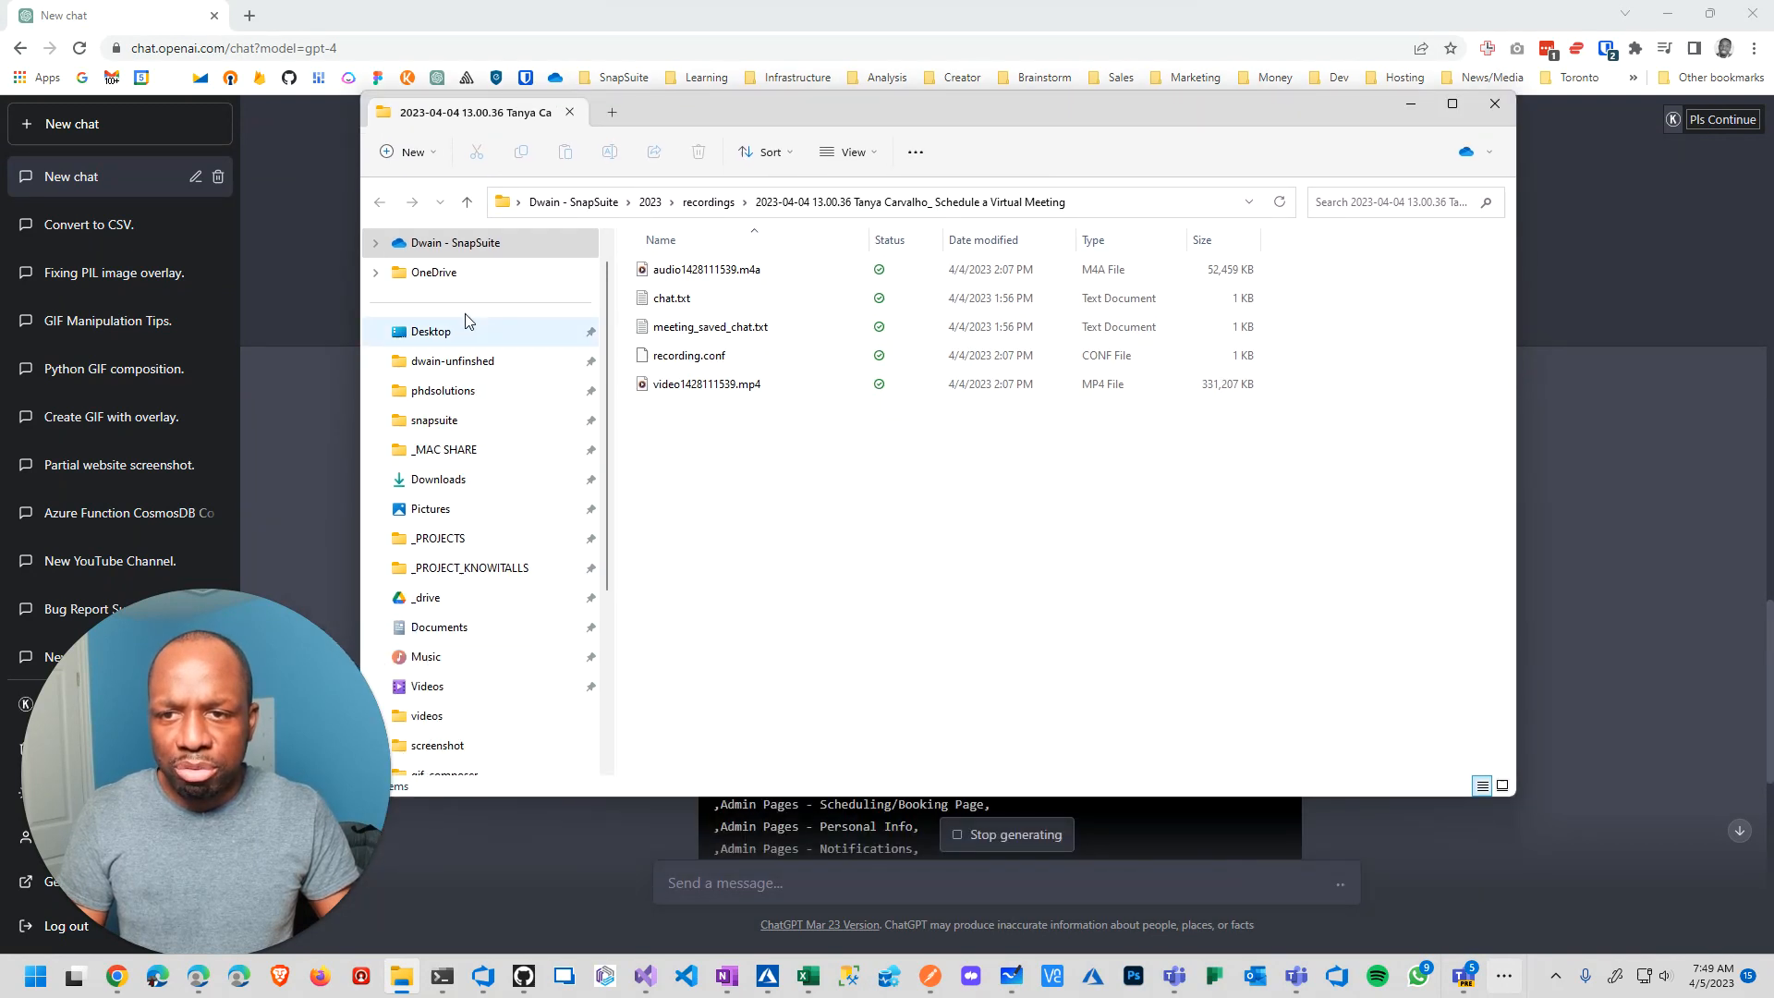
{"action": "mouse_move", "coordinate": [438, 479]}
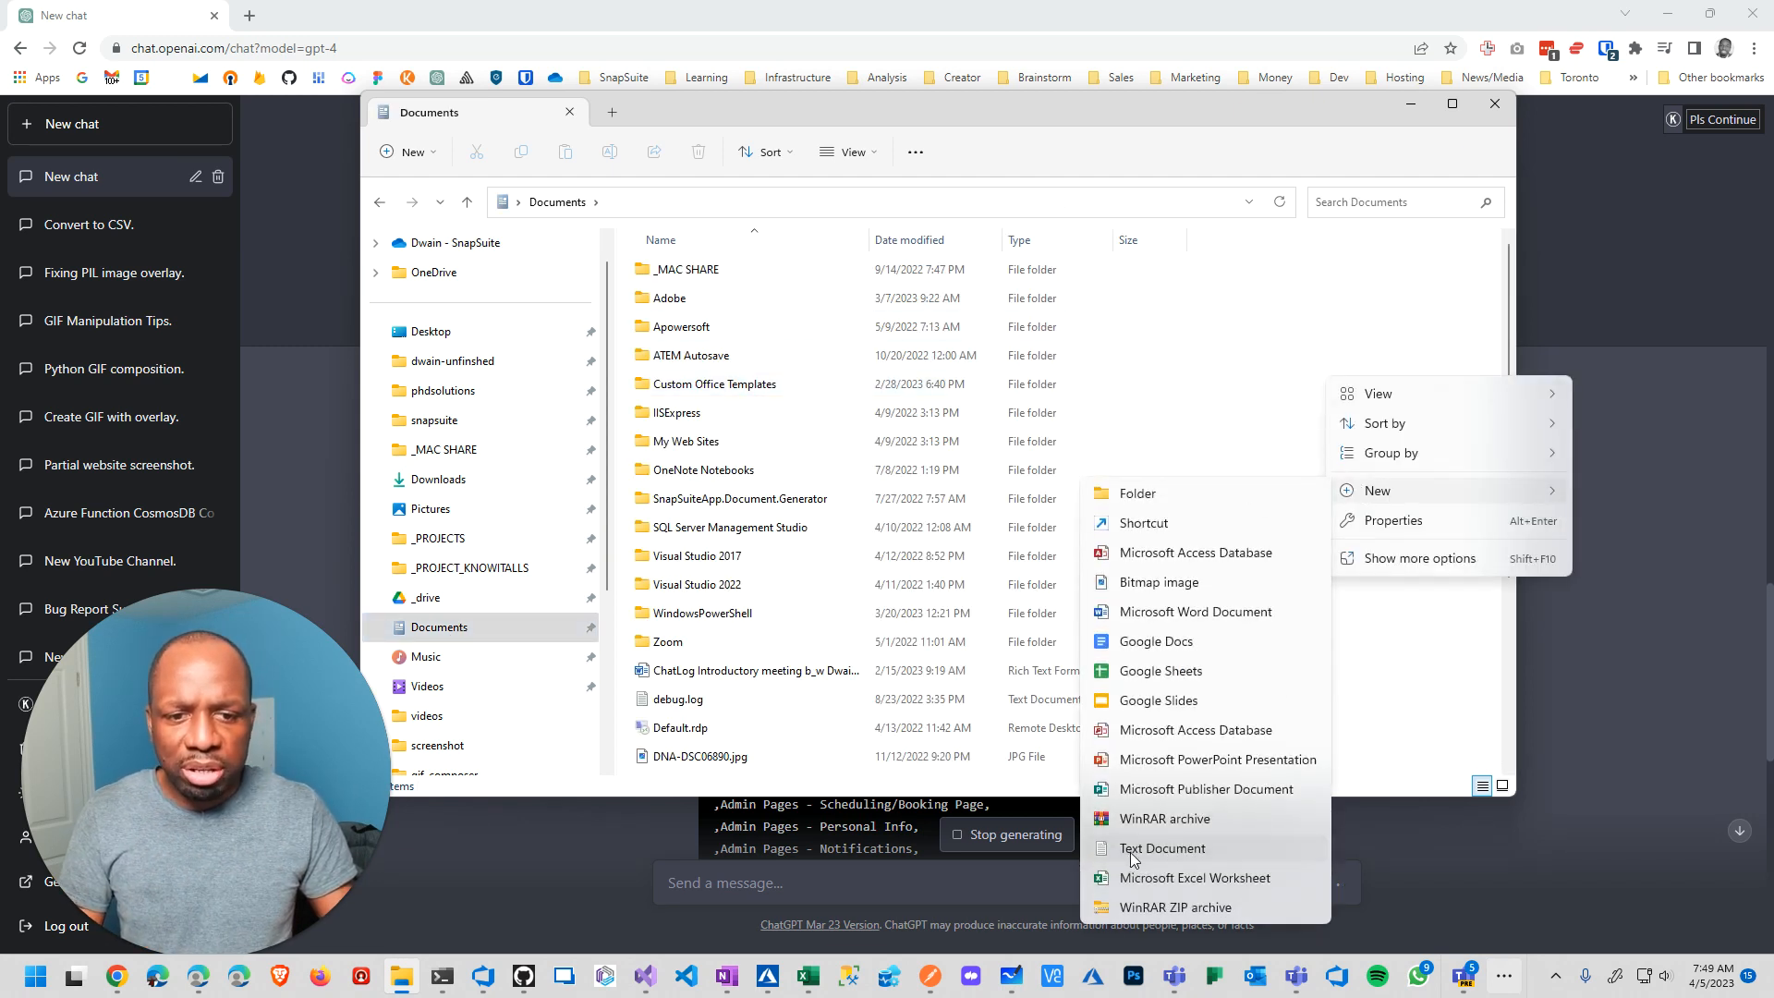
Create task-list.txt in Documents and fill it with the pasted CSV task list
{"action": "left_click", "coordinate": [1162, 848]}
{"action": "type", "text": "task-list.txt"}
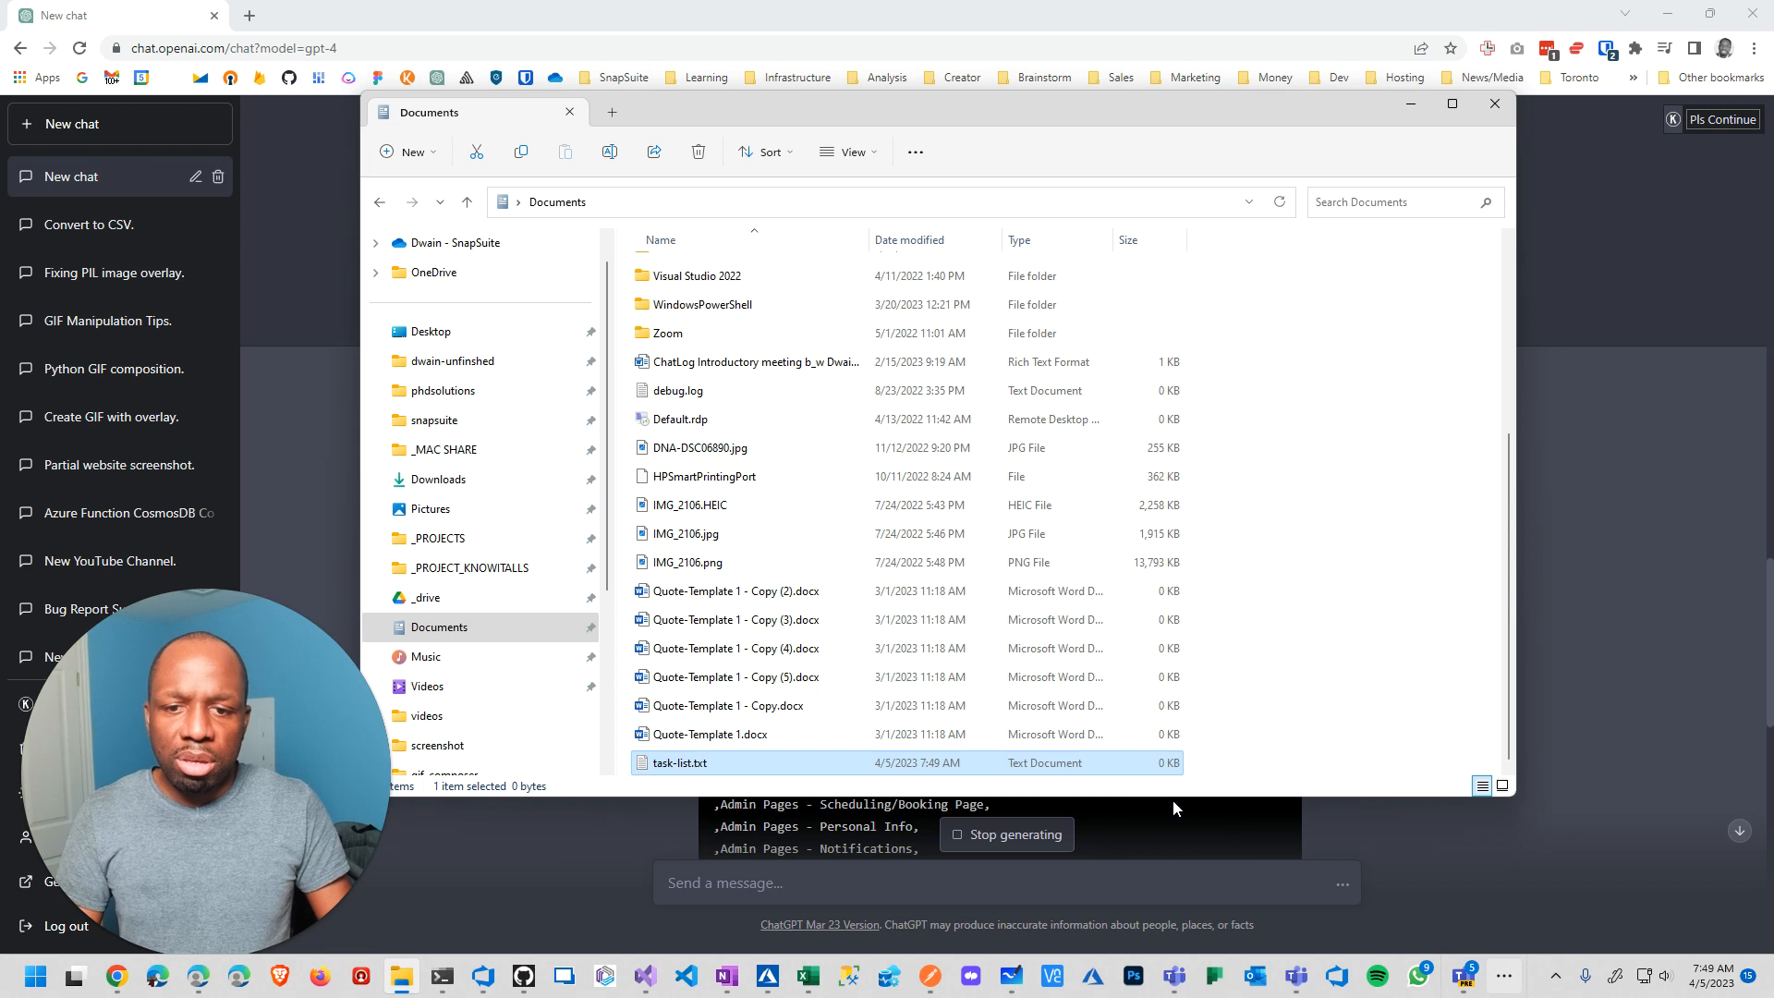
{"action": "double_click", "coordinate": [680, 762]}
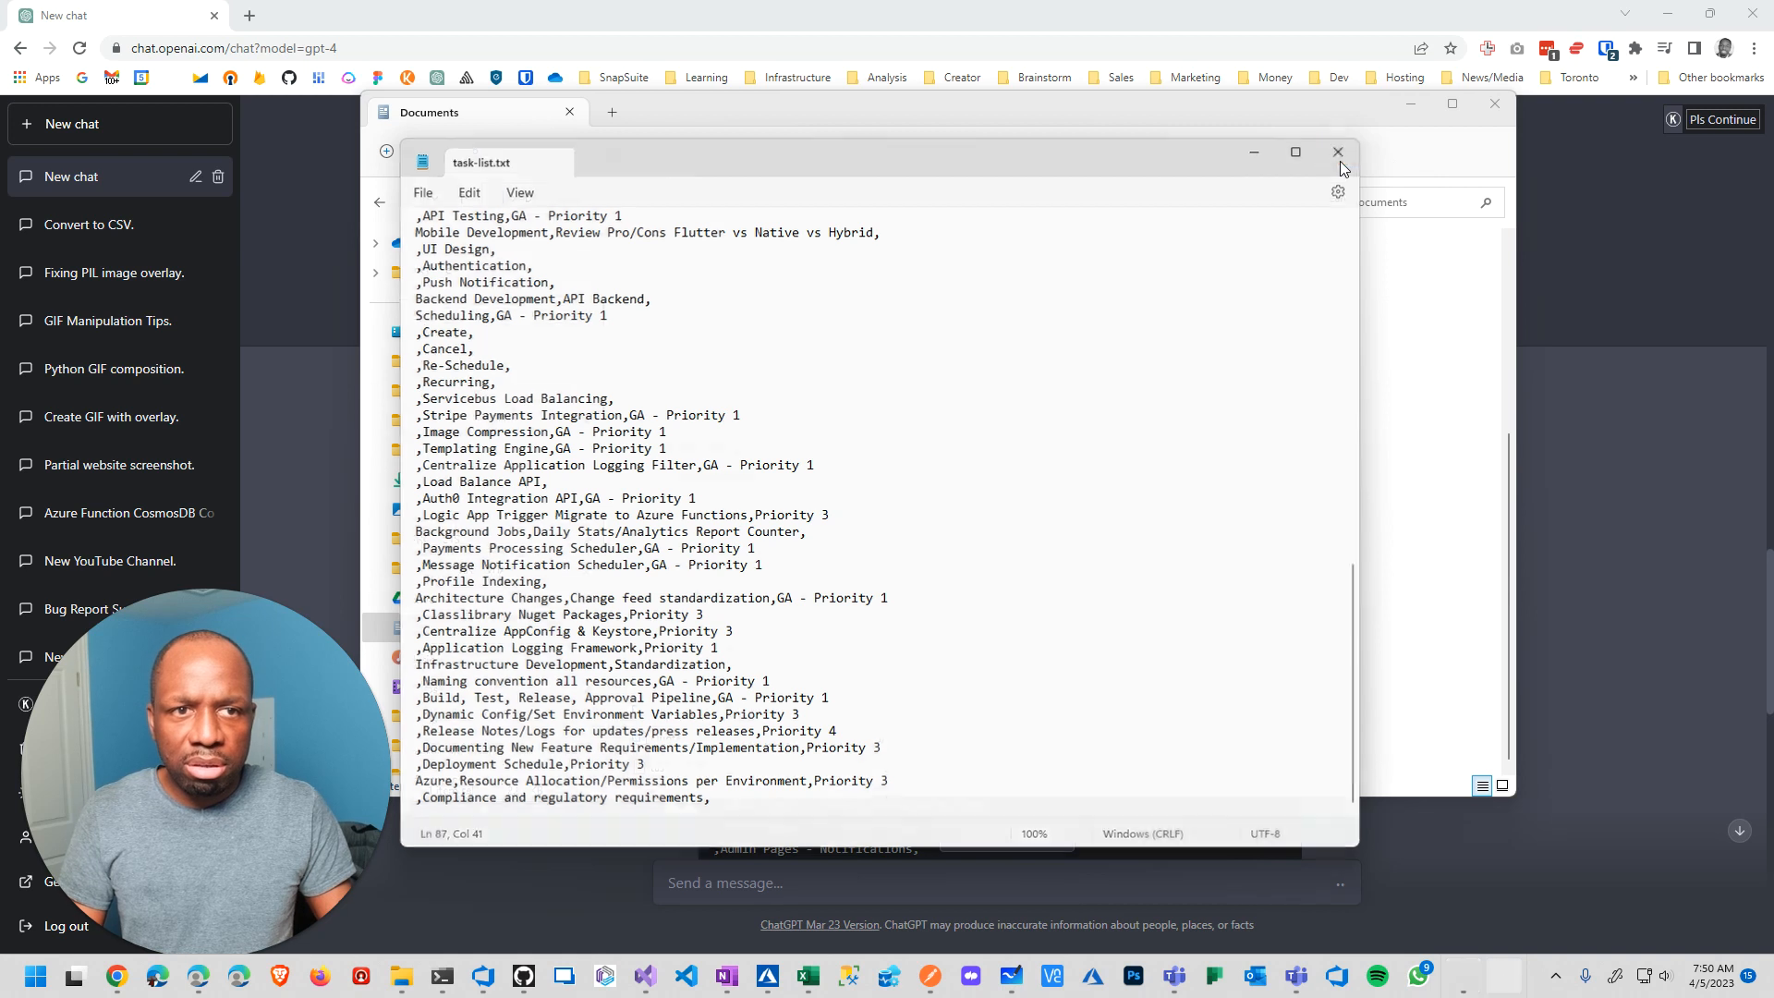
{"action": "right_click", "coordinate": [679, 762]}
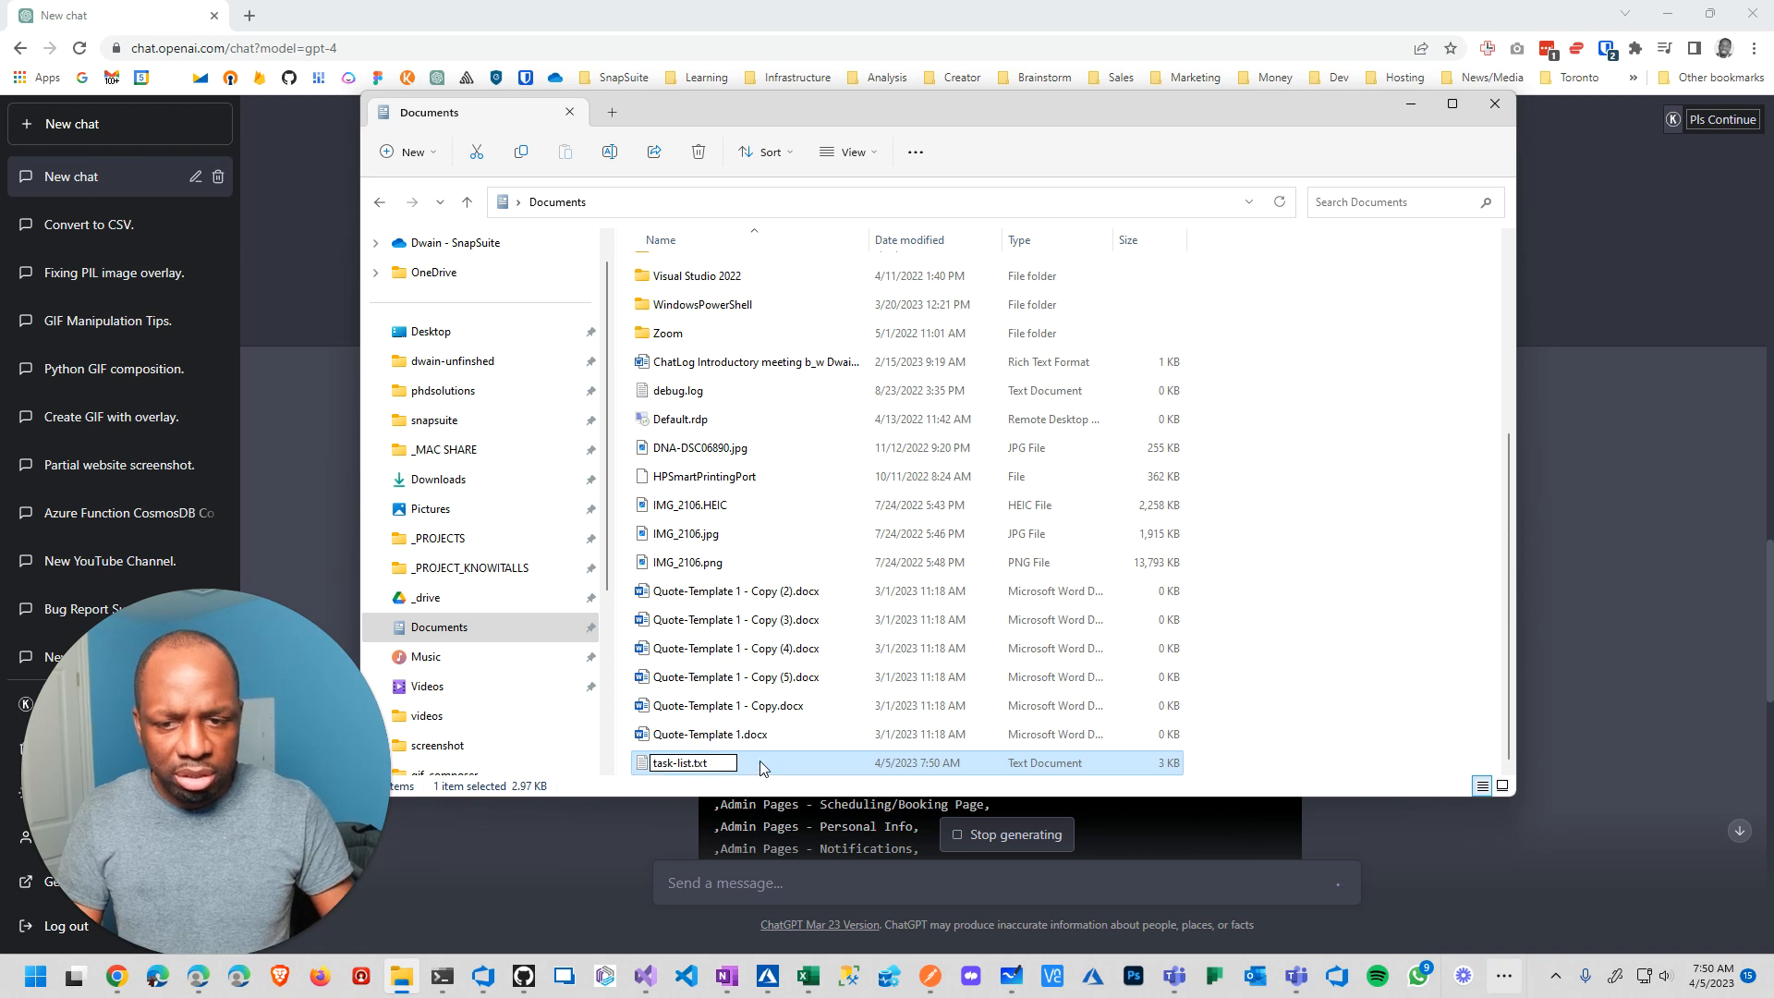
Rename the file to task-list.csv and open it in Excel
{"action": "type", "text": "task-list.csv"}
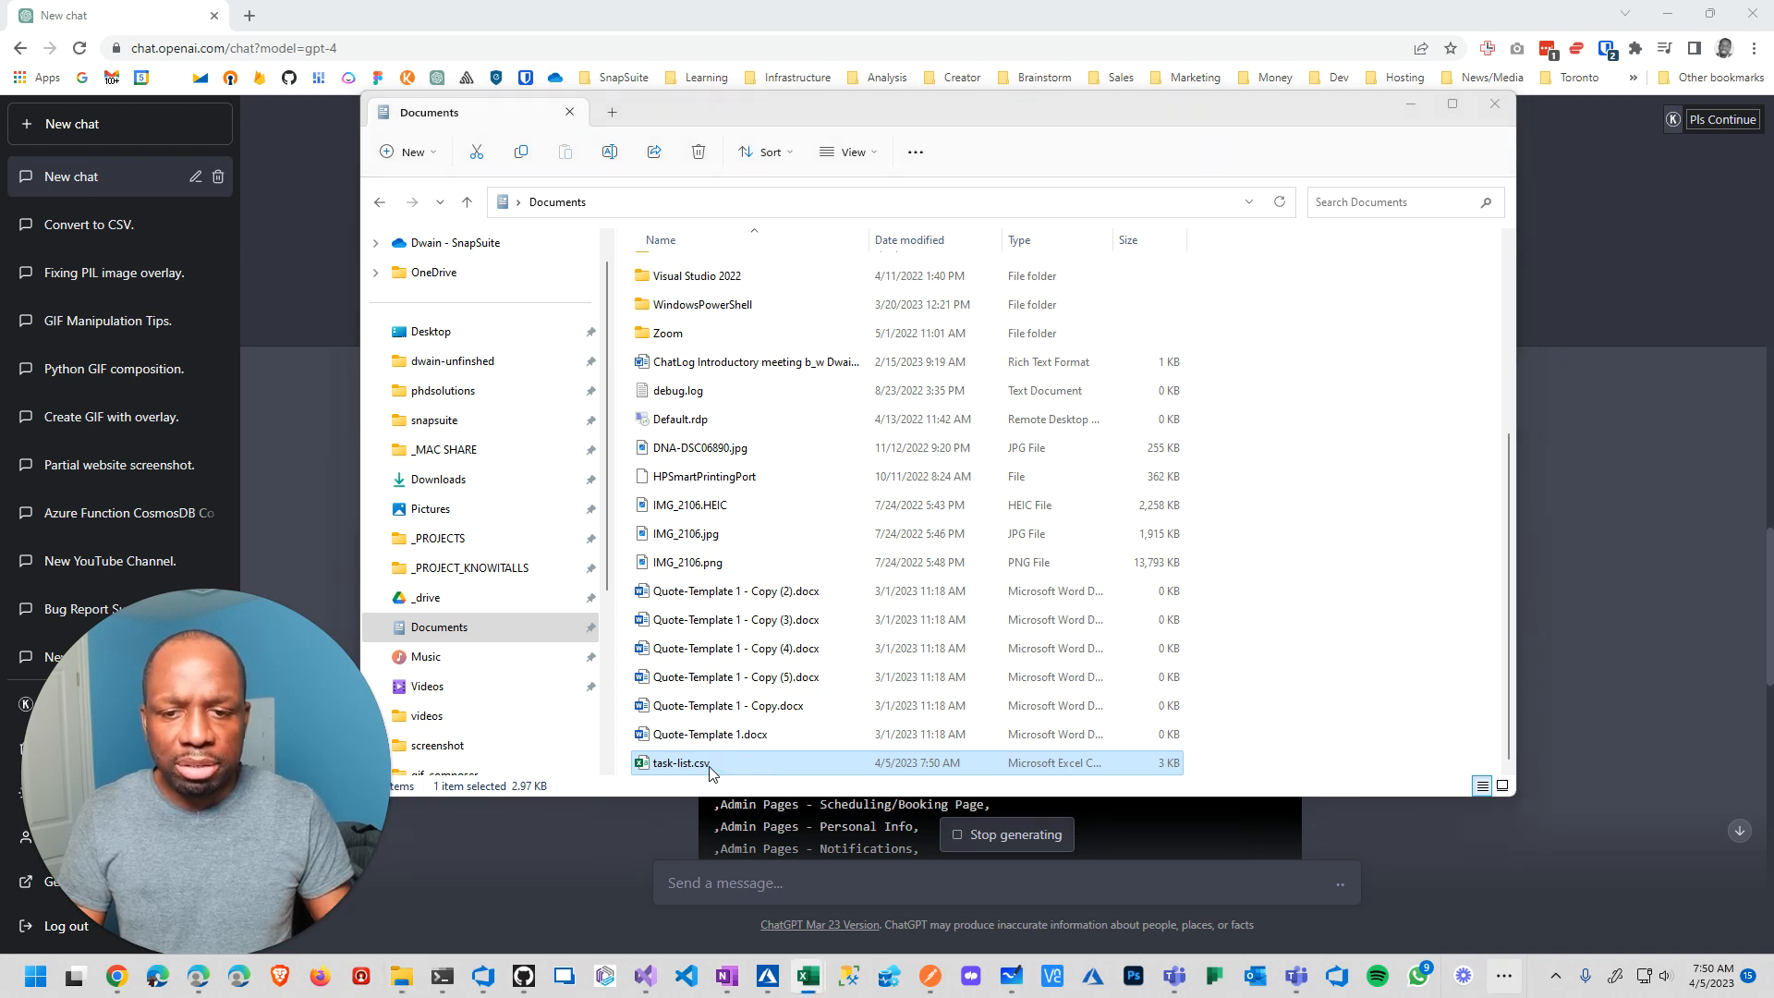
{"action": "double_click", "coordinate": [679, 762]}
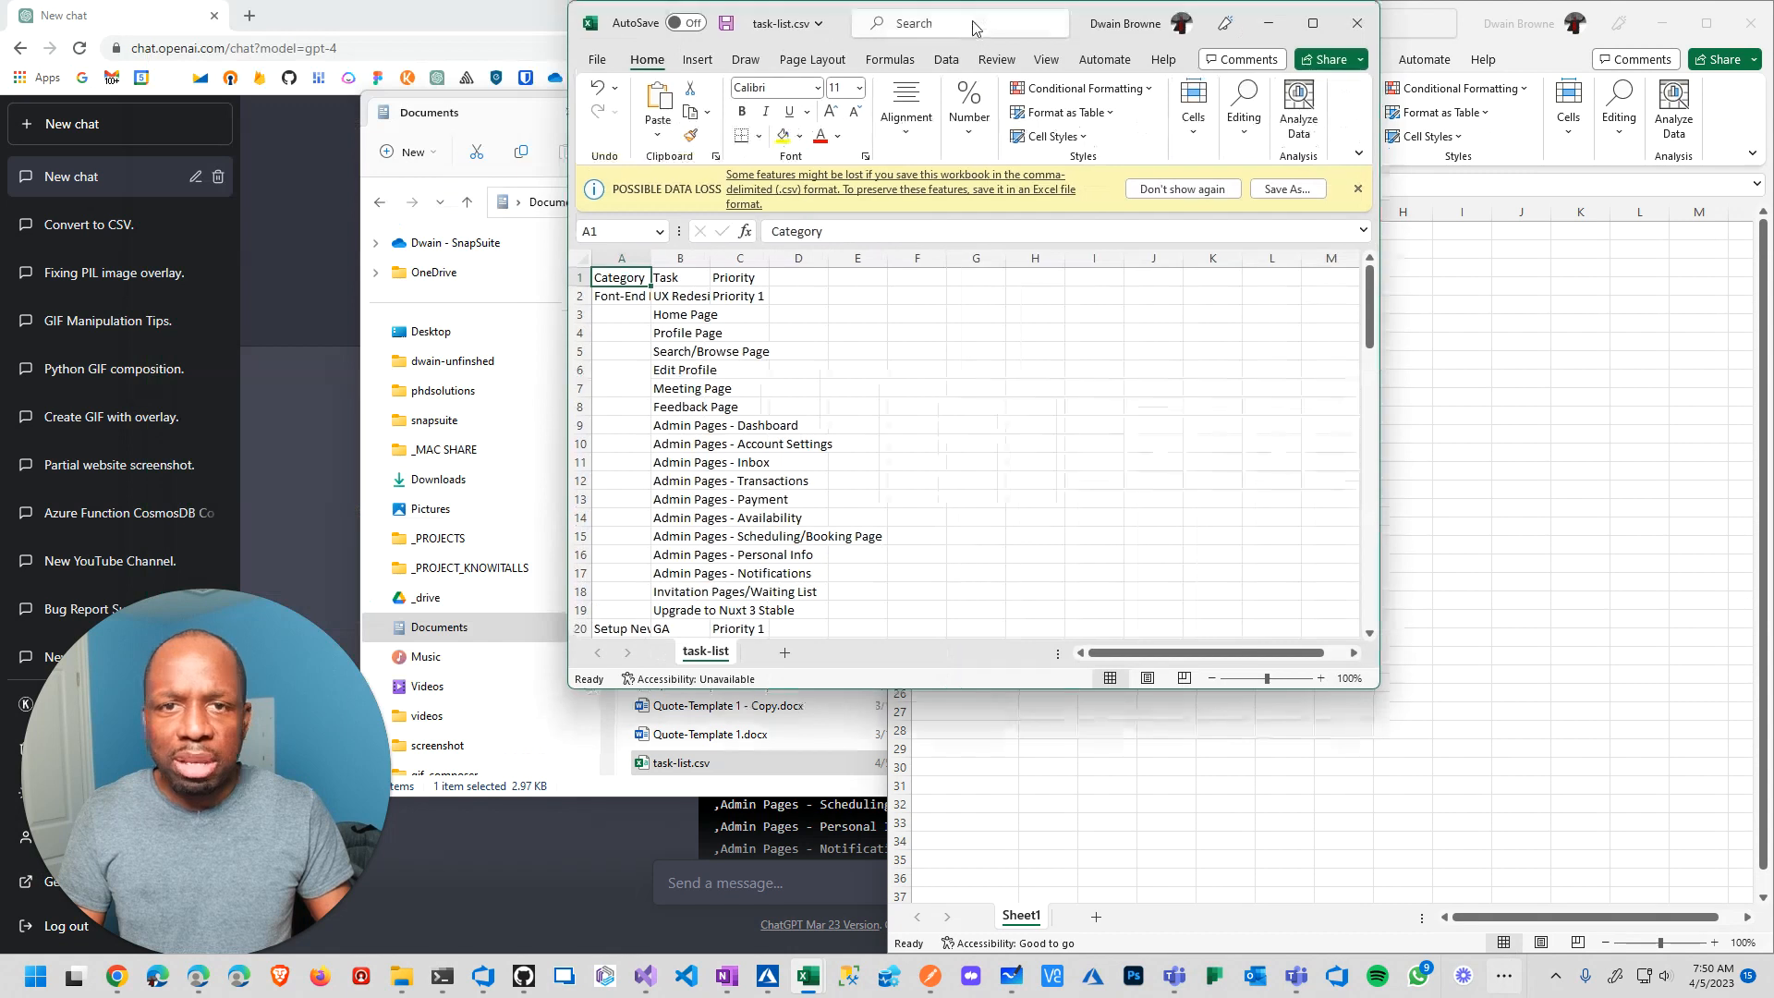
Maximize the task-list.csv Excel window so the Category and Task columns are readable
{"action": "left_click", "coordinate": [1314, 22]}
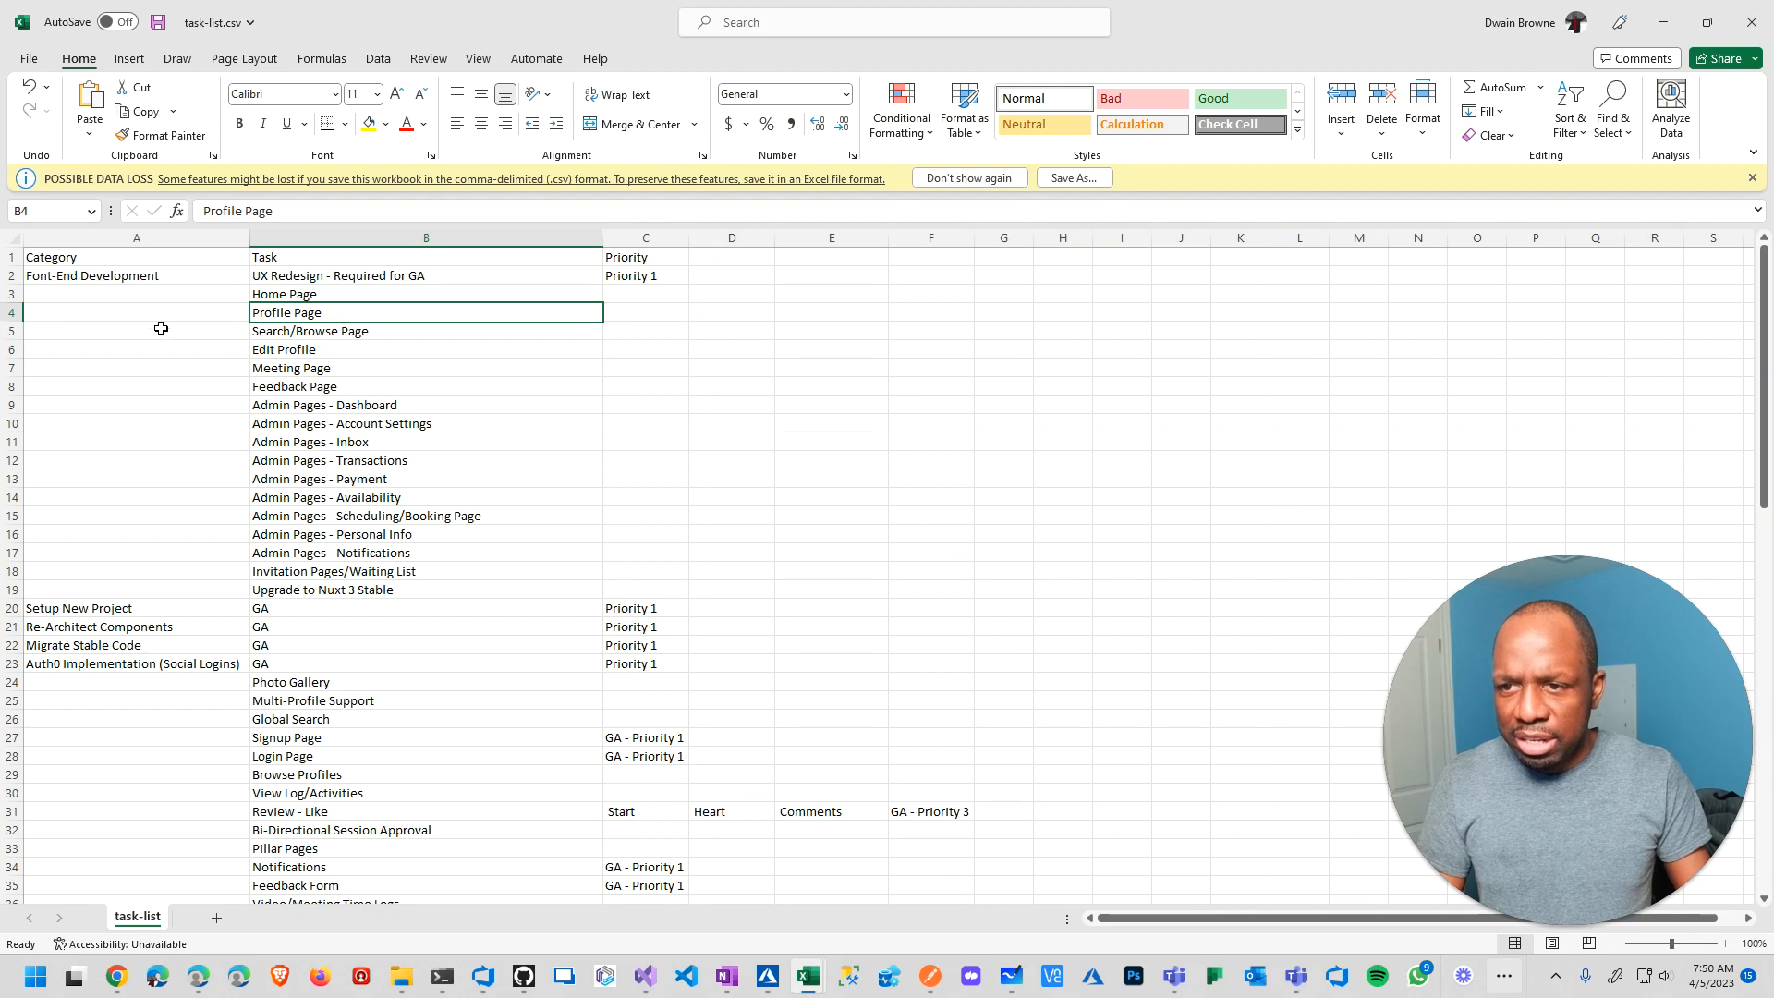
Fill Font-End Development, Scheduling and the other categories down through their blank task rows
{"action": "left_click", "coordinate": [136, 275]}
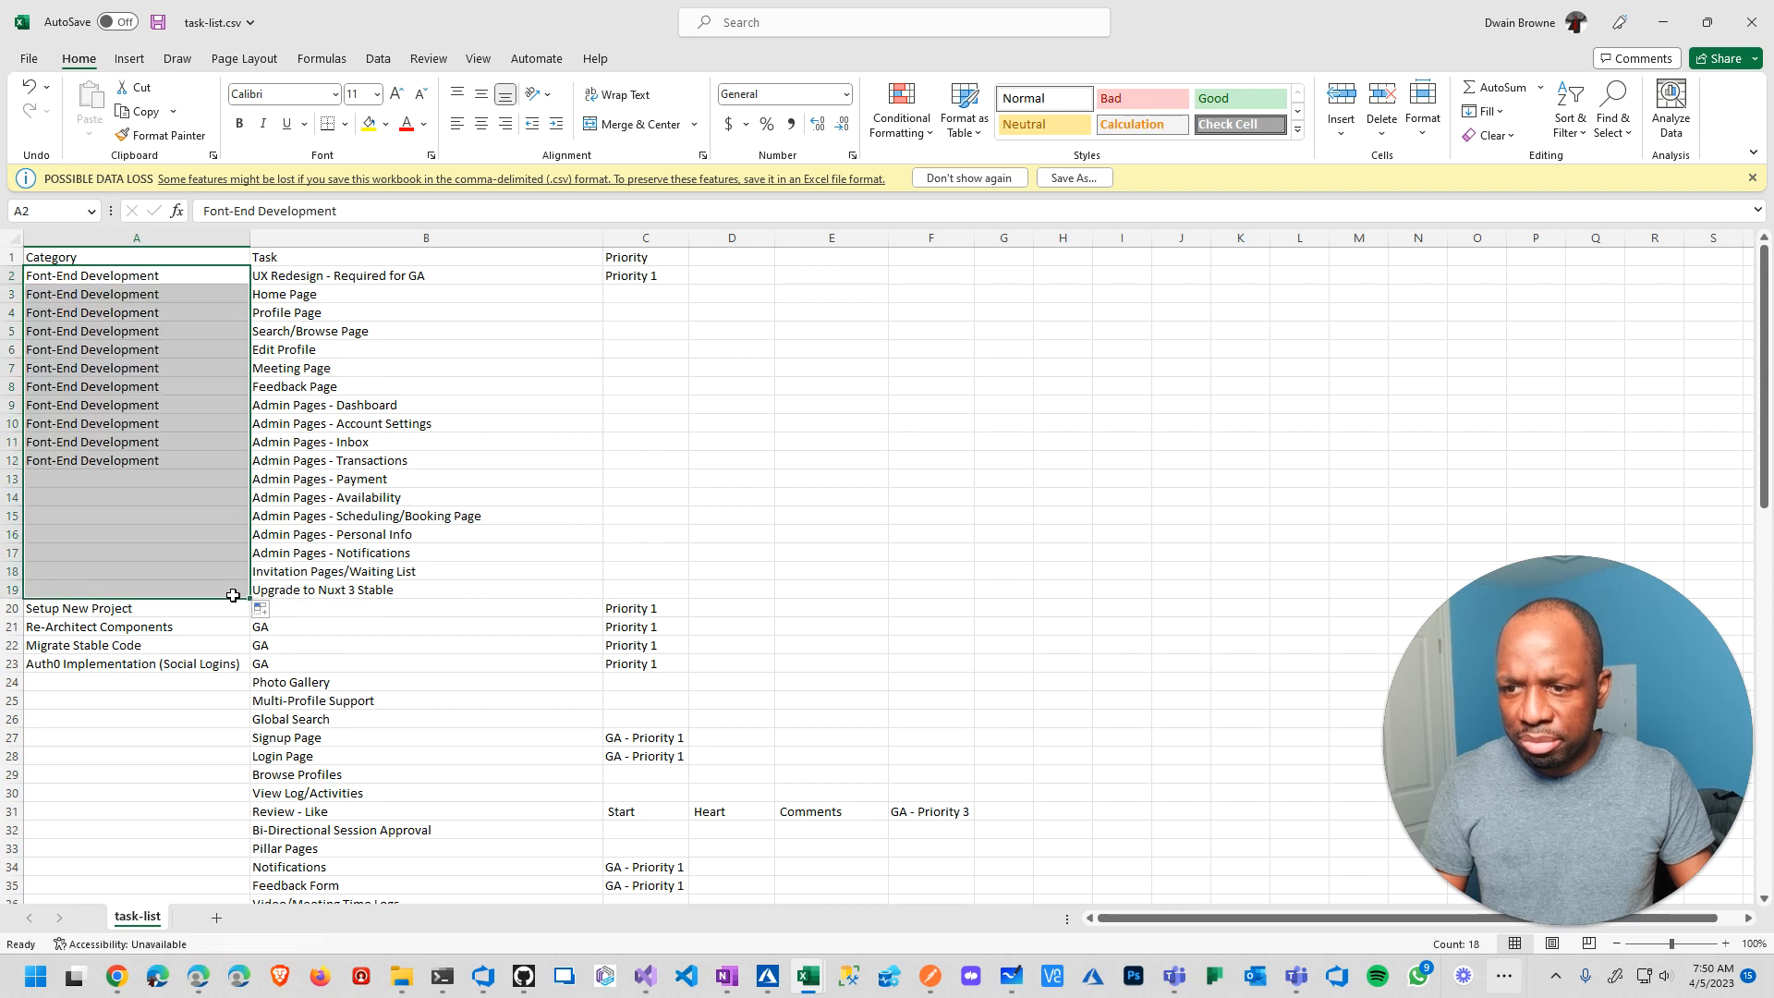
{"action": "scroll", "scroll_direction": "down", "scroll_amount": 3}
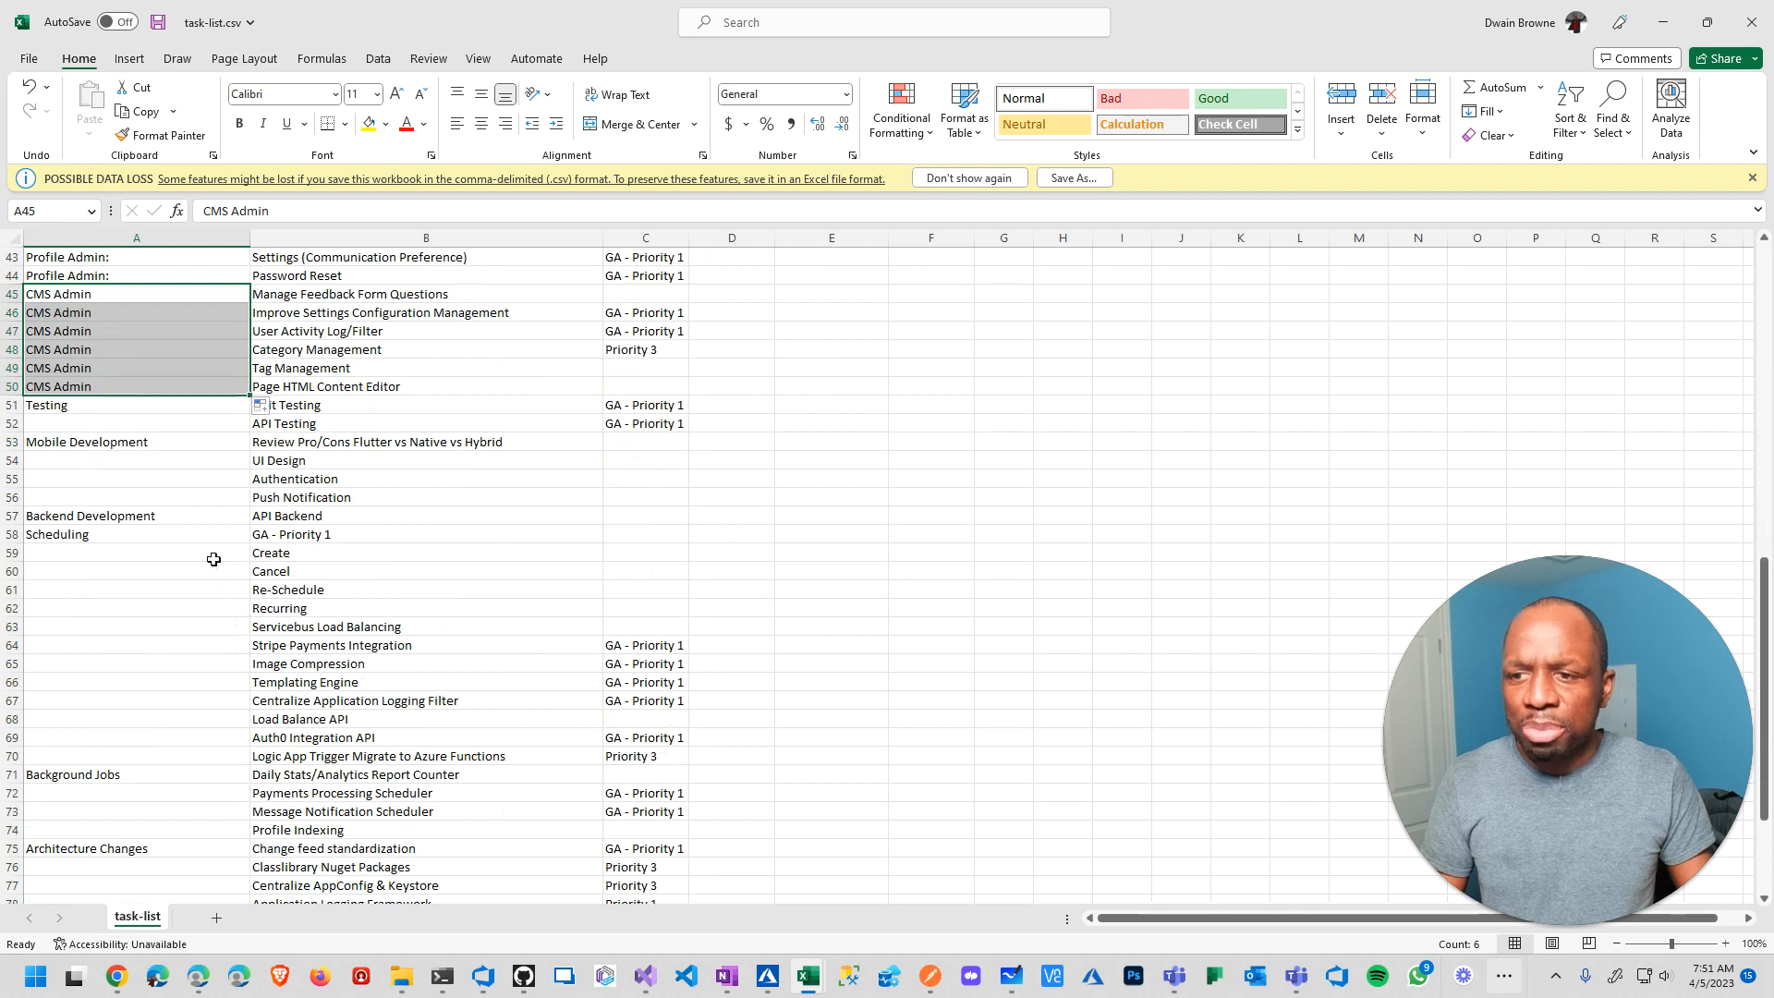
{"action": "left_click", "coordinate": [136, 403]}
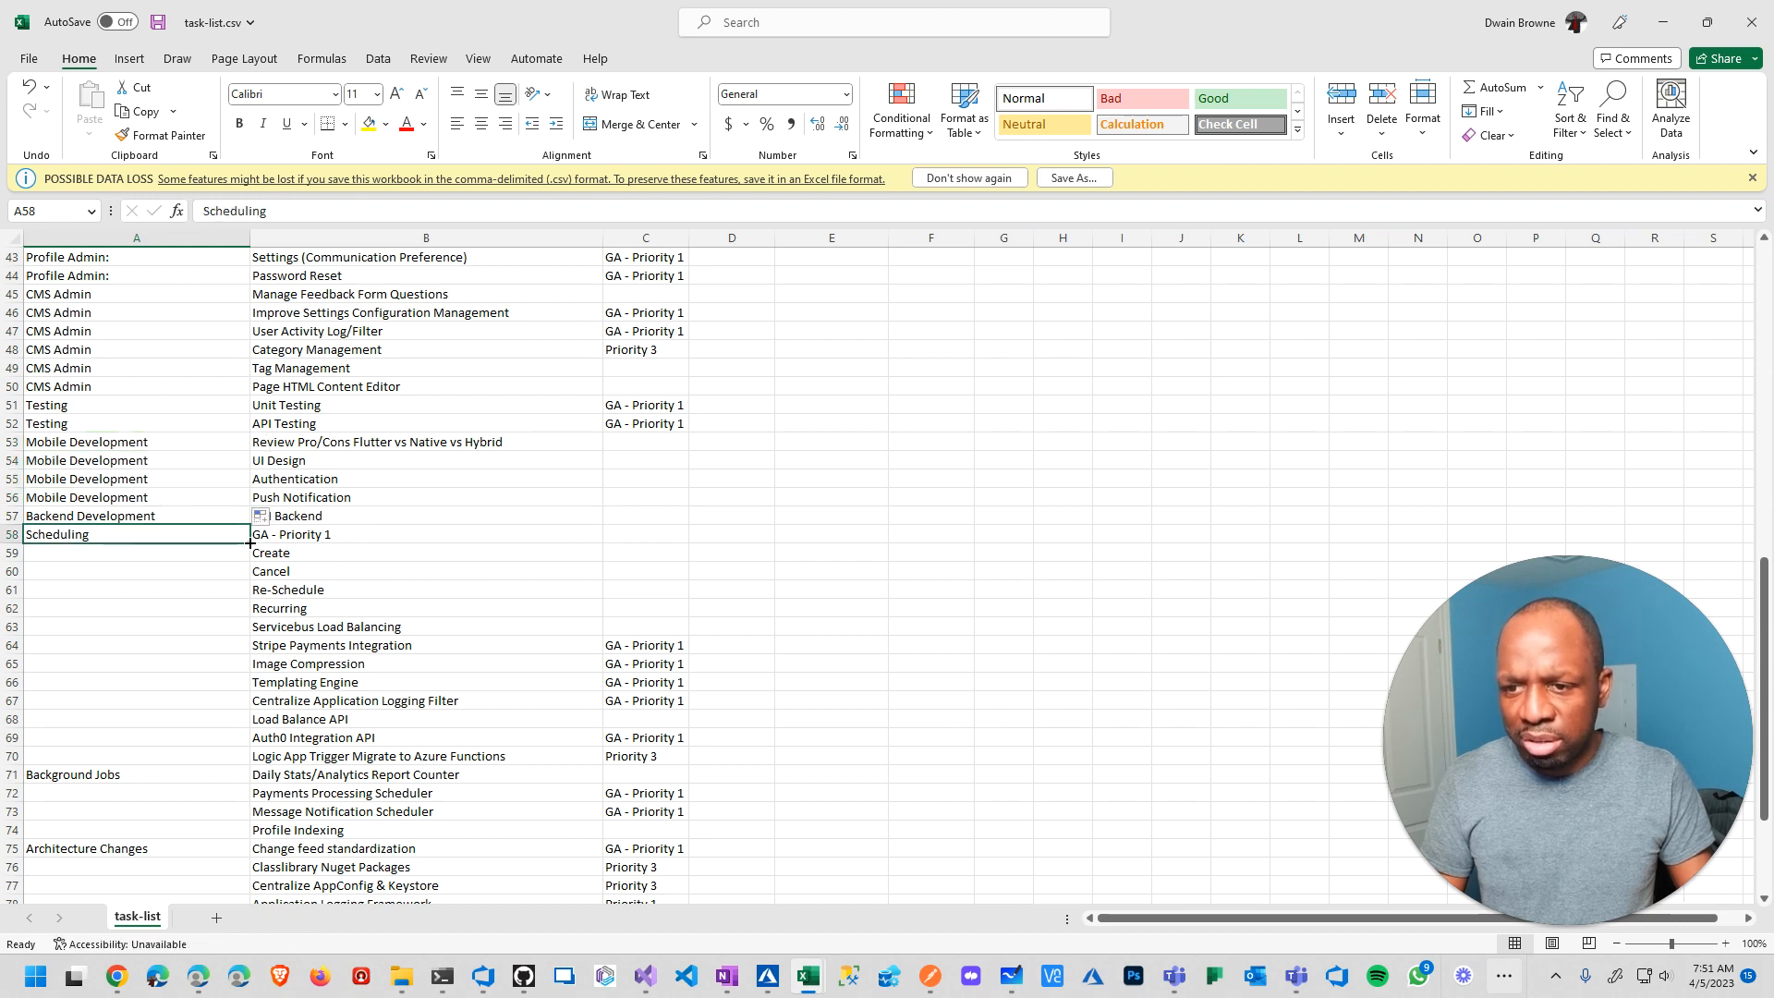
{"action": "left_click_drag", "start_coordinate": [248, 544], "coordinate": [249, 636]}
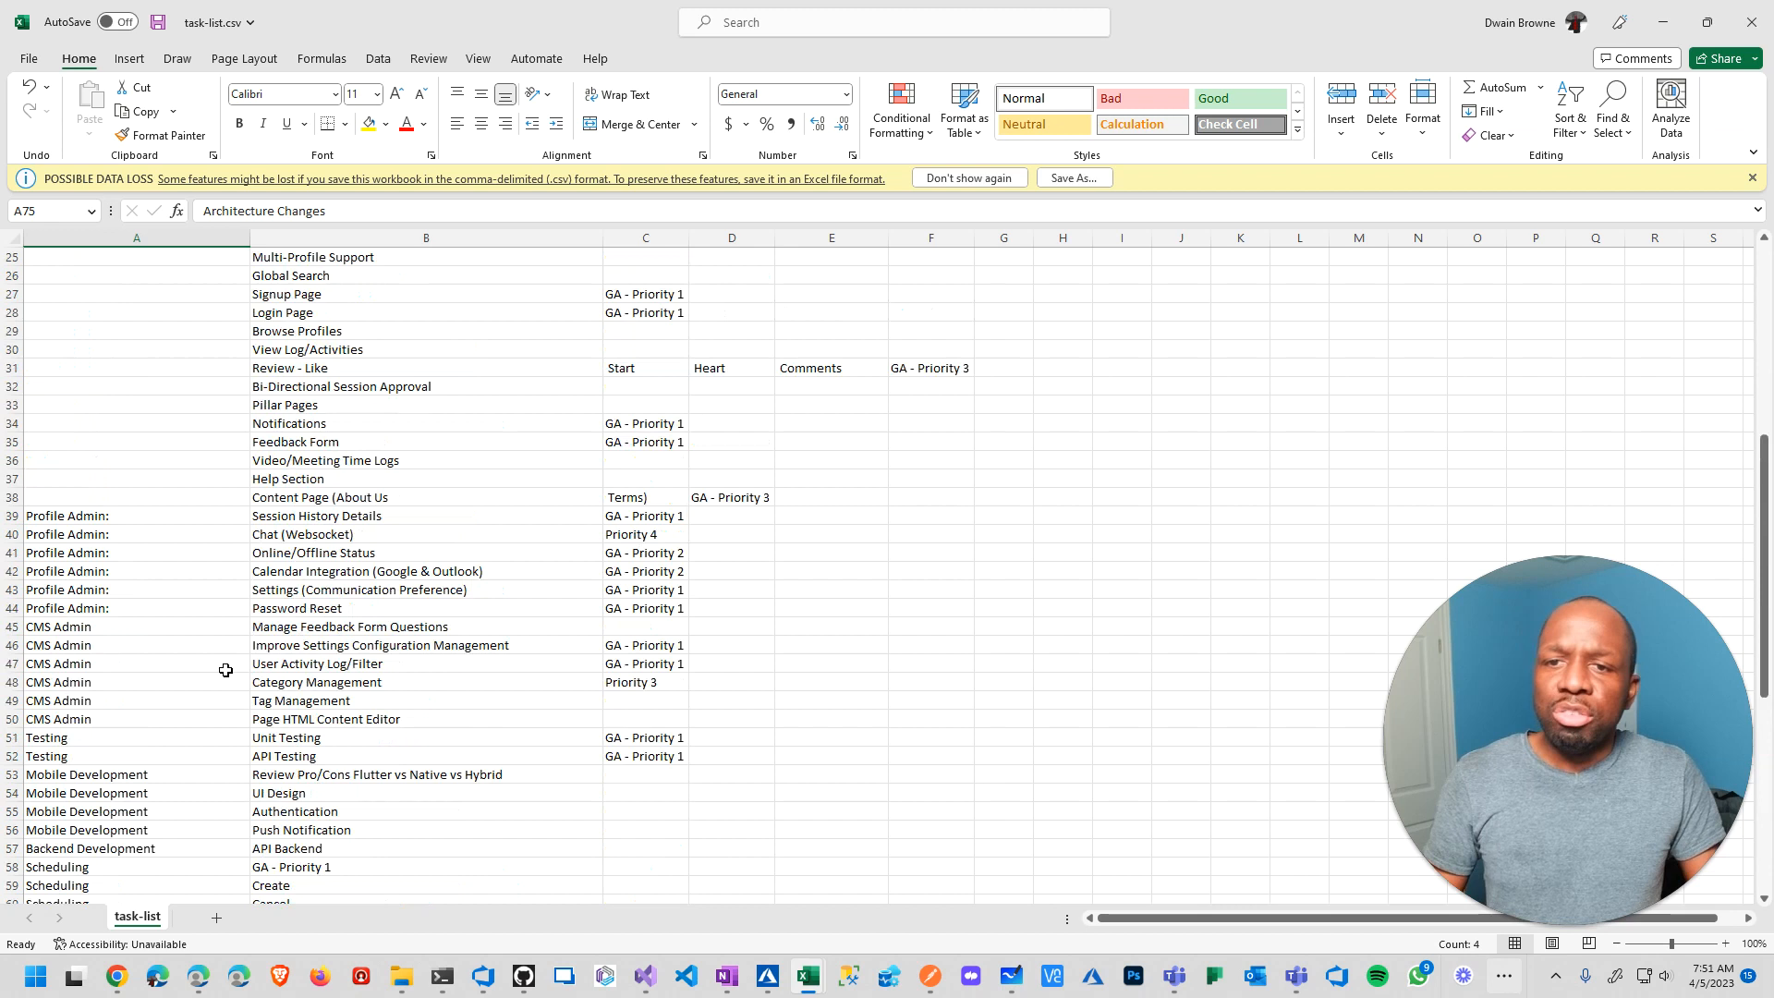
{"action": "scroll", "scroll_direction": "up", "scroll_amount": 3}
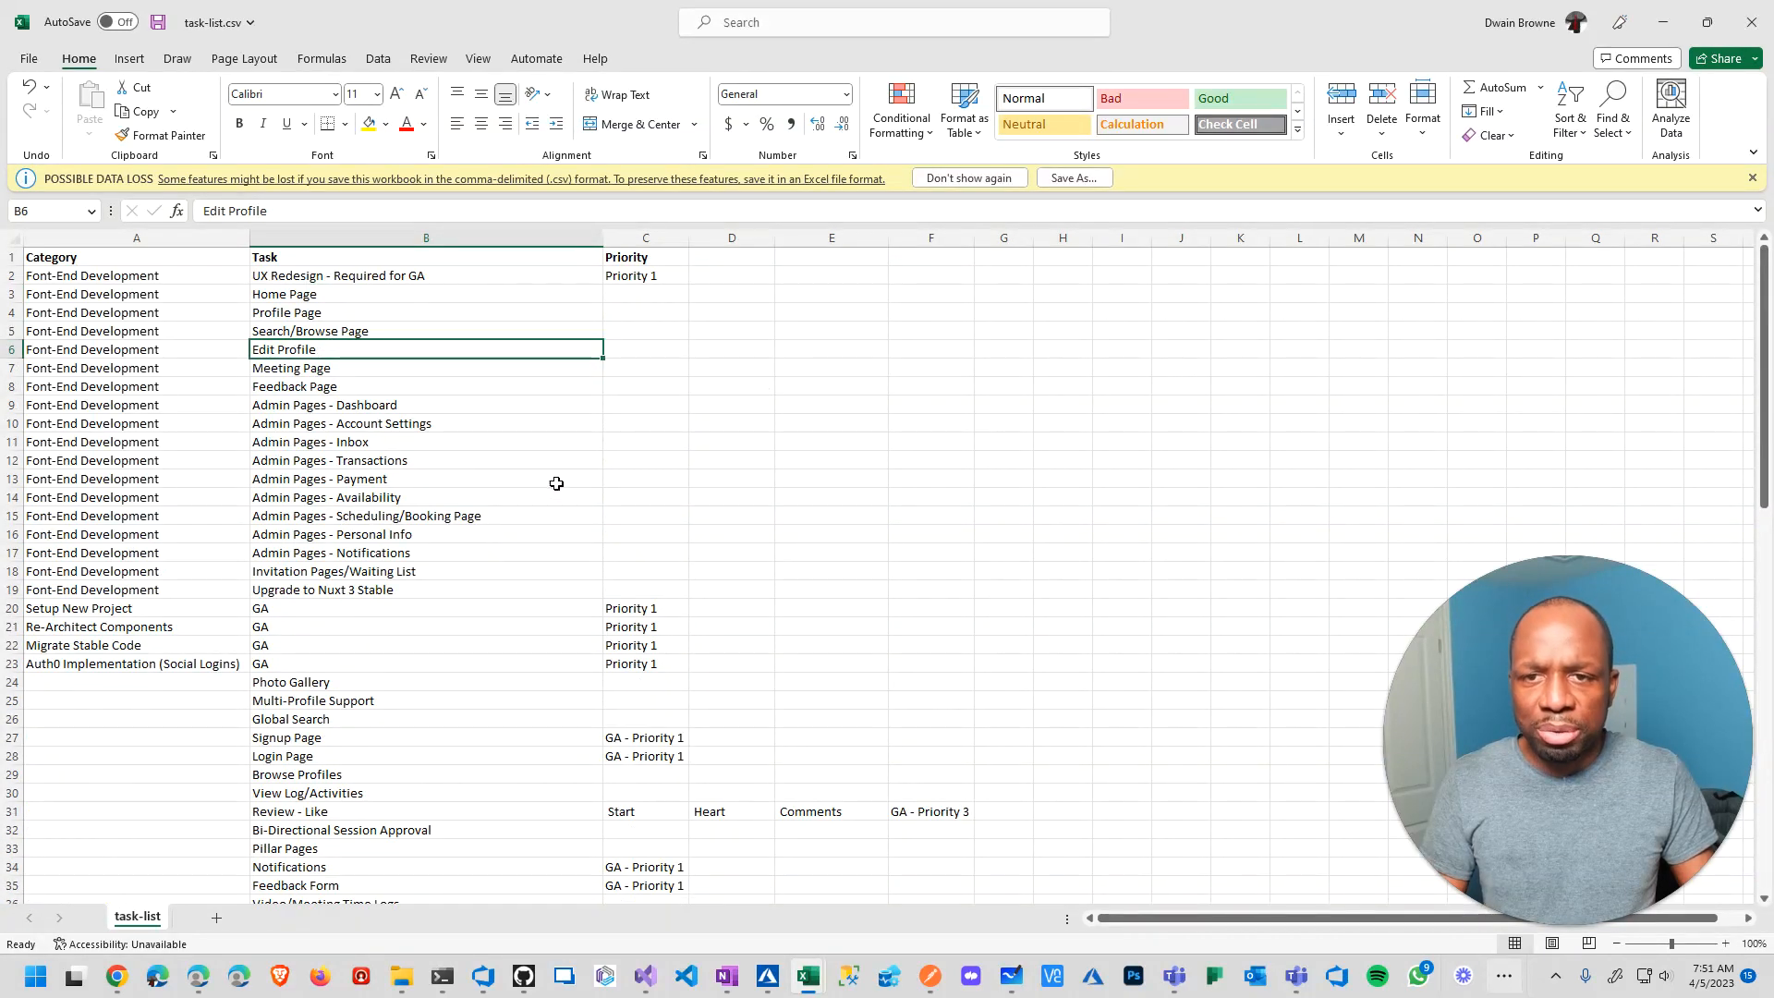
{"action": "mouse_move", "coordinate": [605, 230]}
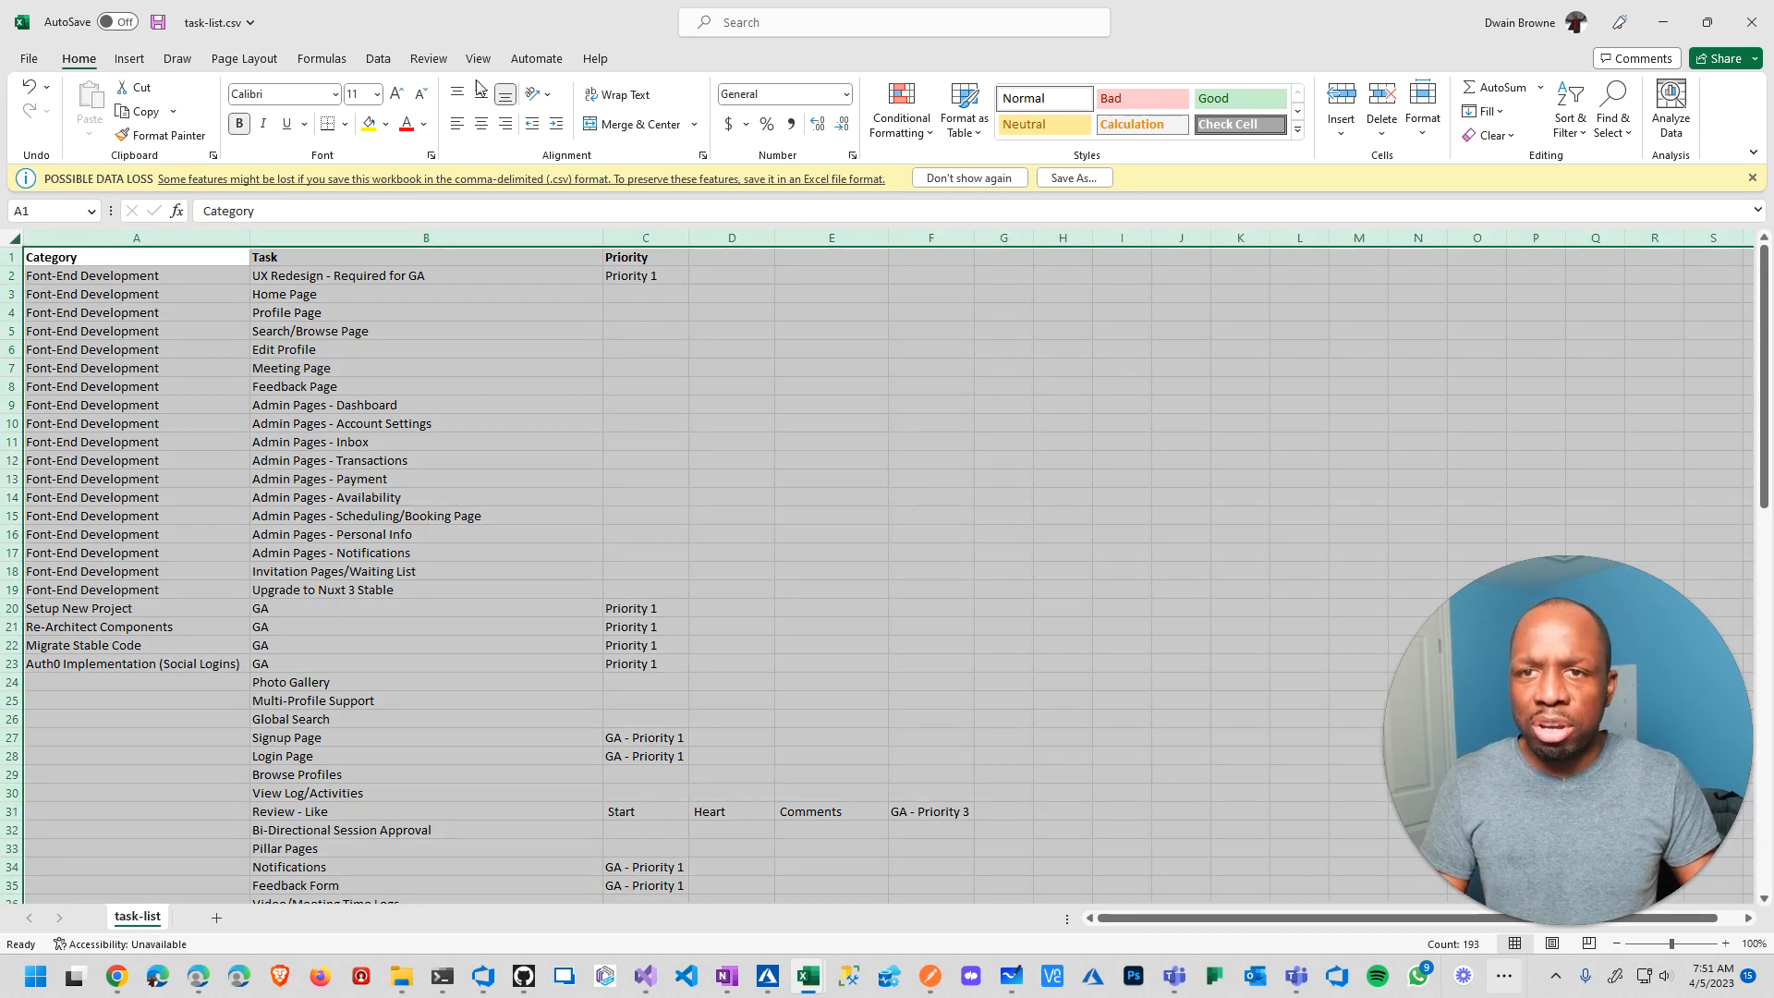
Filter the Category column to Backend Development only, then minimize Excel
{"action": "left_click", "coordinate": [378, 57]}
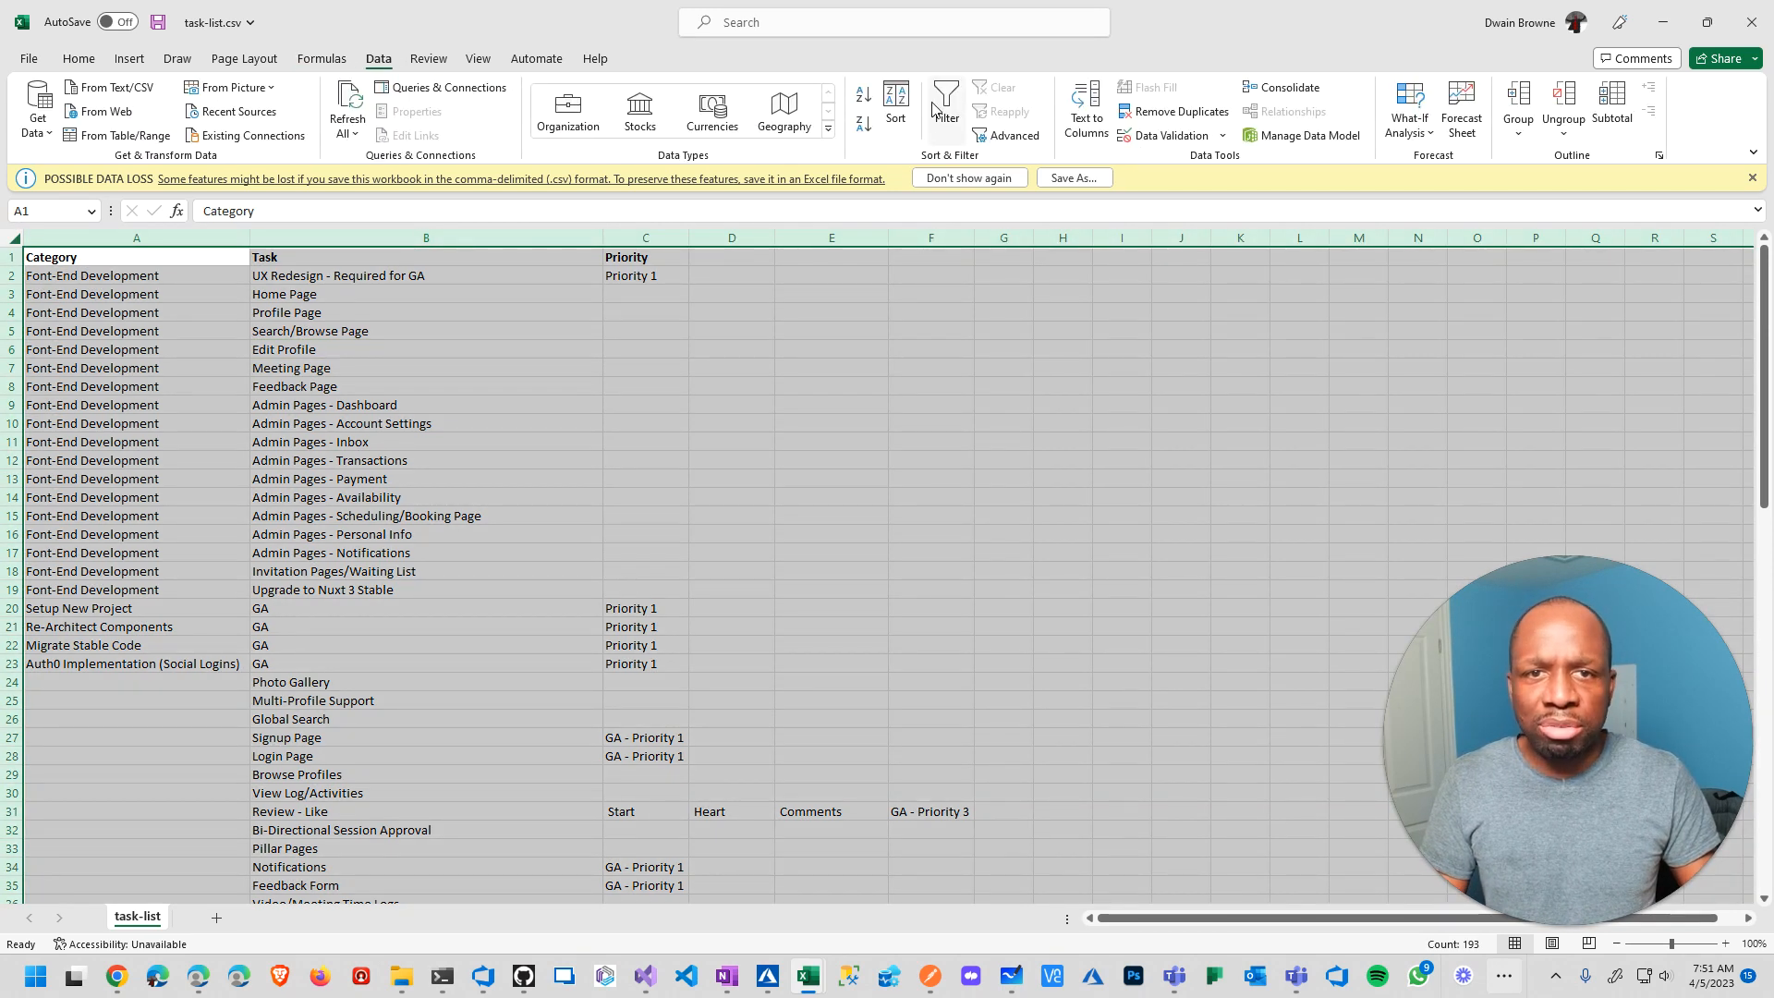
{"action": "left_click", "coordinate": [946, 112]}
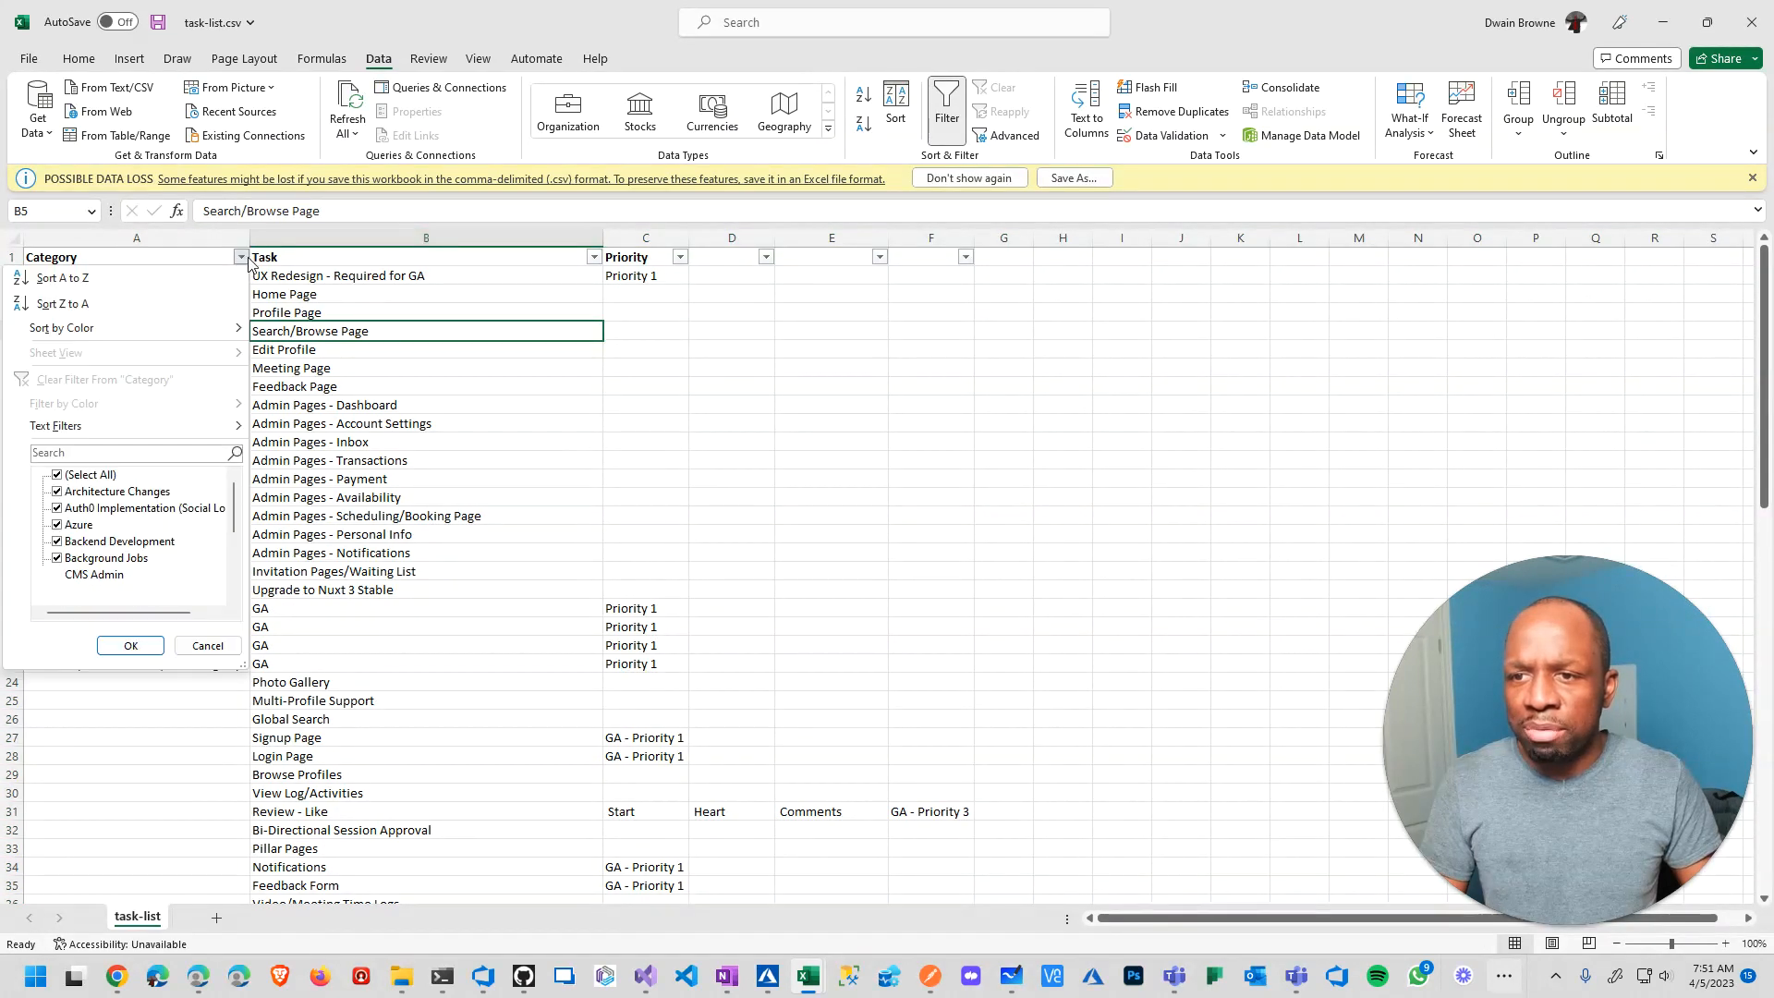
{"action": "left_click", "coordinate": [56, 474]}
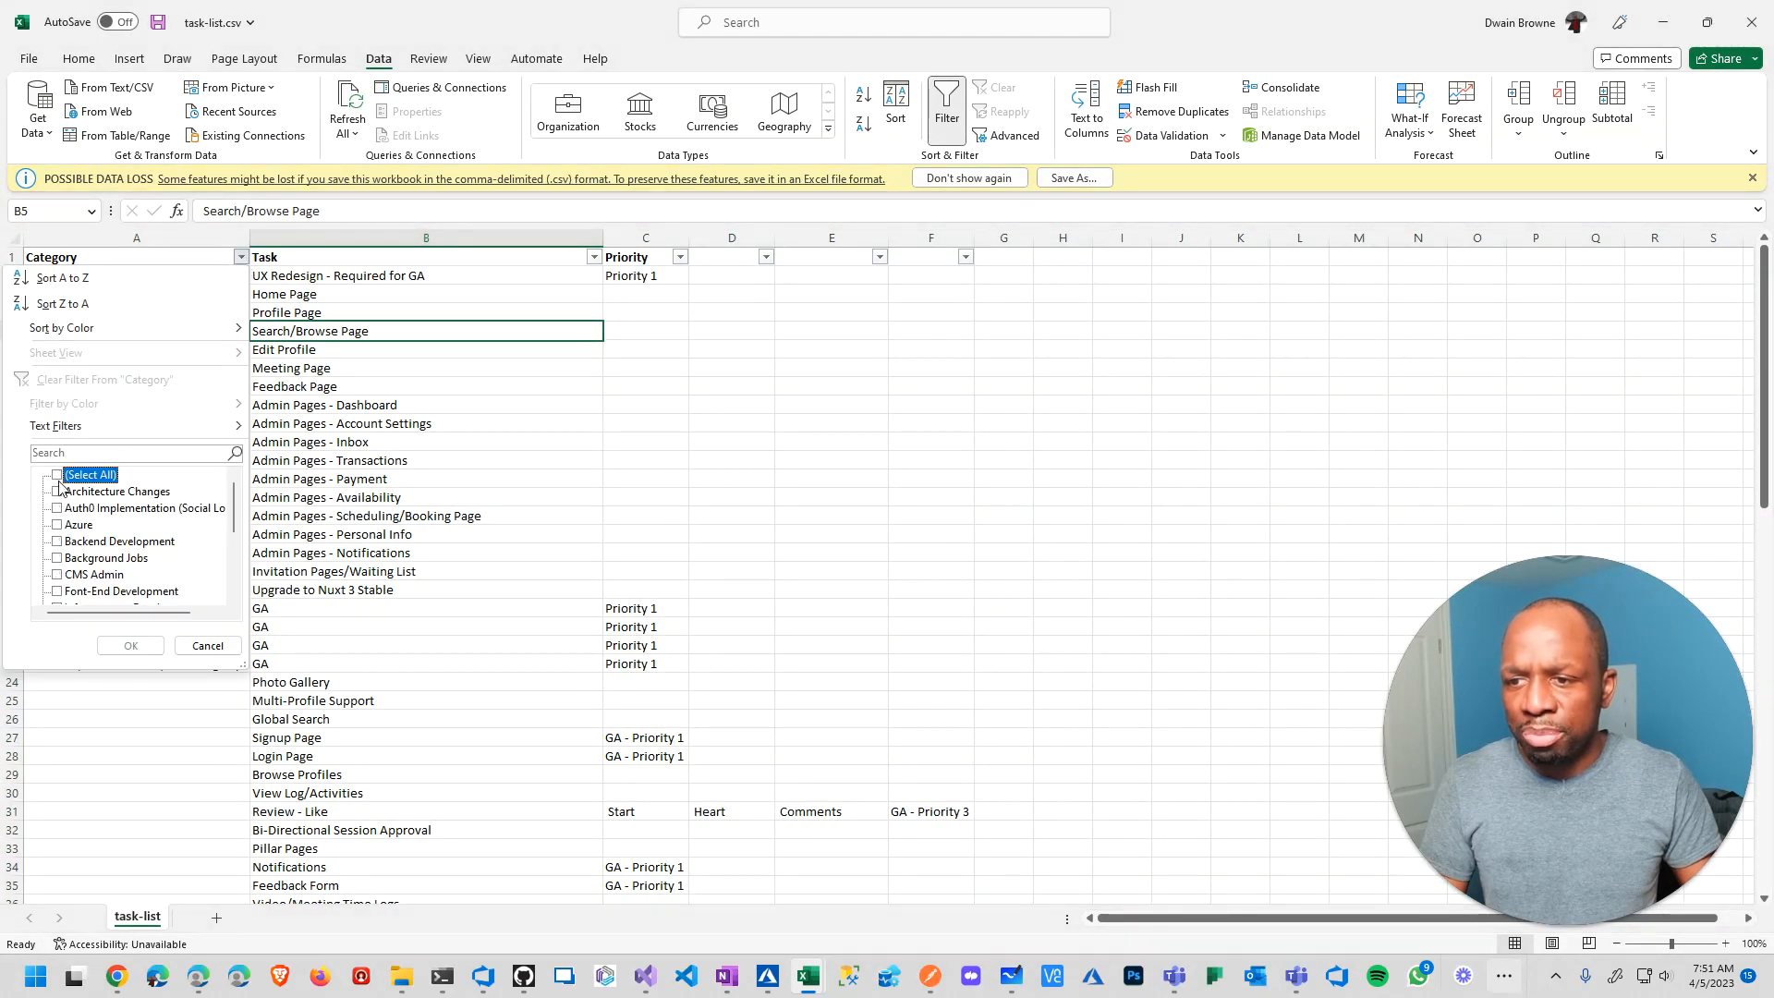
{"action": "left_click", "coordinate": [119, 540]}
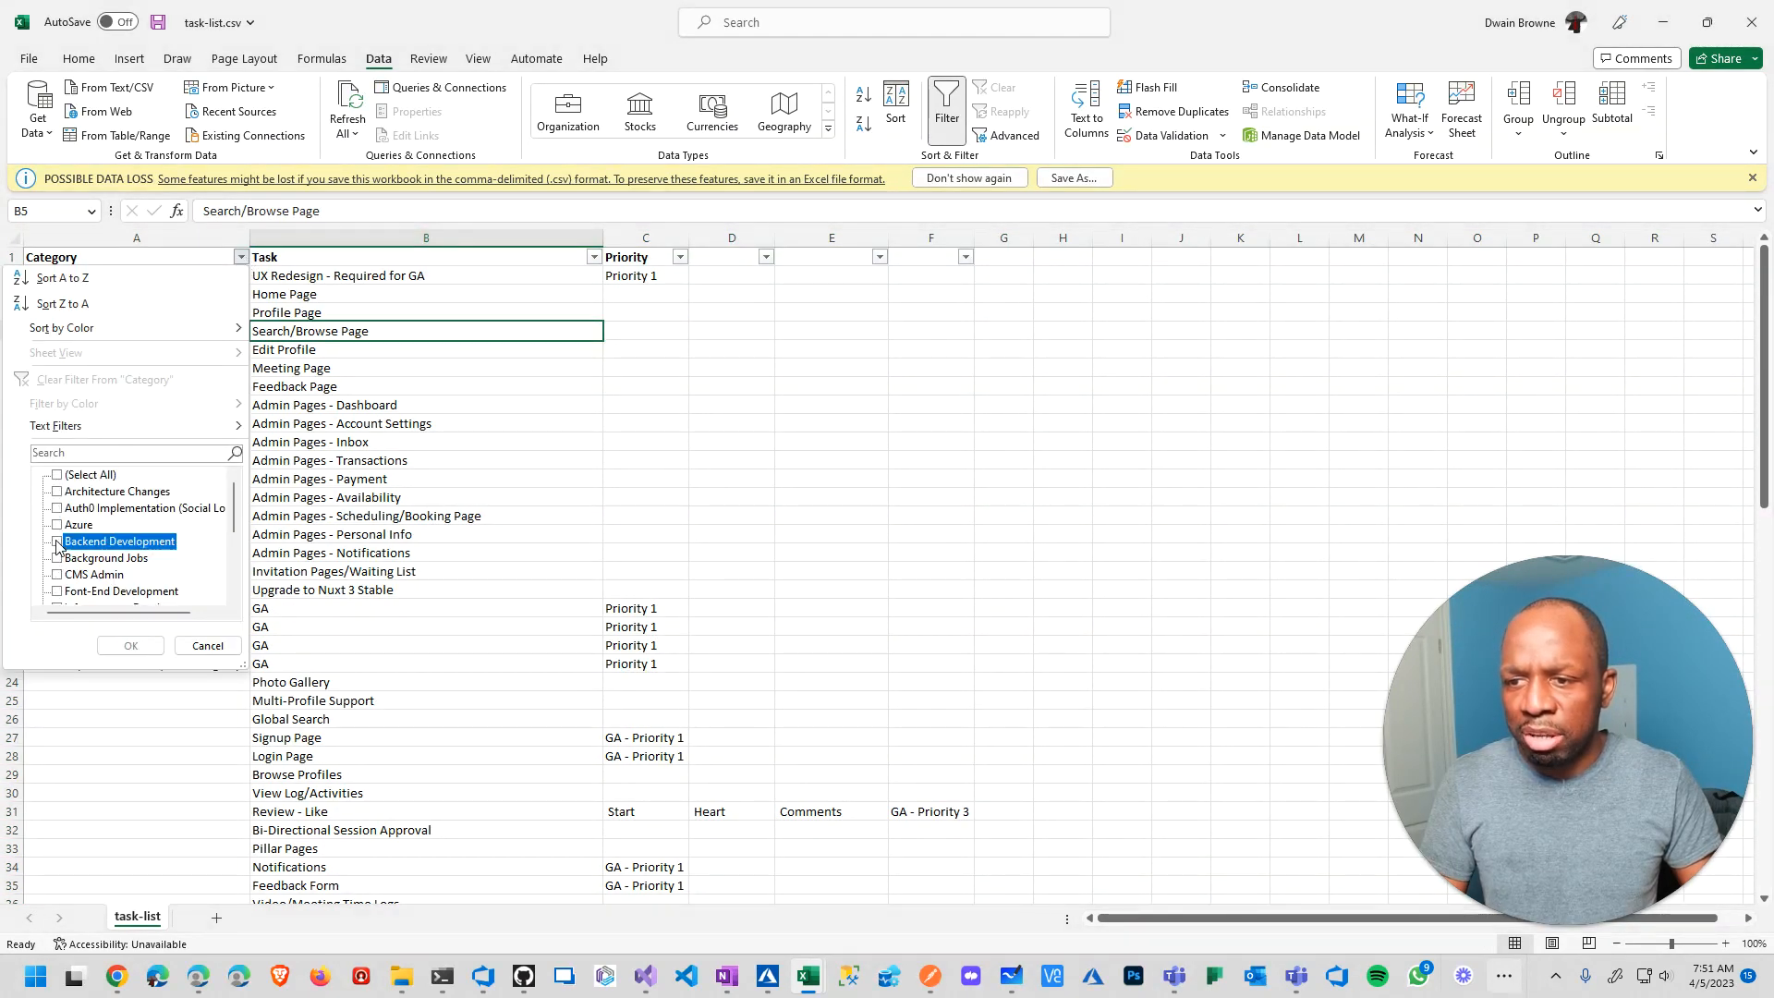
{"action": "left_click", "coordinate": [129, 644]}
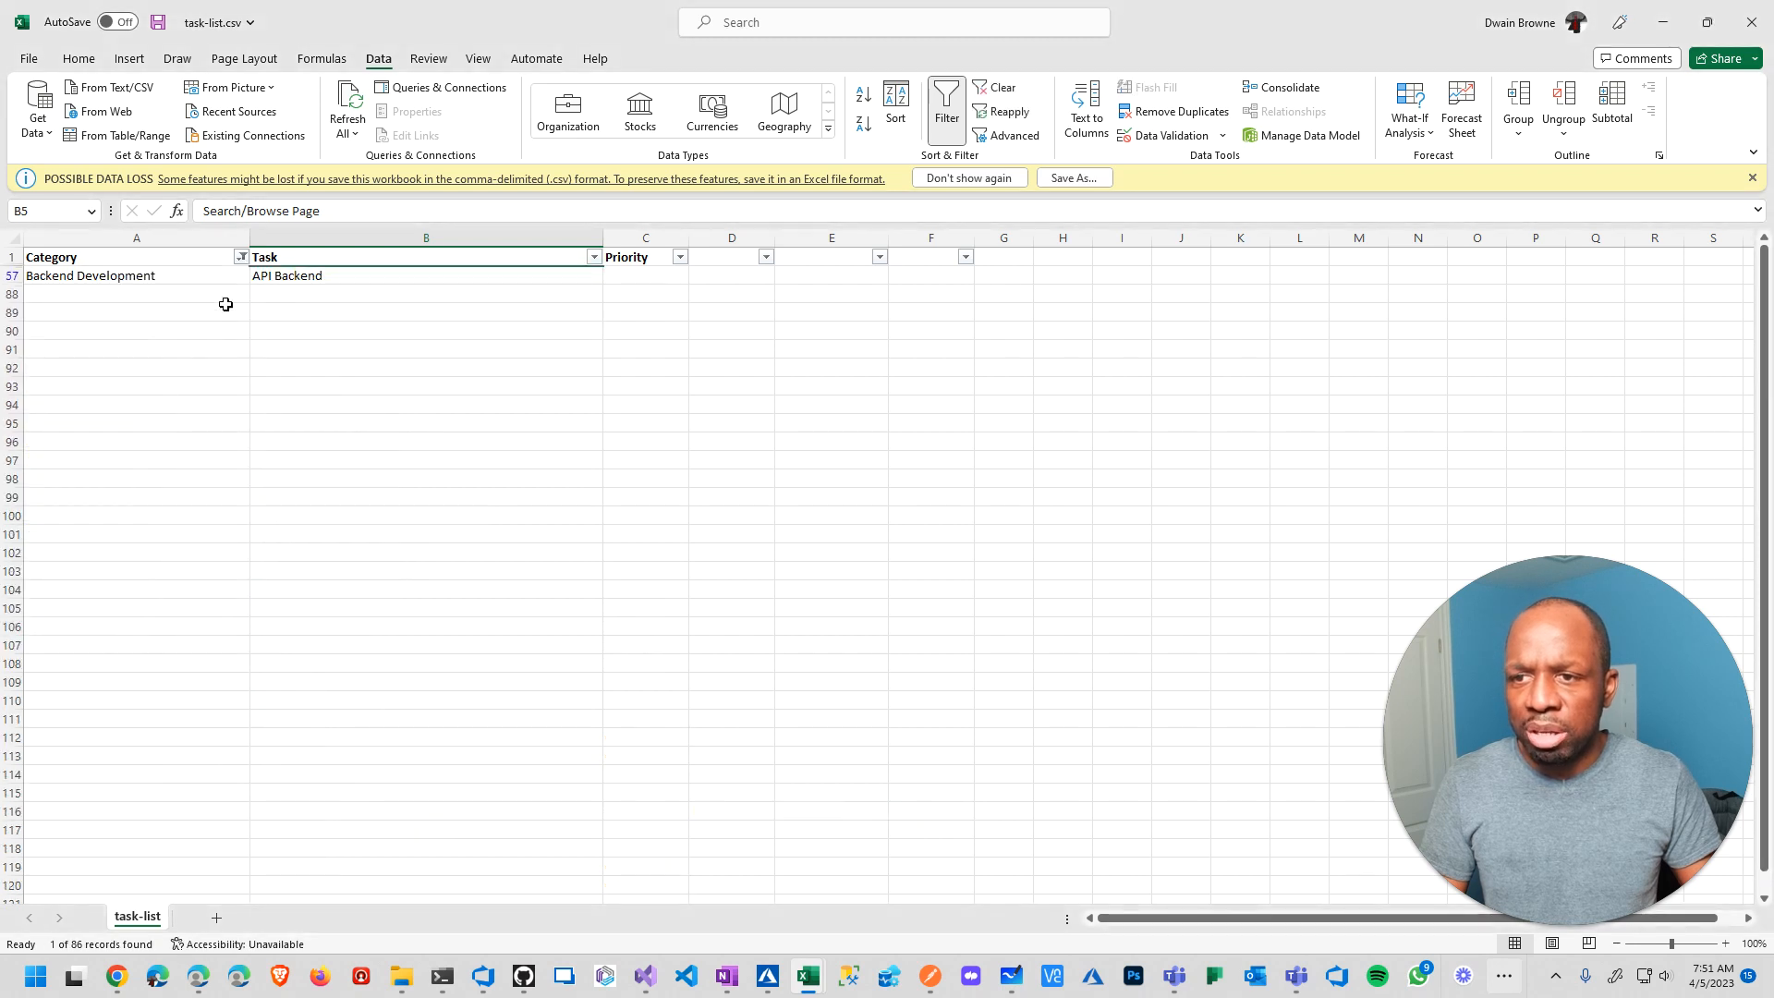
{"action": "left_click", "coordinate": [241, 257]}
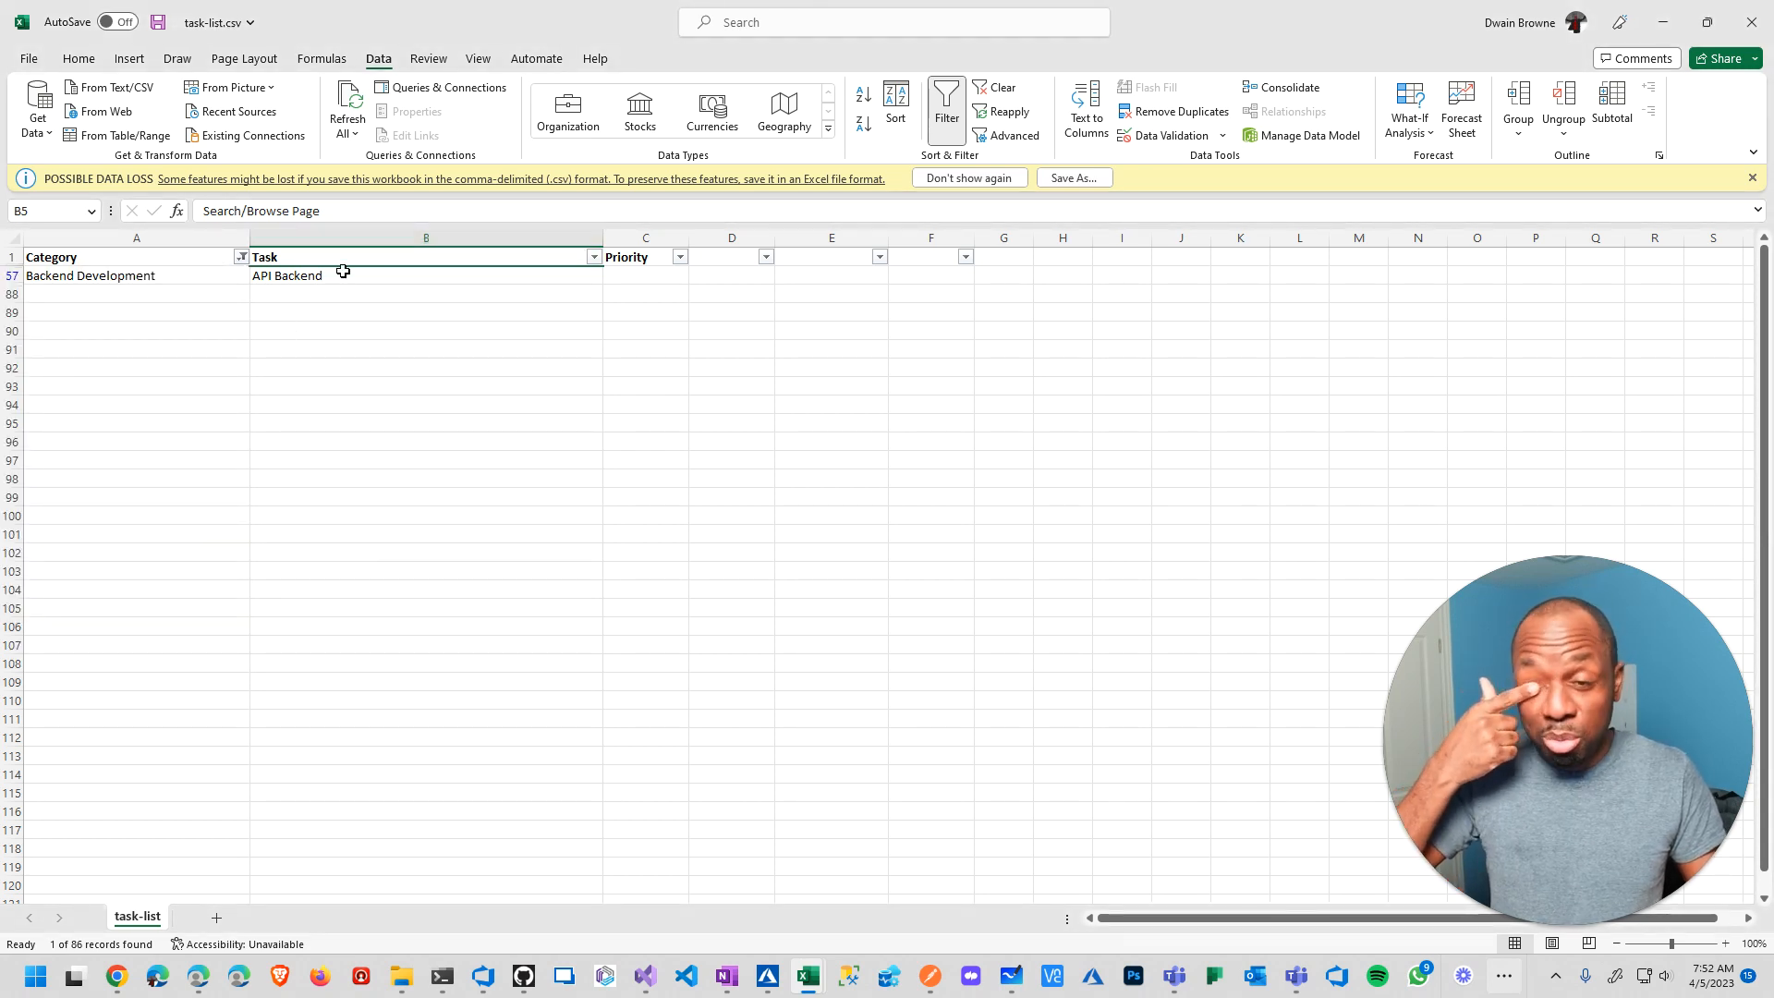
{"action": "mouse_move", "coordinate": [374, 283]}
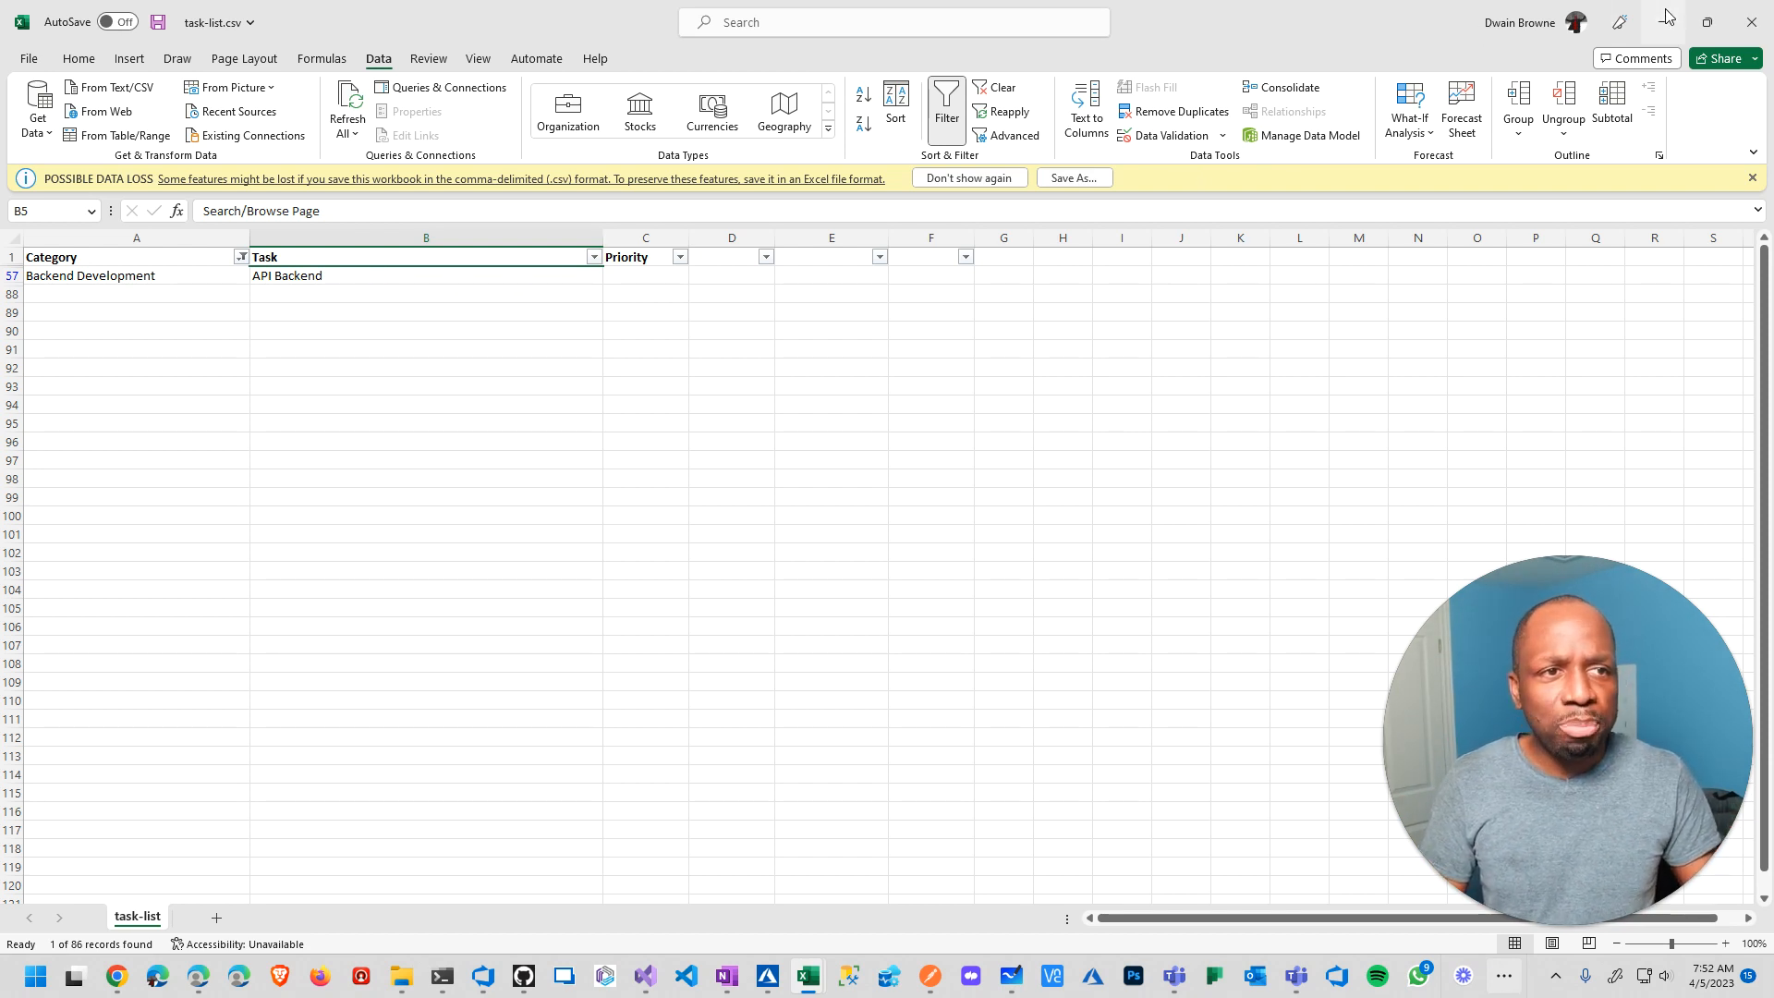
{"action": "left_click", "coordinate": [115, 975]}
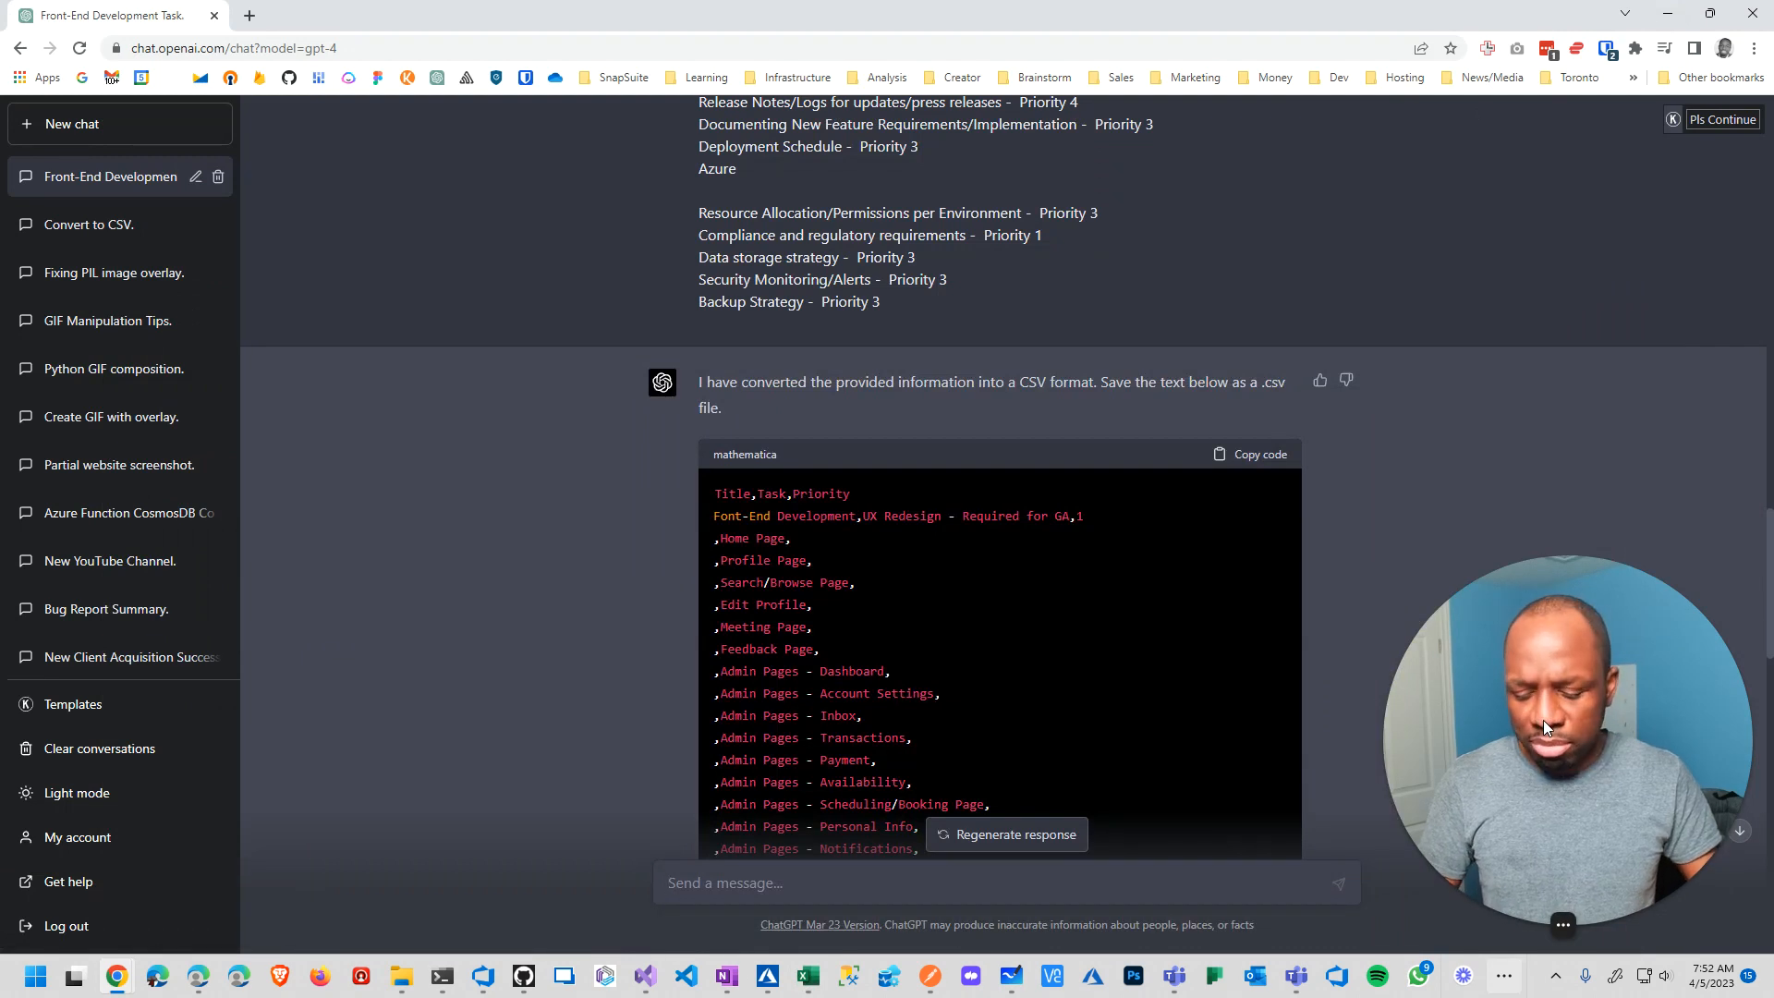